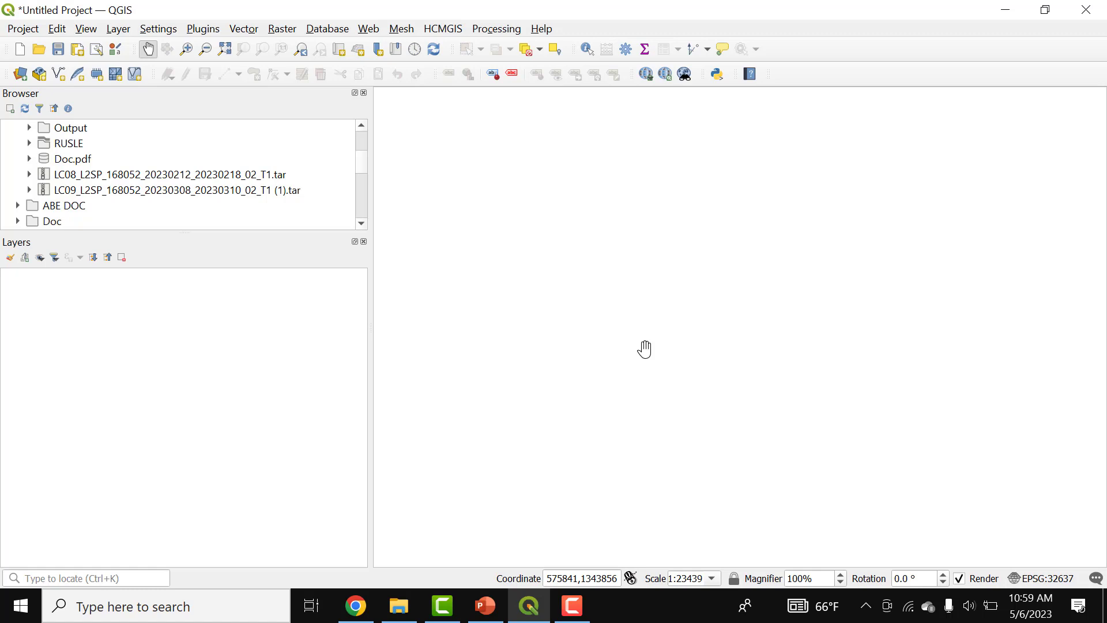
pyautogui.moveTo(5, 547)
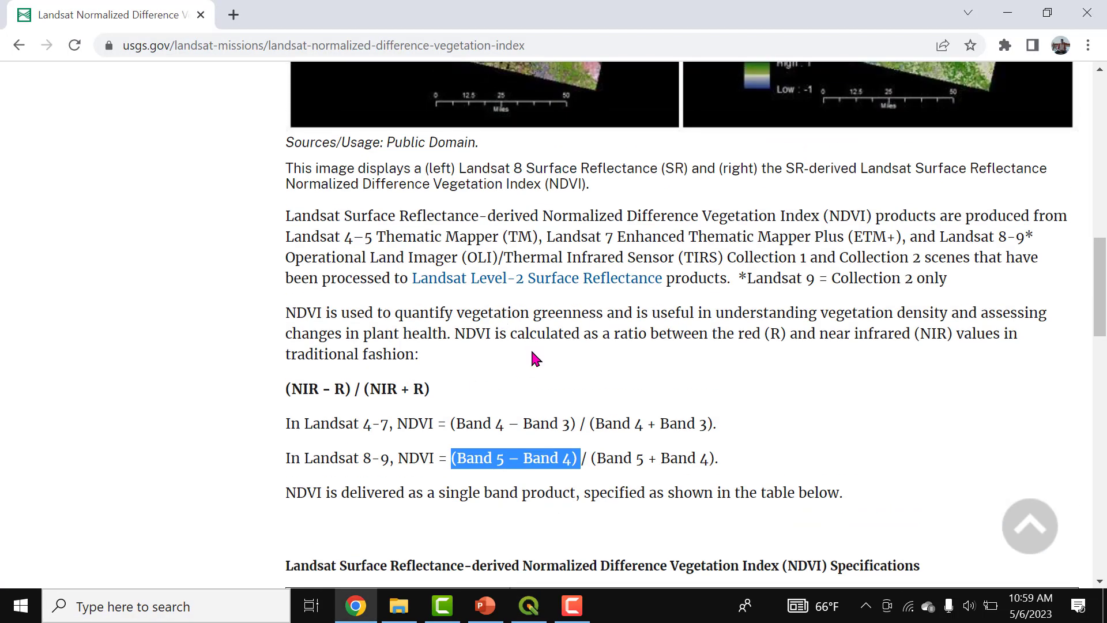
# Enlarge the Browser panel so more drive folders, including Kobo_NDVI.tif, are listed
pyautogui.click(312, 393)
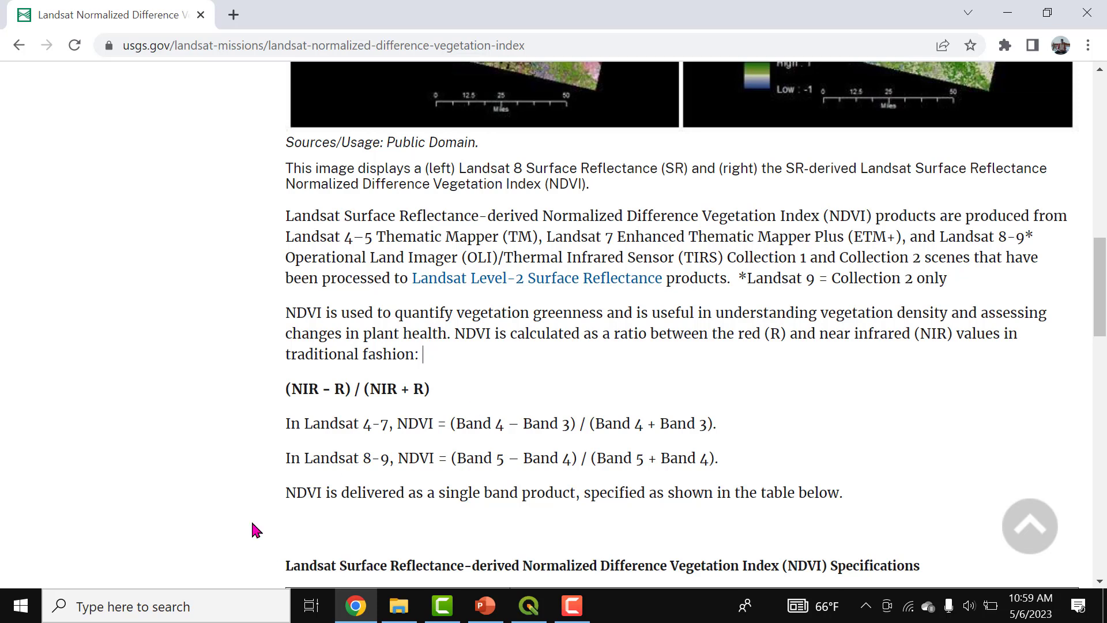
pyautogui.moveTo(412, 477)
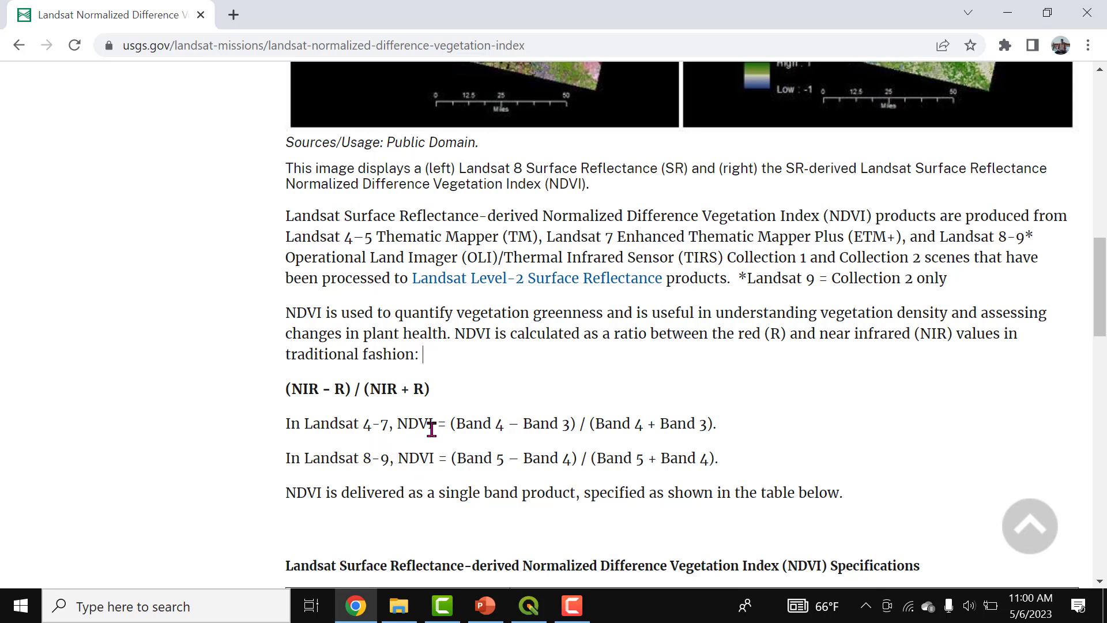
pyautogui.moveTo(489, 440)
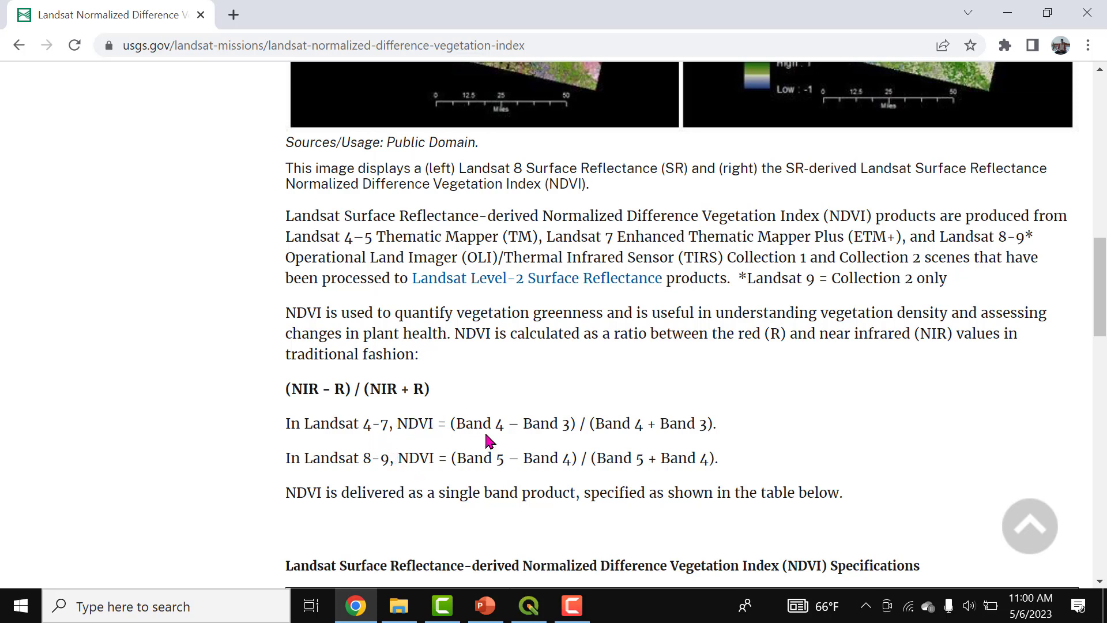
pyautogui.moveTo(543, 431)
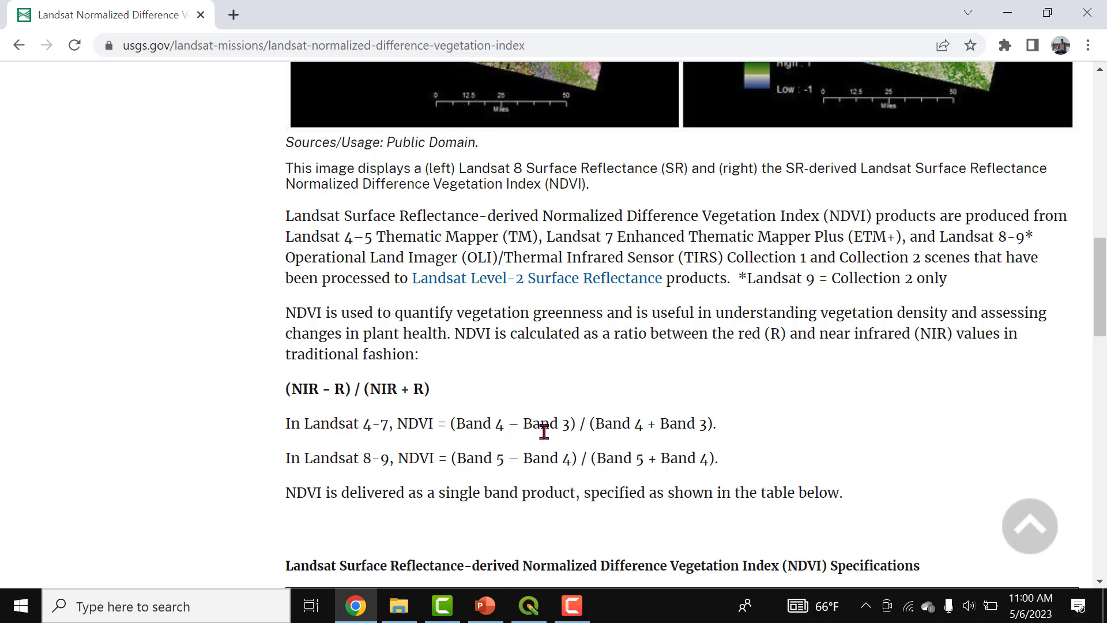
pyautogui.moveTo(715, 430)
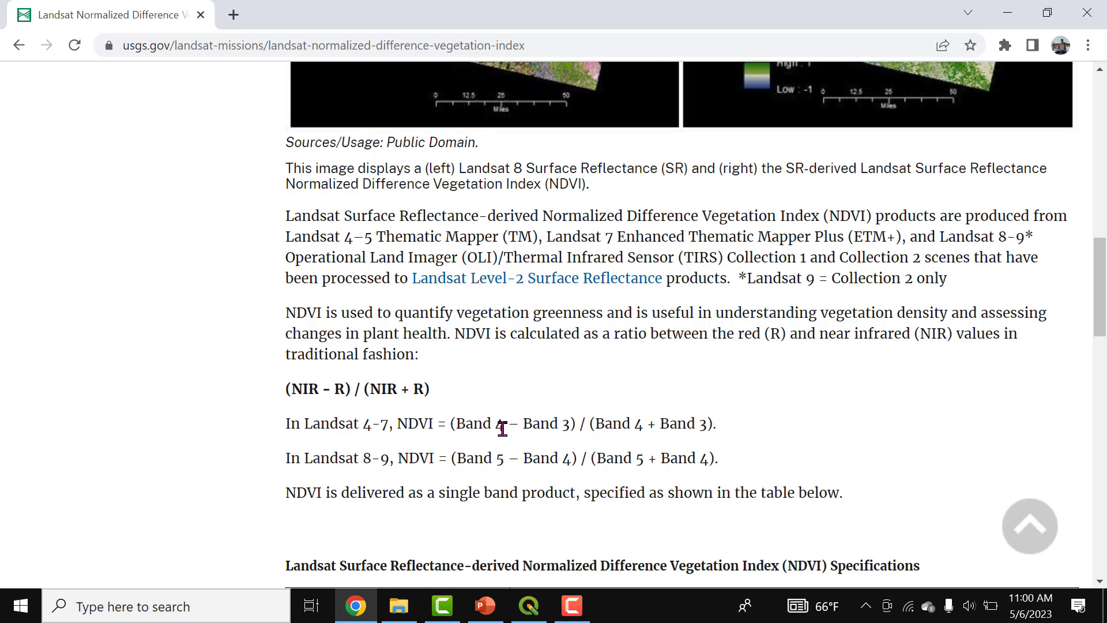
pyautogui.doubleClick(482, 423)
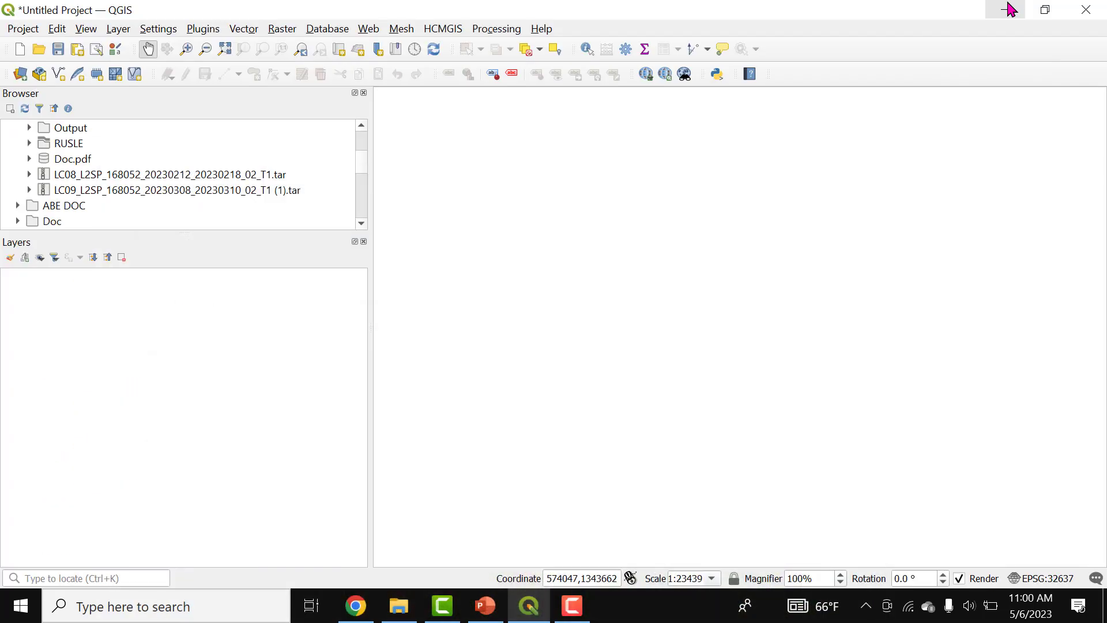
pyautogui.moveTo(374, 302)
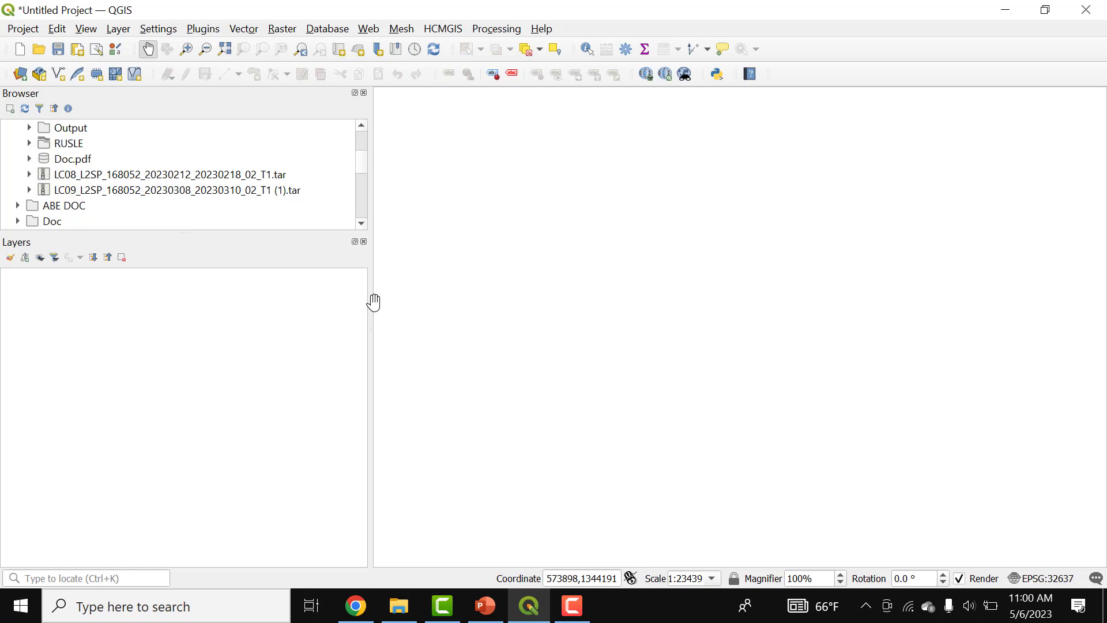
pyautogui.moveTo(317, 217)
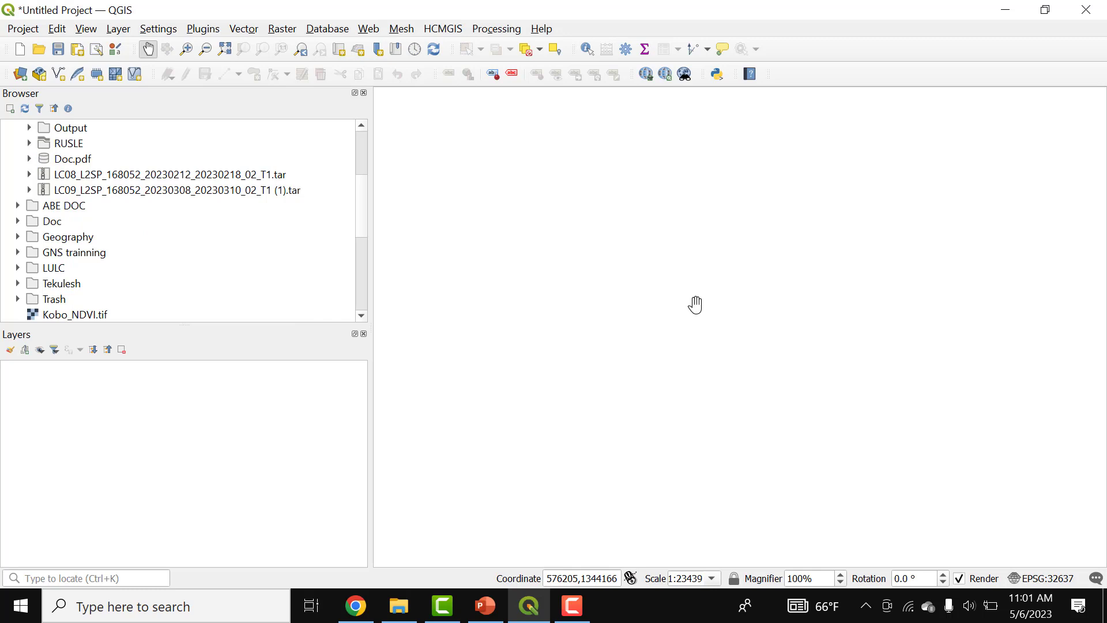
pyautogui.moveTo(297, 126)
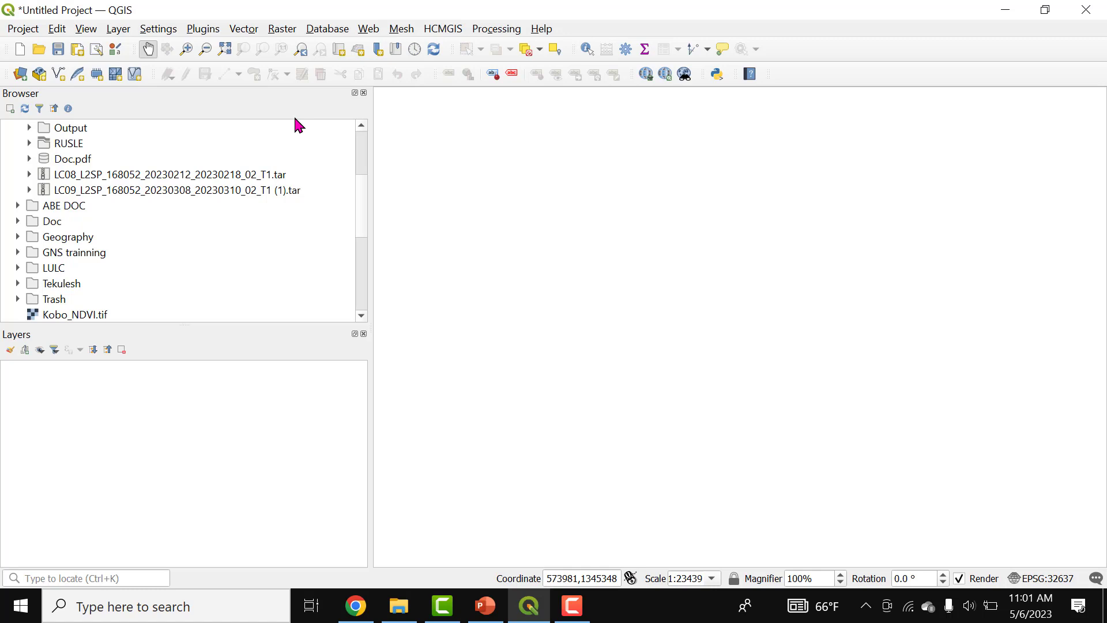
pyautogui.moveTo(469, 279)
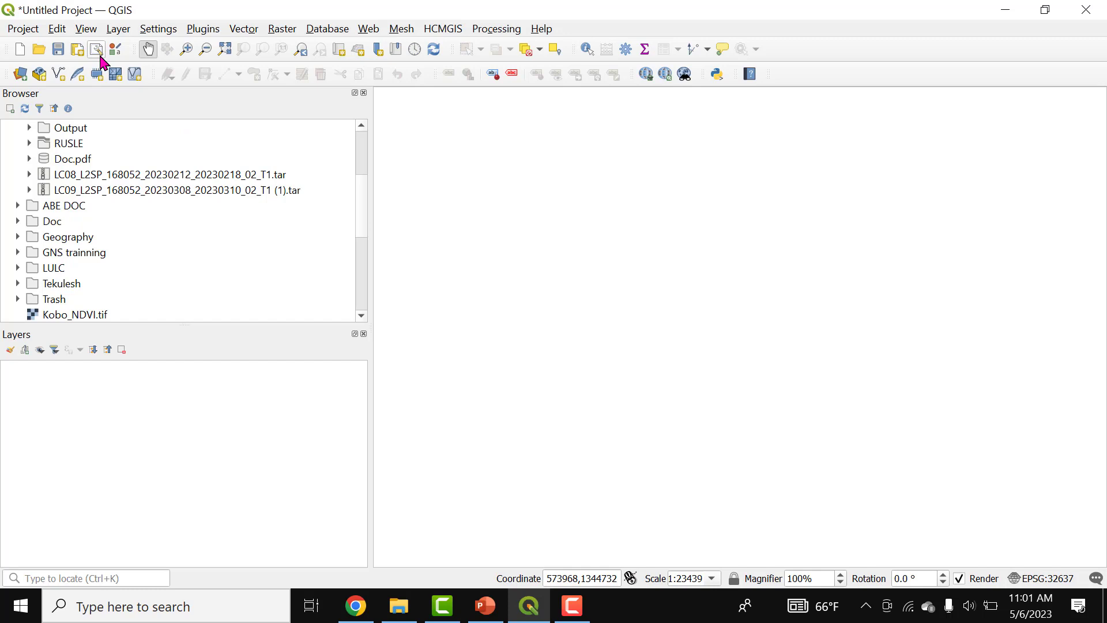
pyautogui.moveTo(131, 34)
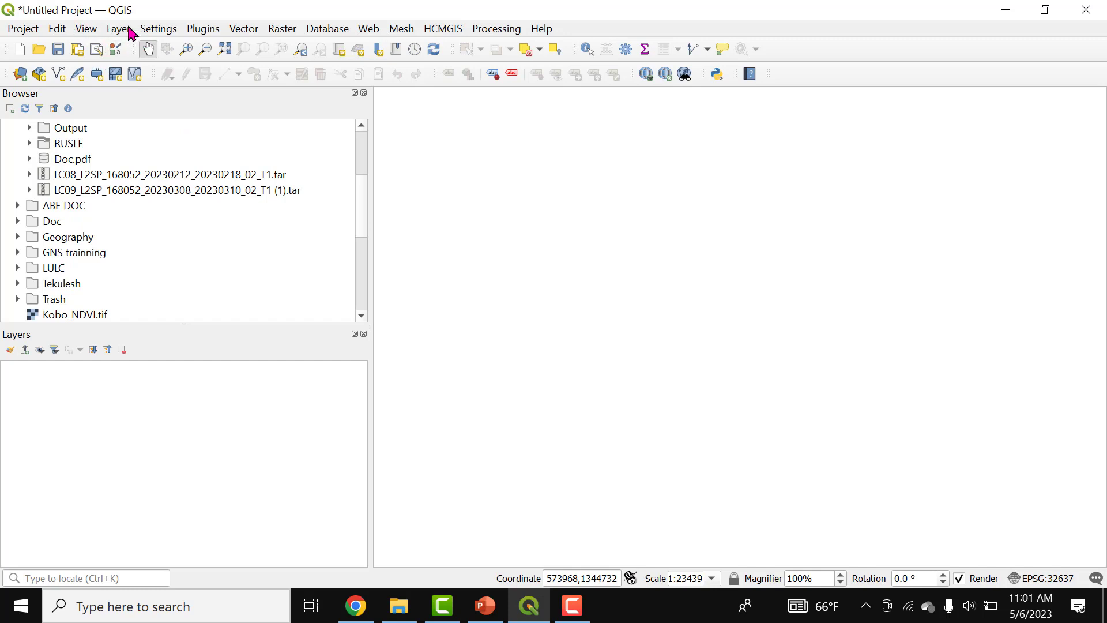
# Start adding a raster layer and browse to D:\2. RUSLE\LC09
pyautogui.click(117, 28)
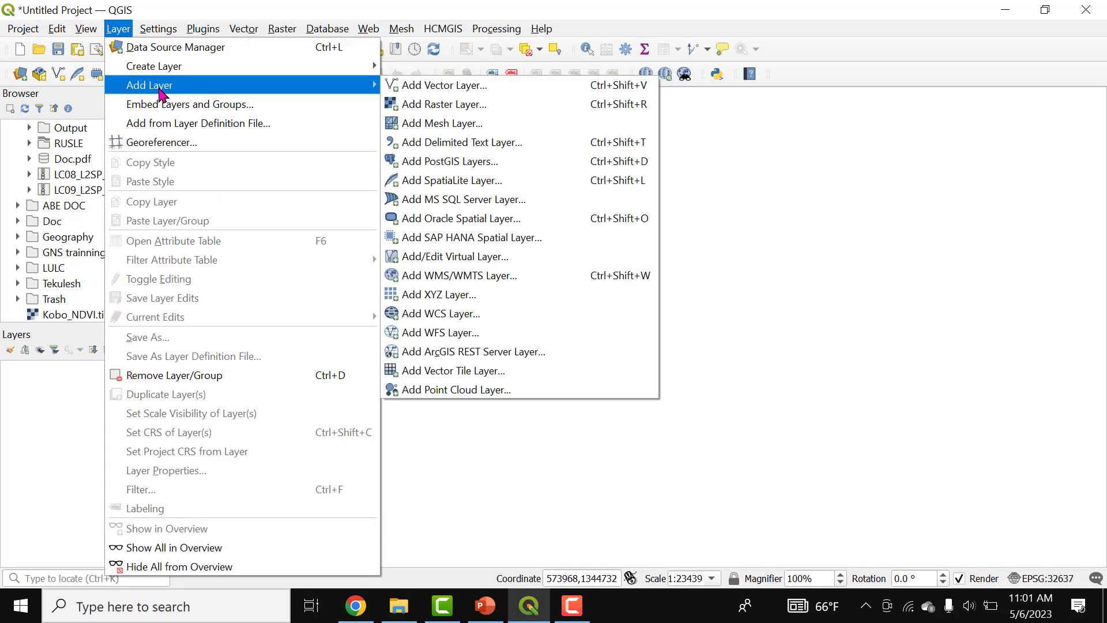
pyautogui.moveTo(359, 94)
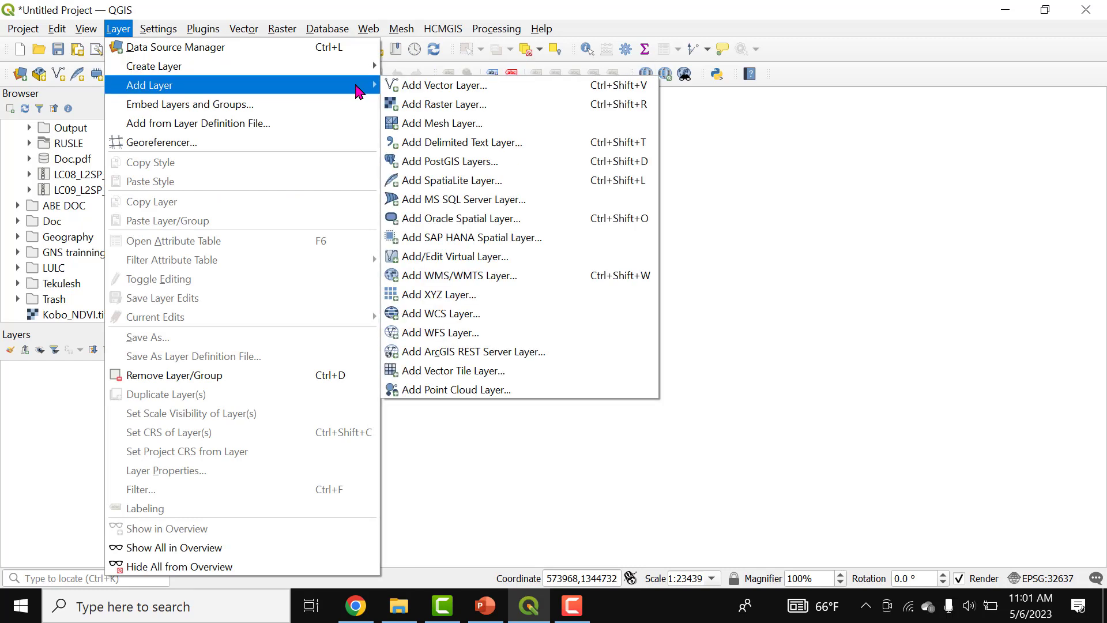
pyautogui.moveTo(505, 104)
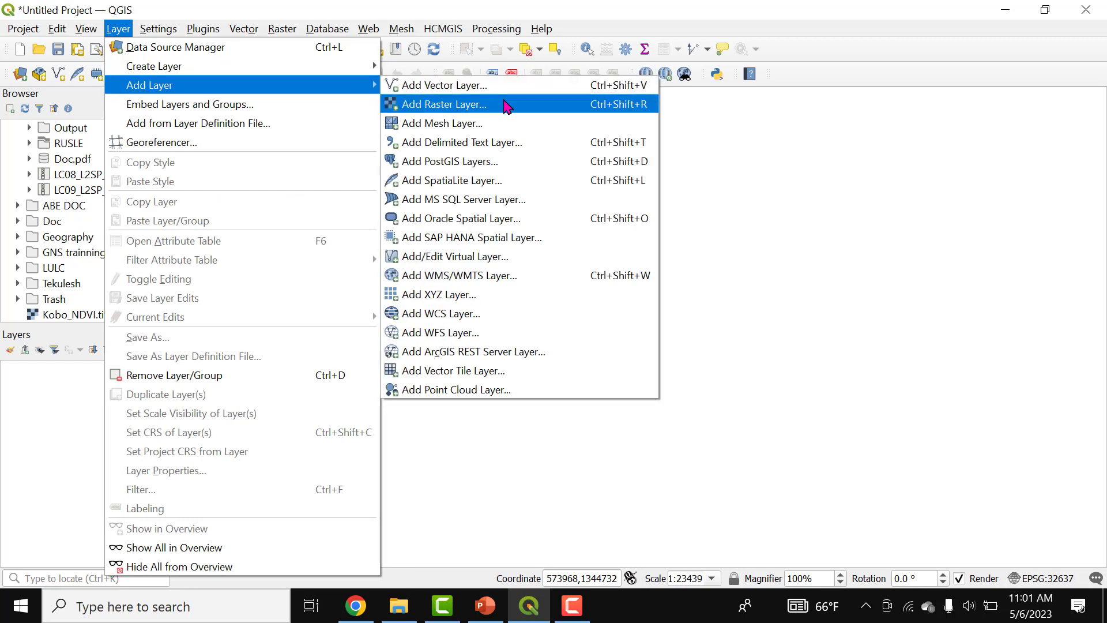
pyautogui.click(445, 104)
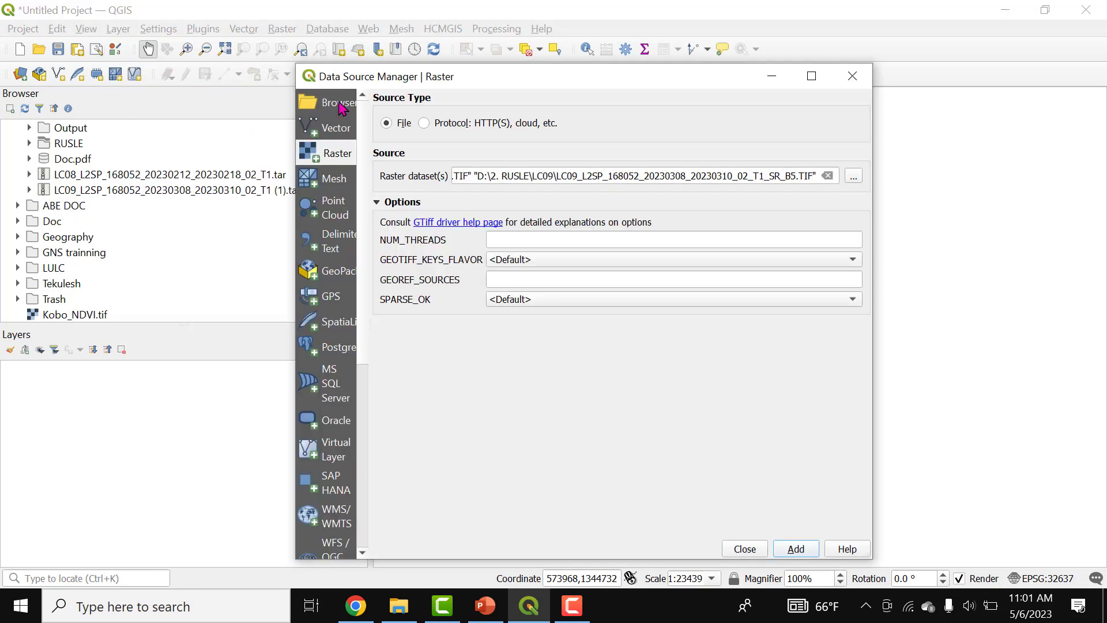
pyautogui.moveTo(415, 143)
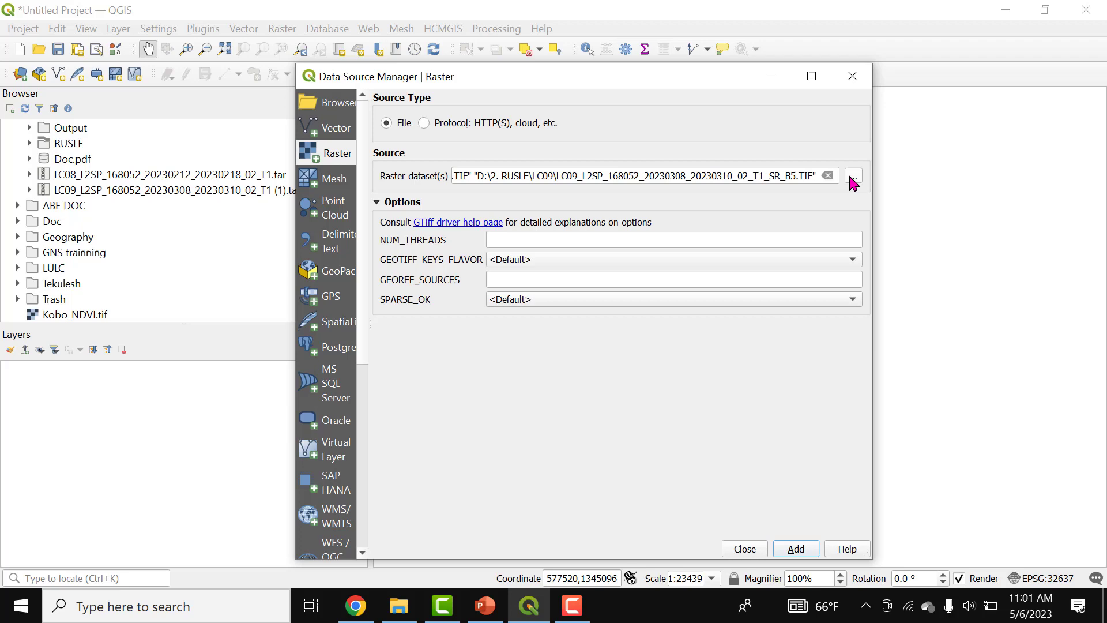
pyautogui.moveTo(853, 176)
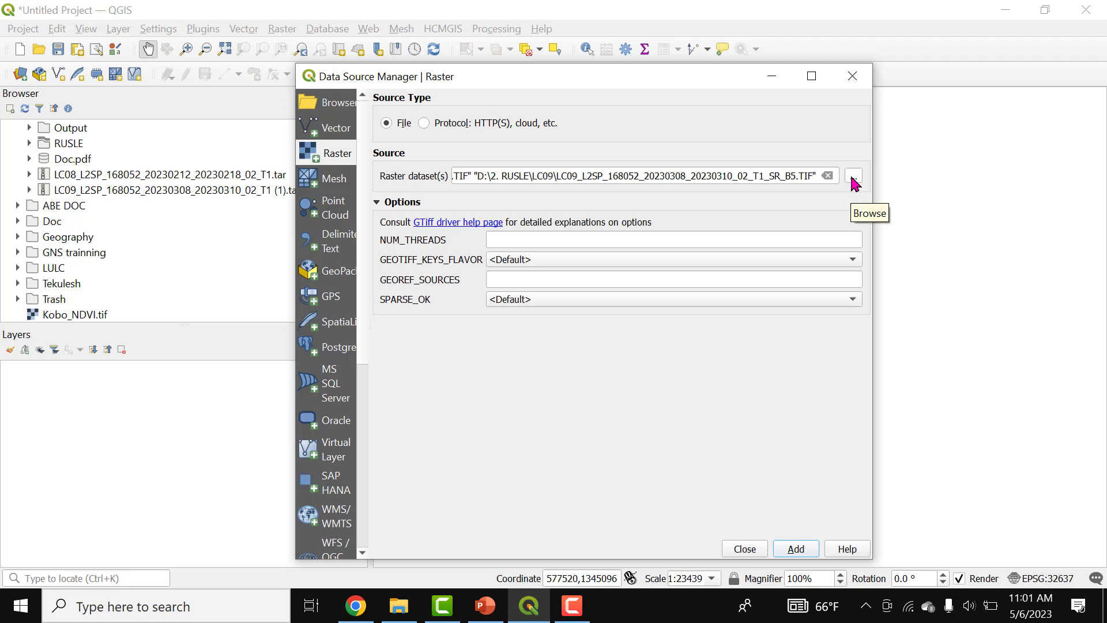
pyautogui.click(853, 176)
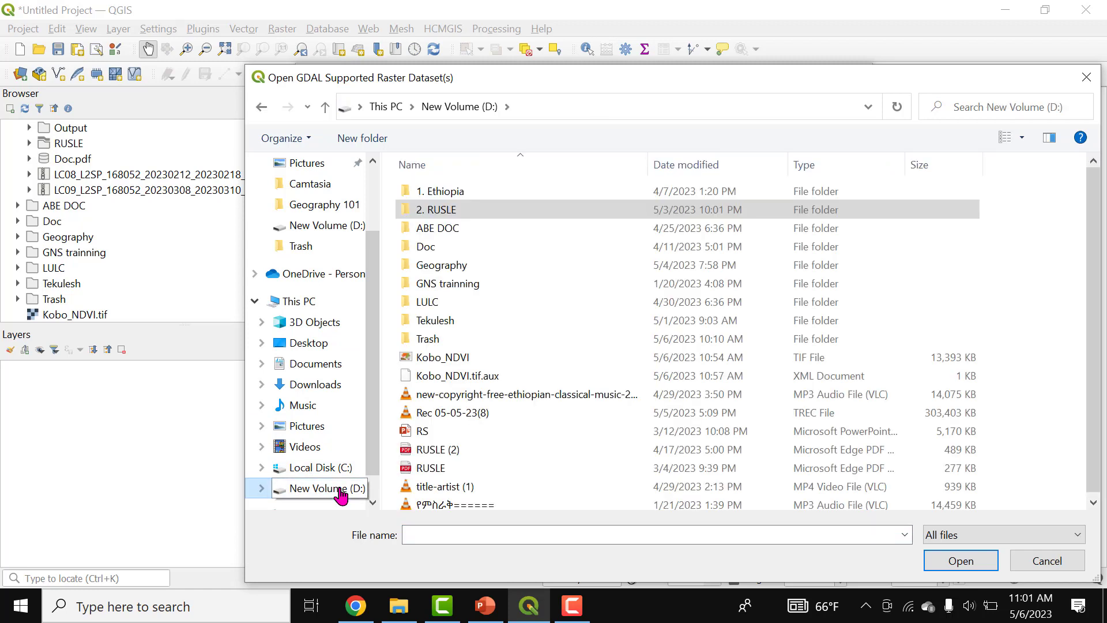
pyautogui.click(441, 209)
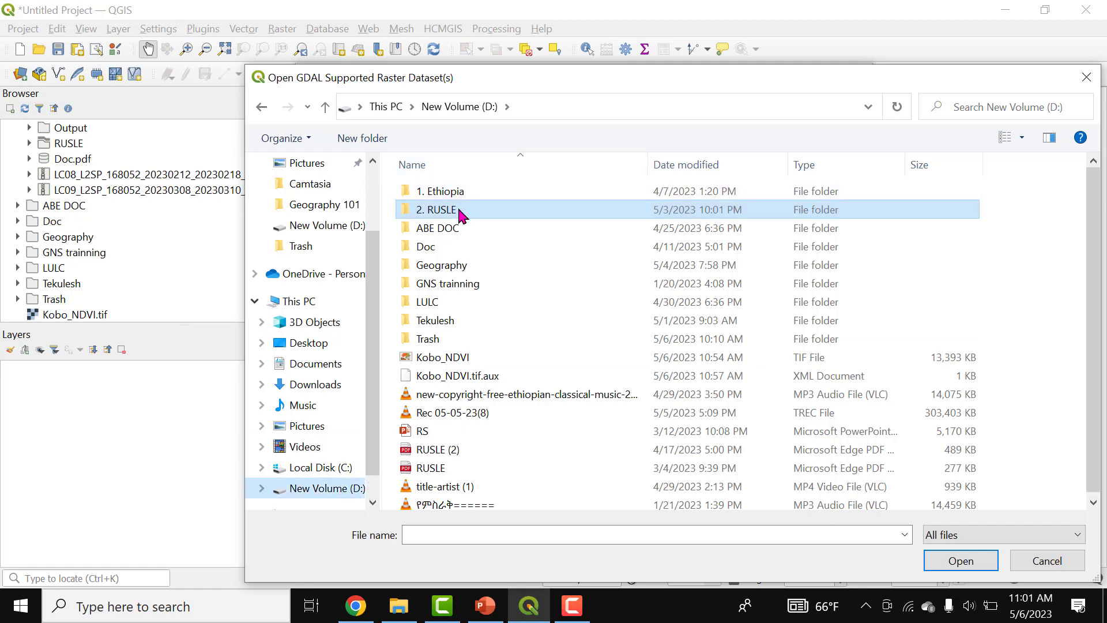
pyautogui.doubleClick(436, 209)
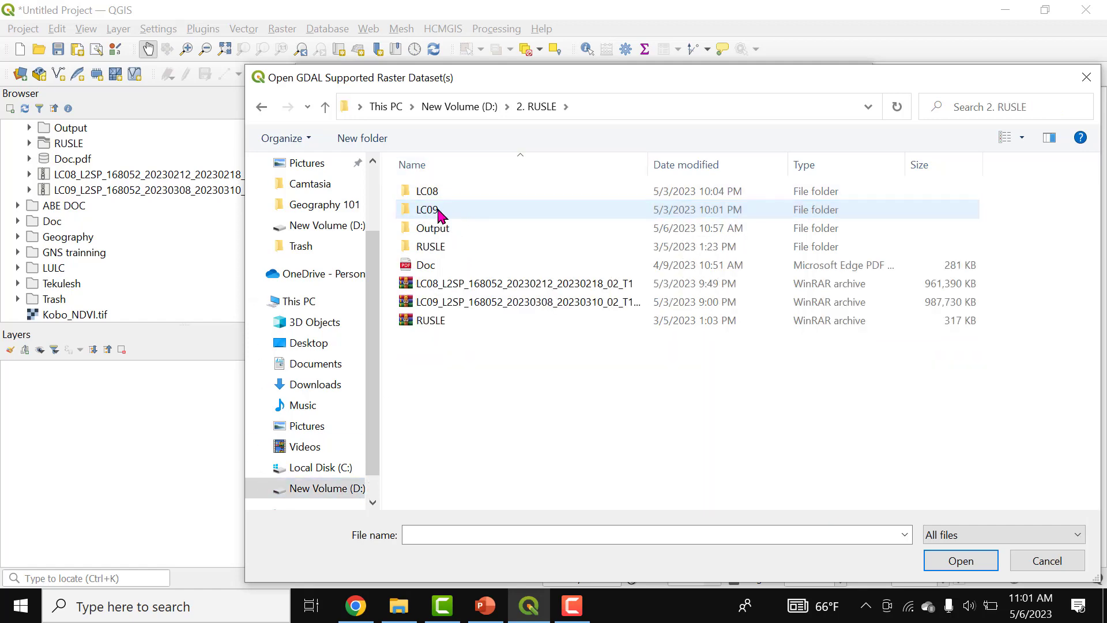
pyautogui.doubleClick(427, 209)
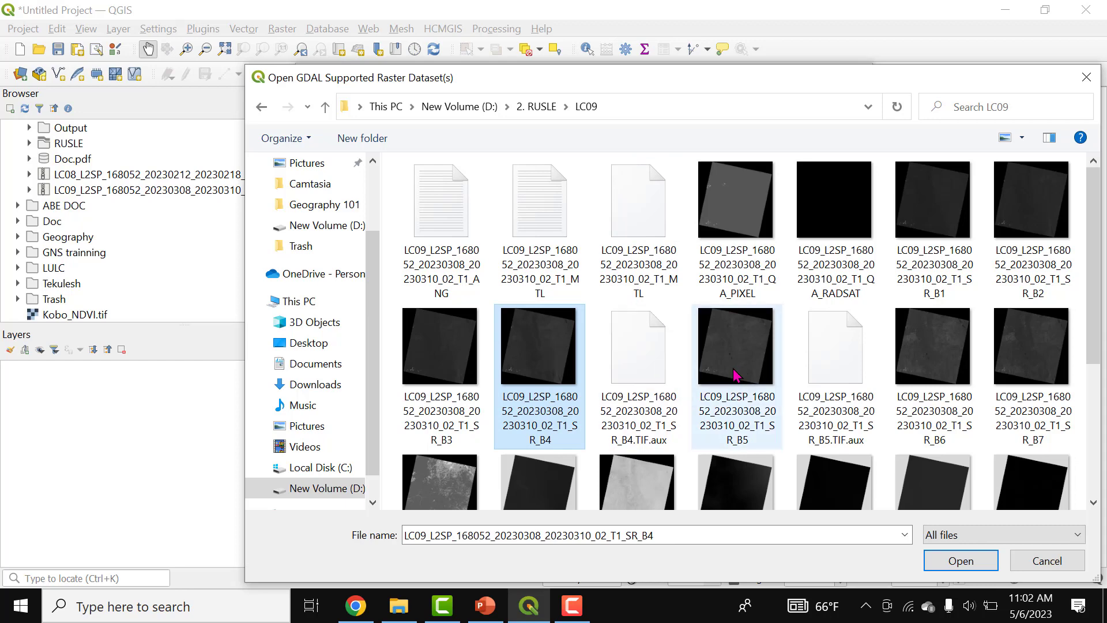
# Select the SR_B4 and SR_B5 band rasters and add them to the map
pyautogui.click(736, 346)
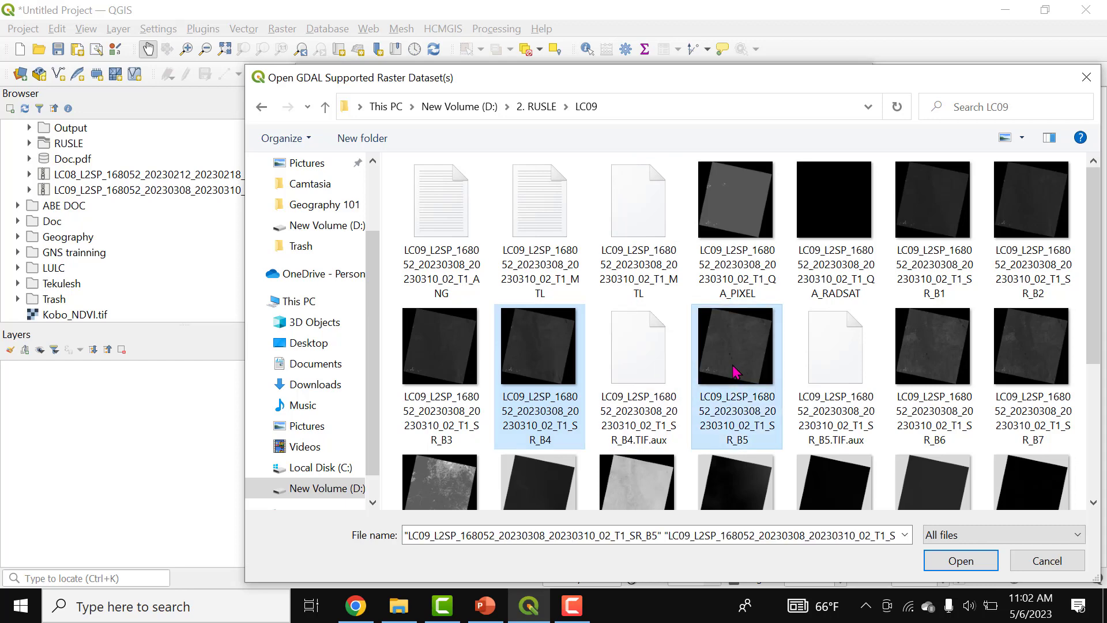
pyautogui.click(959, 560)
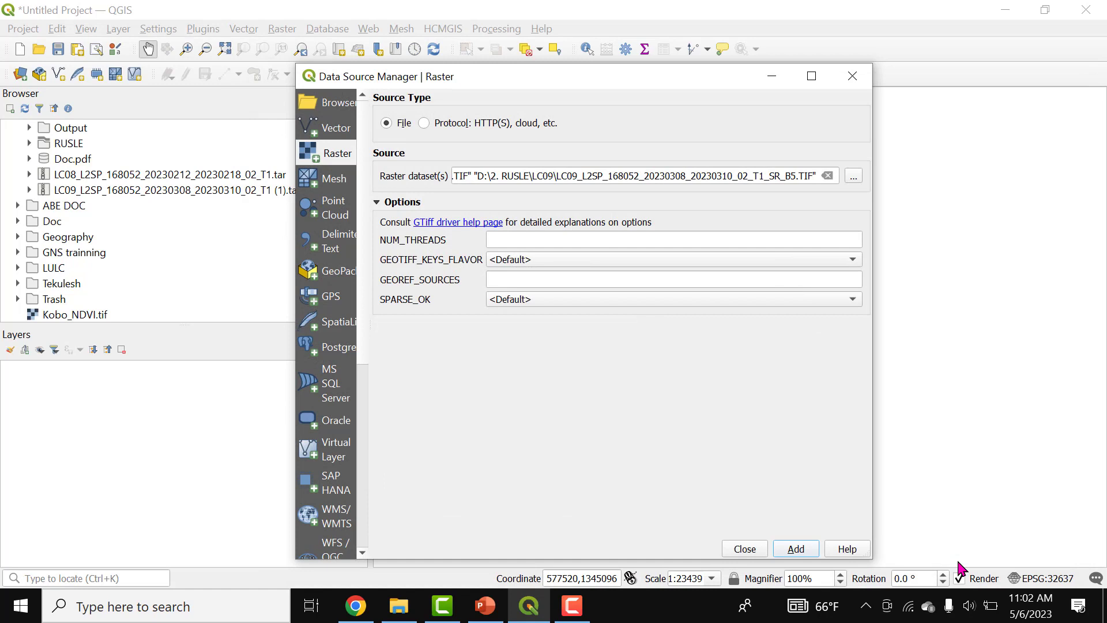
pyautogui.moveTo(745, 176)
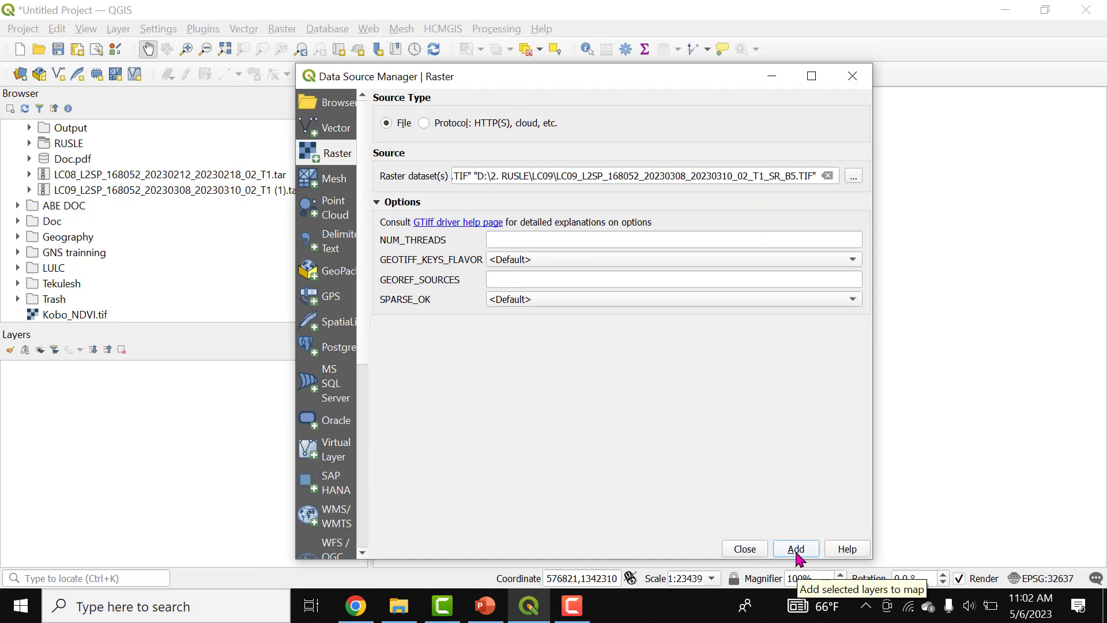
pyautogui.click(795, 548)
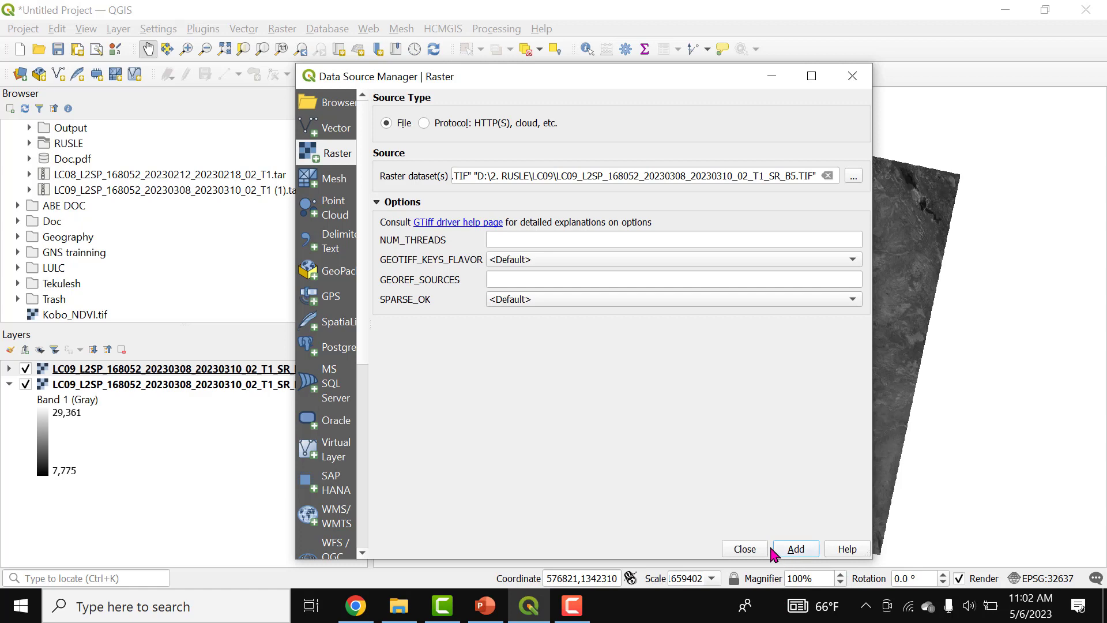
pyautogui.moveTo(744, 548)
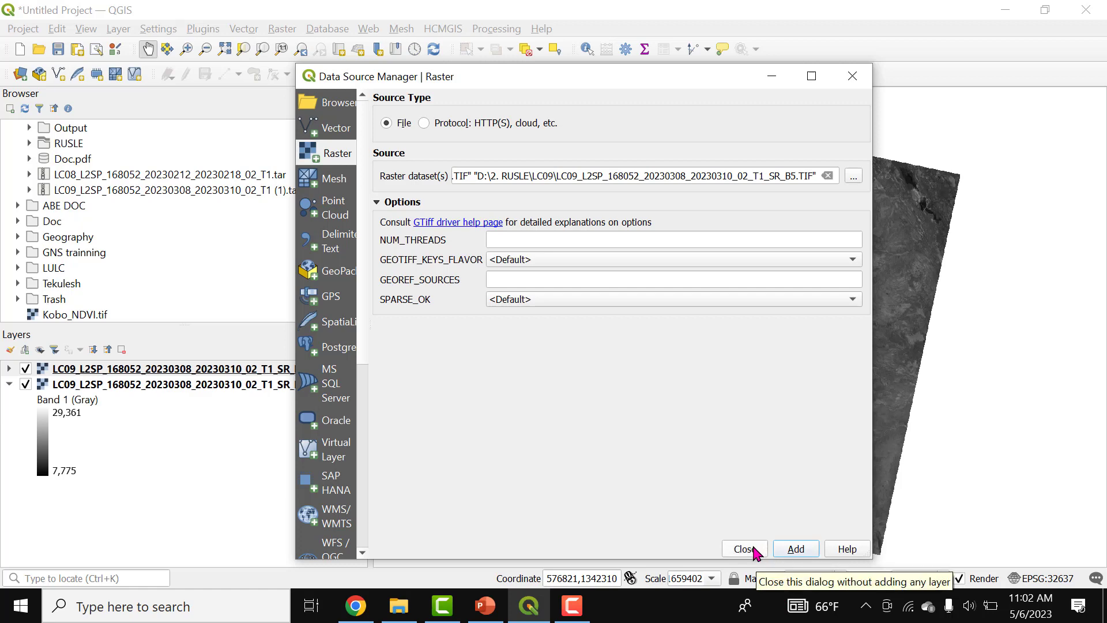
pyautogui.click(742, 548)
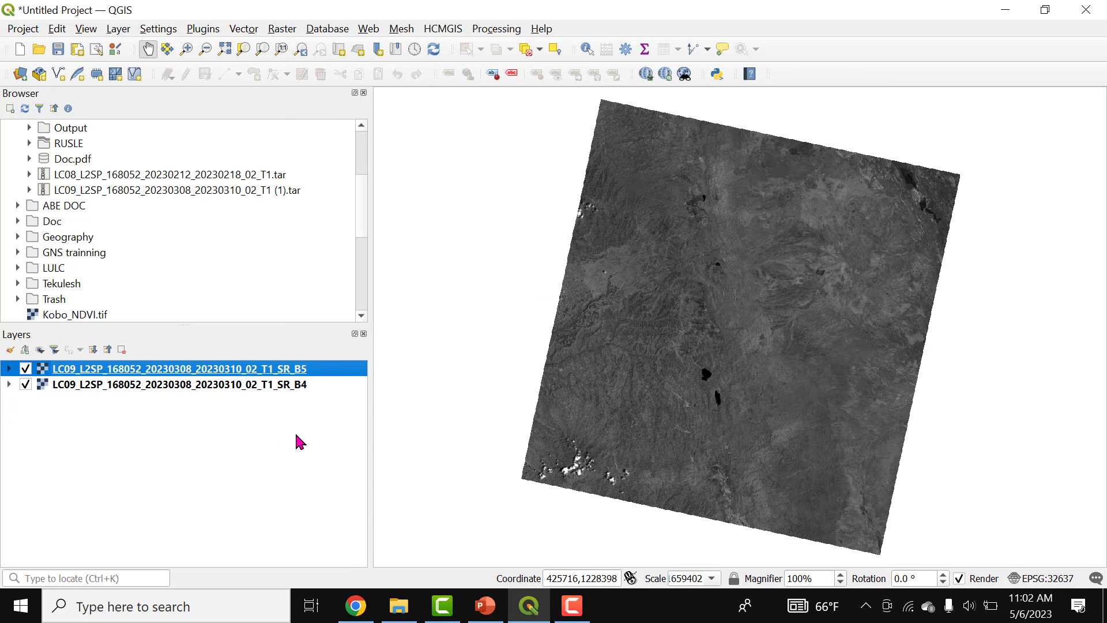
pyautogui.moveTo(372, 308)
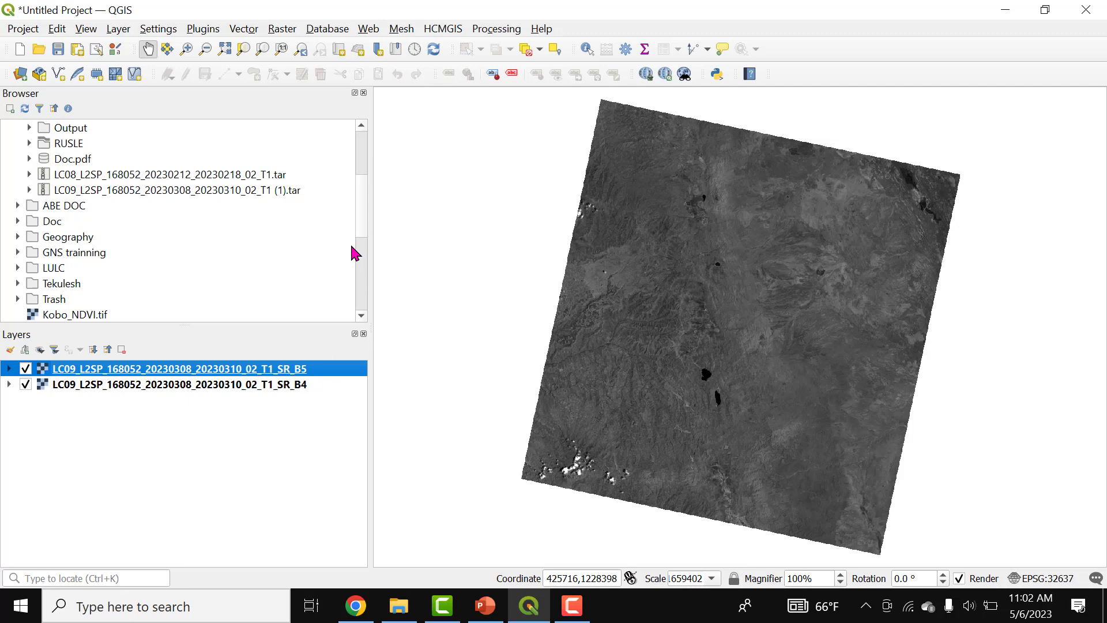
pyautogui.moveTo(185, 189)
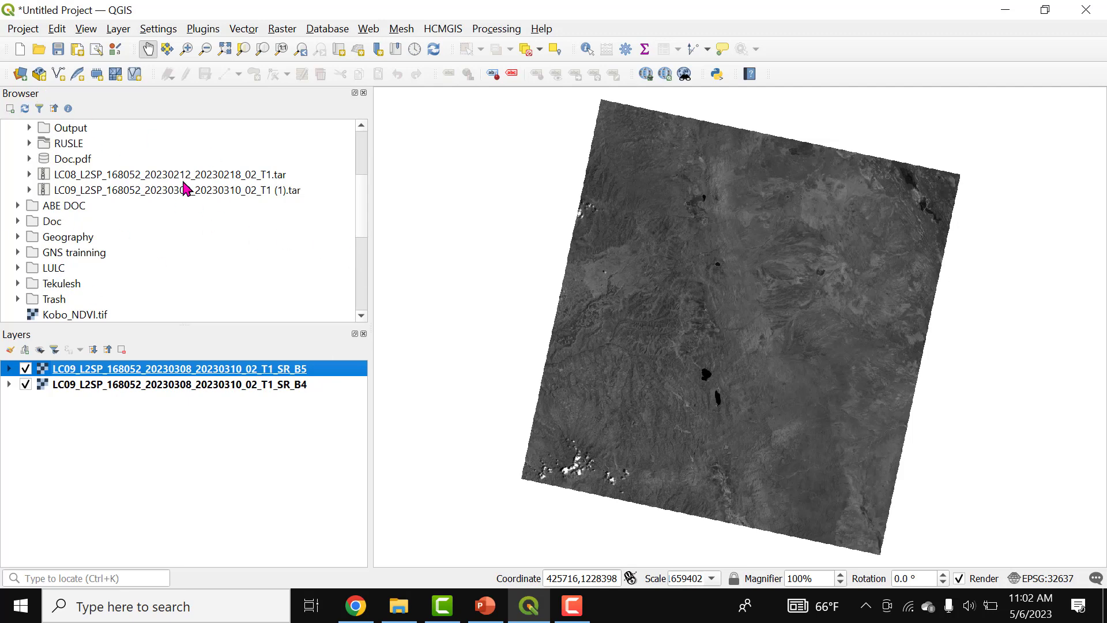
pyautogui.moveTo(177, 215)
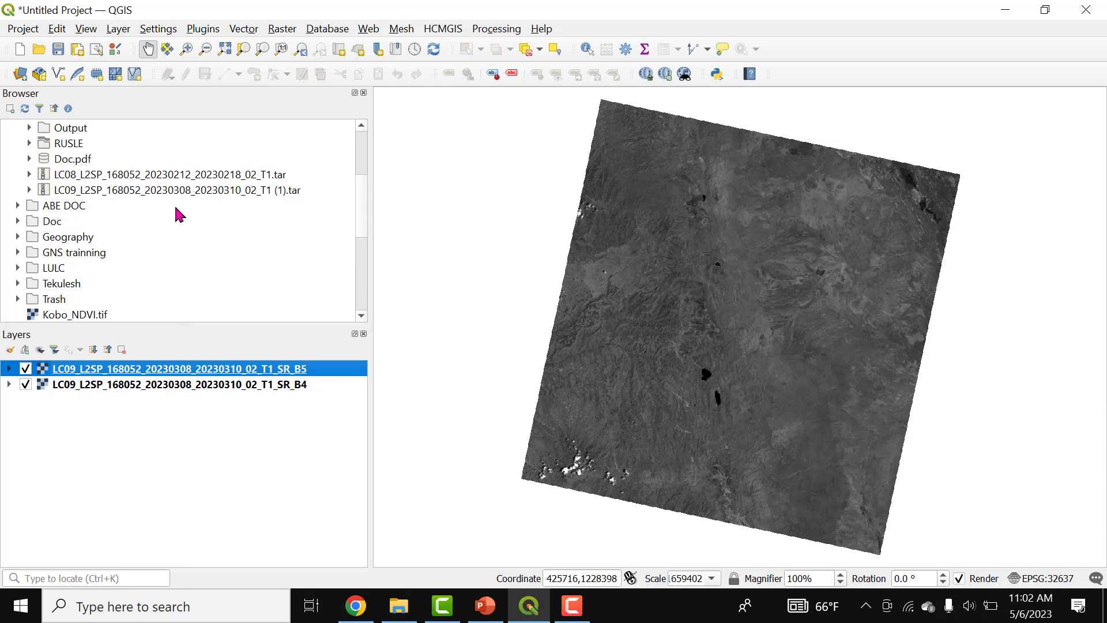
pyautogui.click(17, 221)
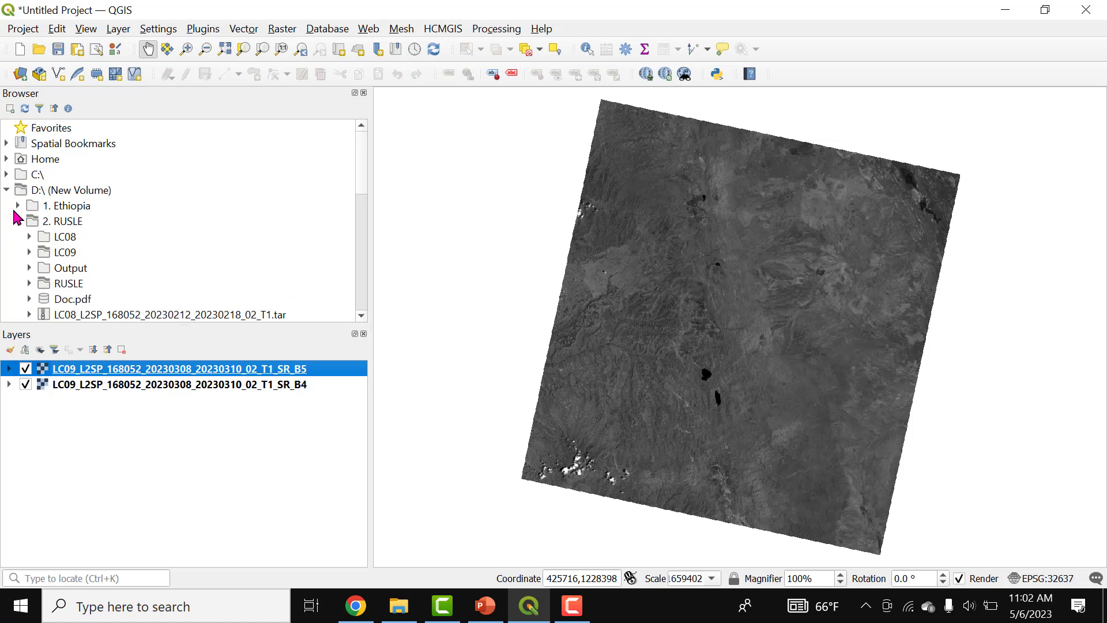
pyautogui.moveTo(9, 201)
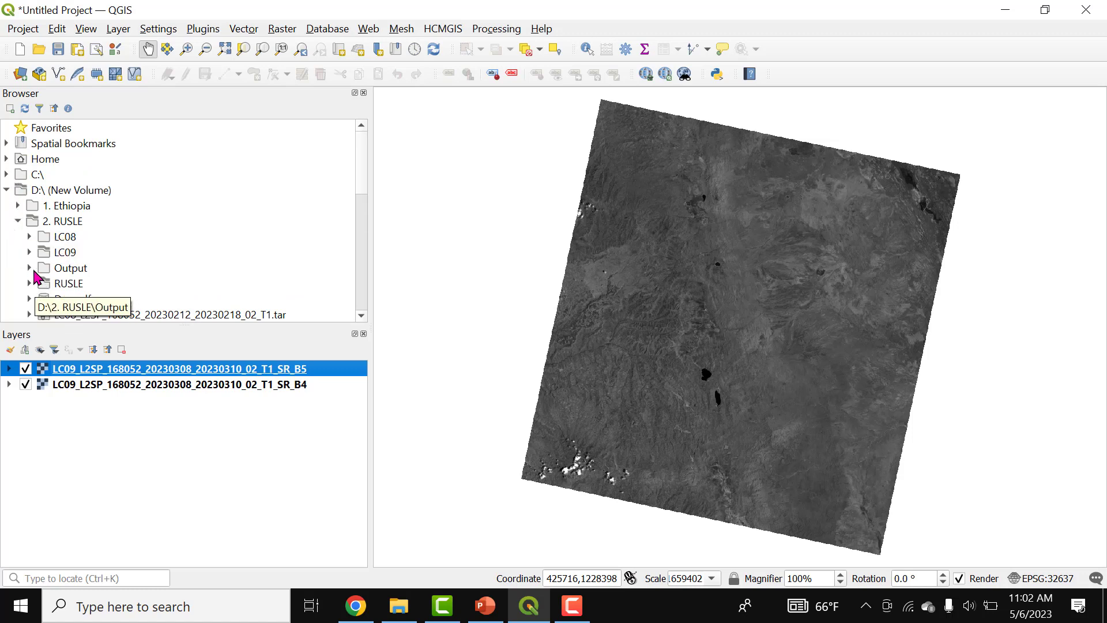
pyautogui.click(29, 252)
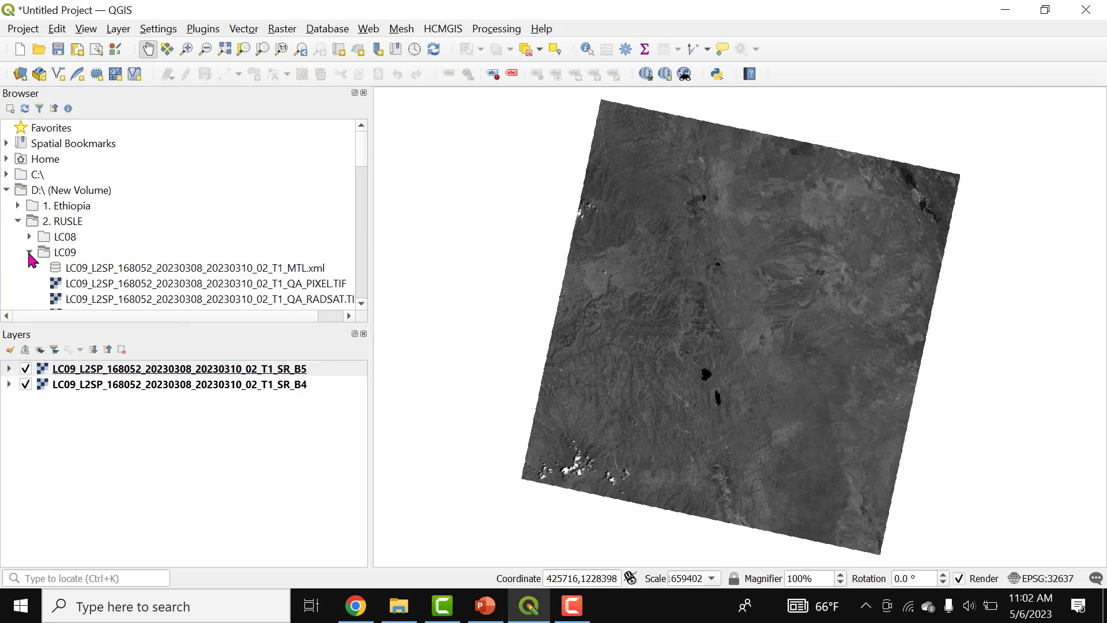
pyautogui.scroll(-3)
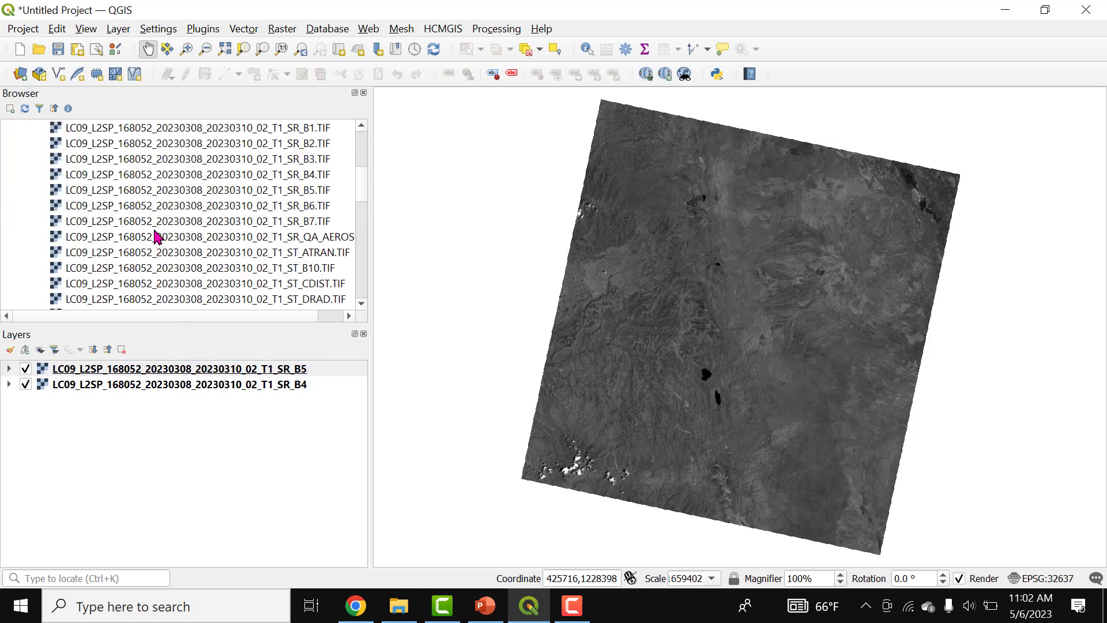
pyautogui.scroll(-3)
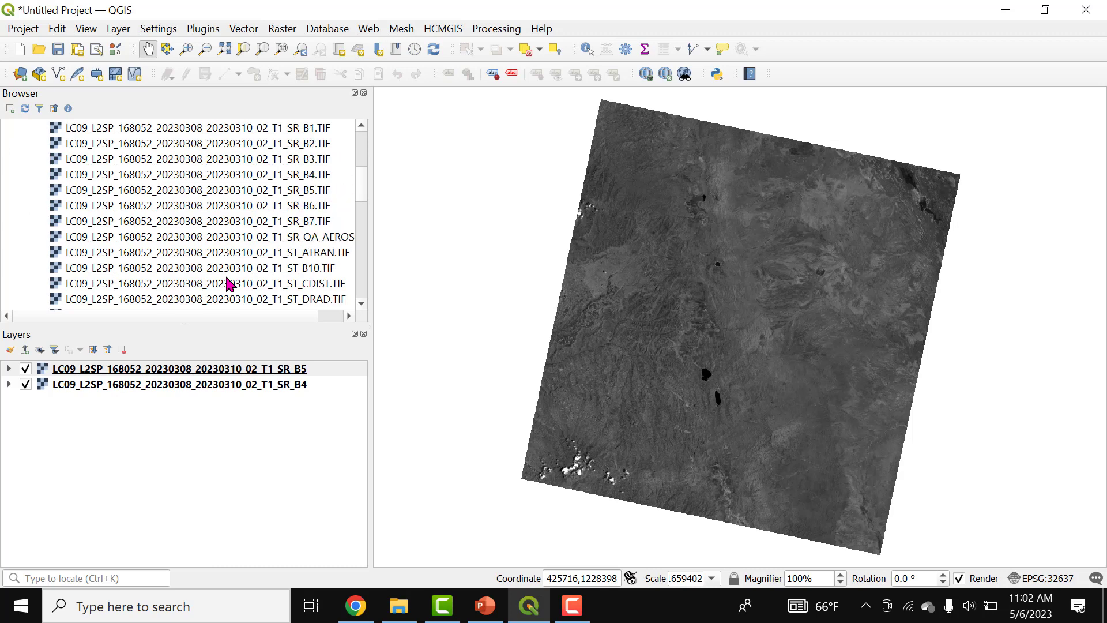
pyautogui.click(198, 189)
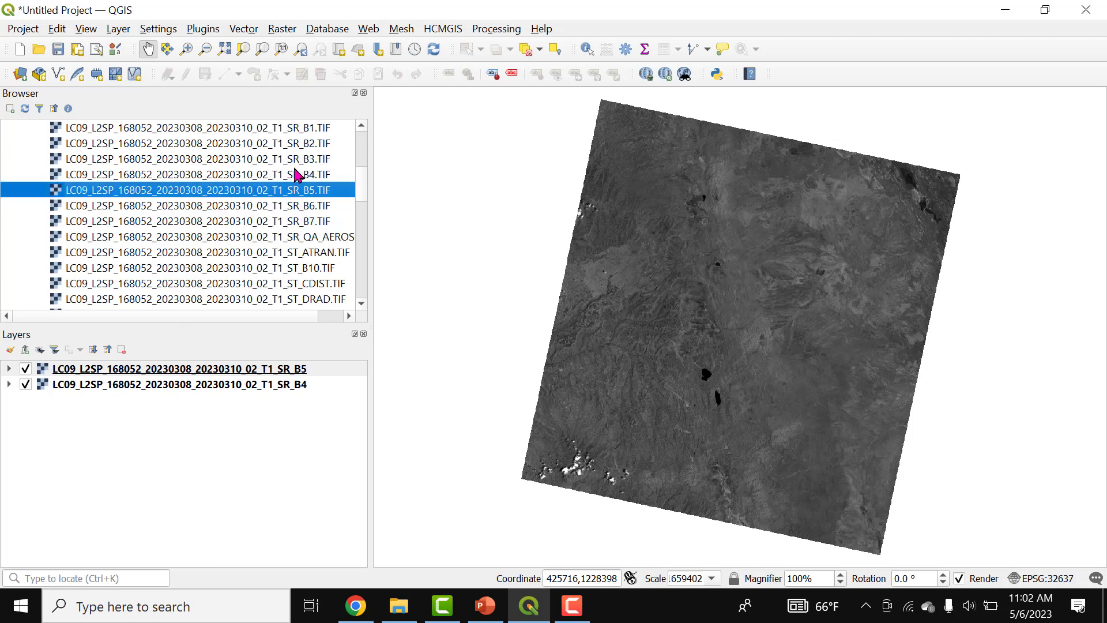
pyautogui.click(198, 174)
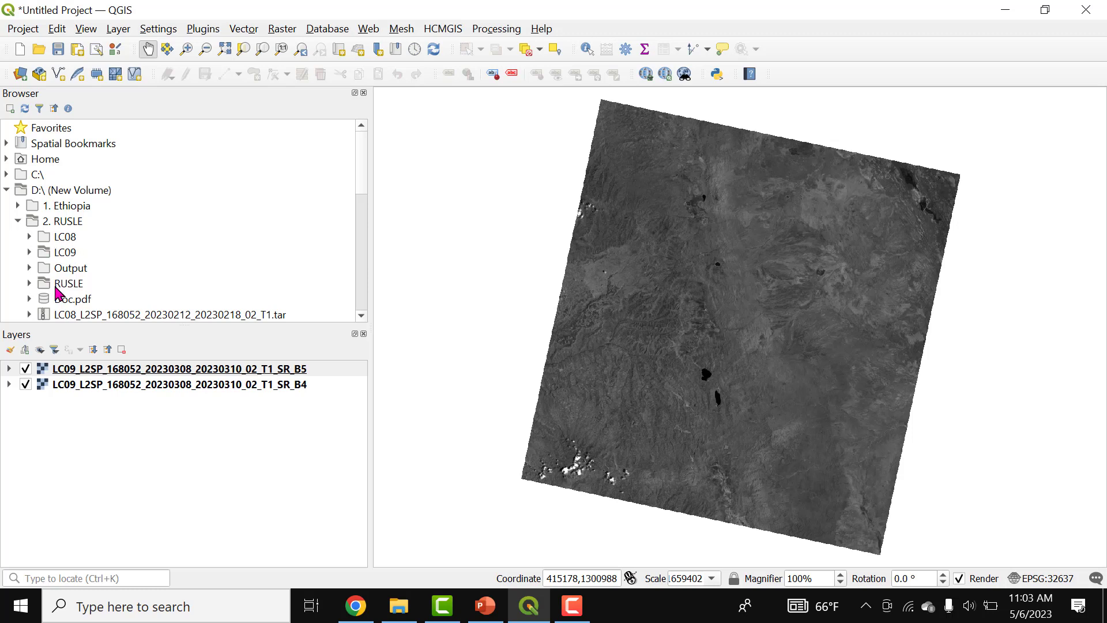
# Expand the RUSLE > AOI folder and load kobo.shp above the Landsat bands
pyautogui.click(41, 206)
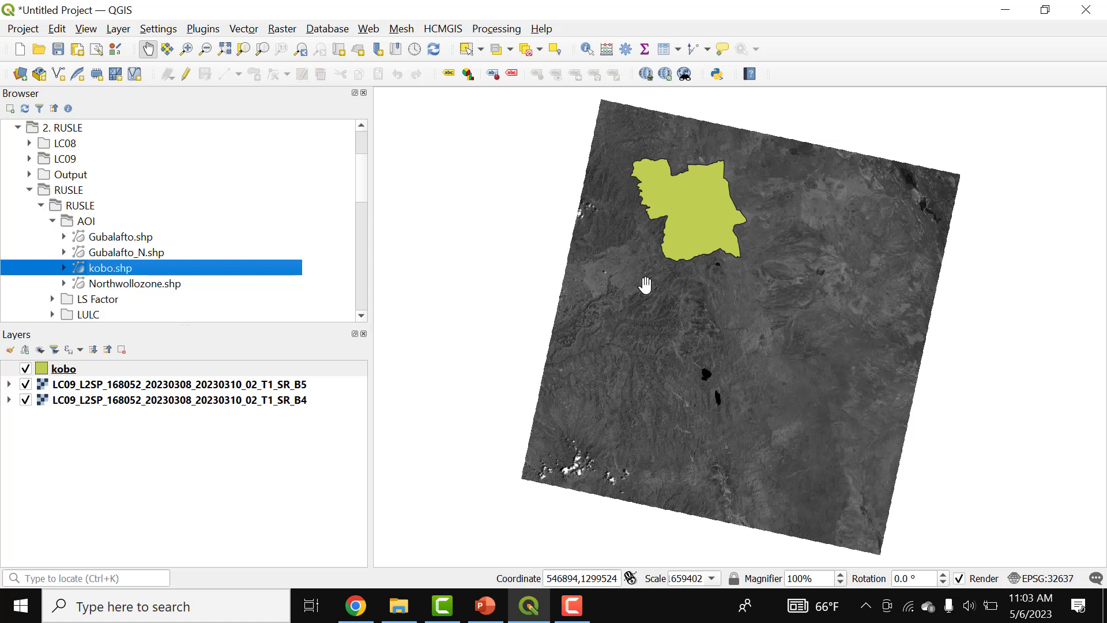
pyautogui.moveTo(650, 144)
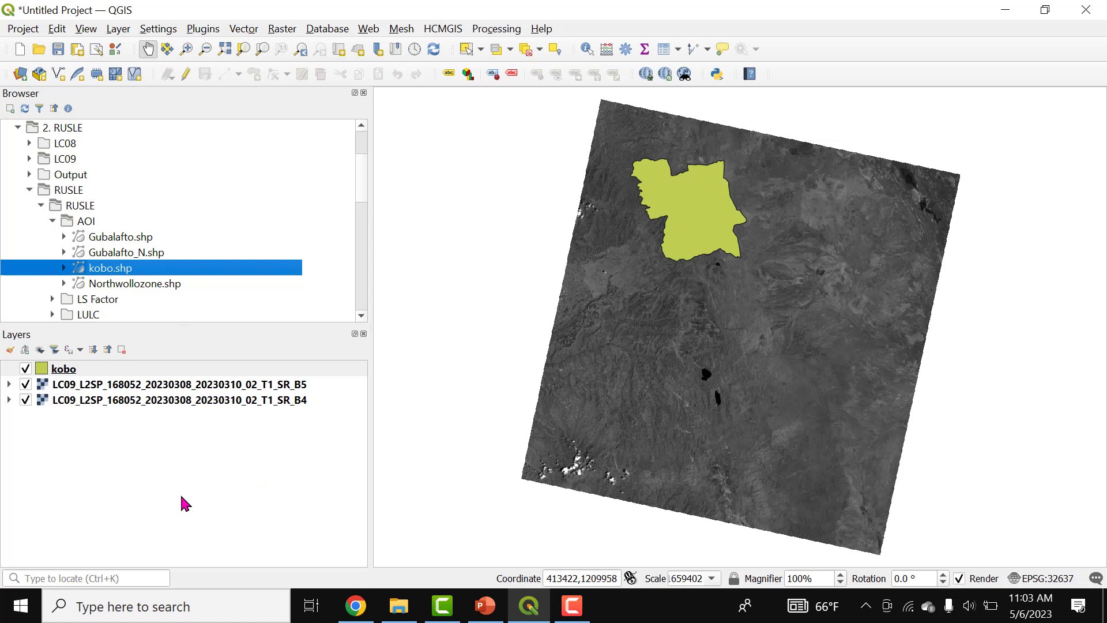
pyautogui.moveTo(183, 443)
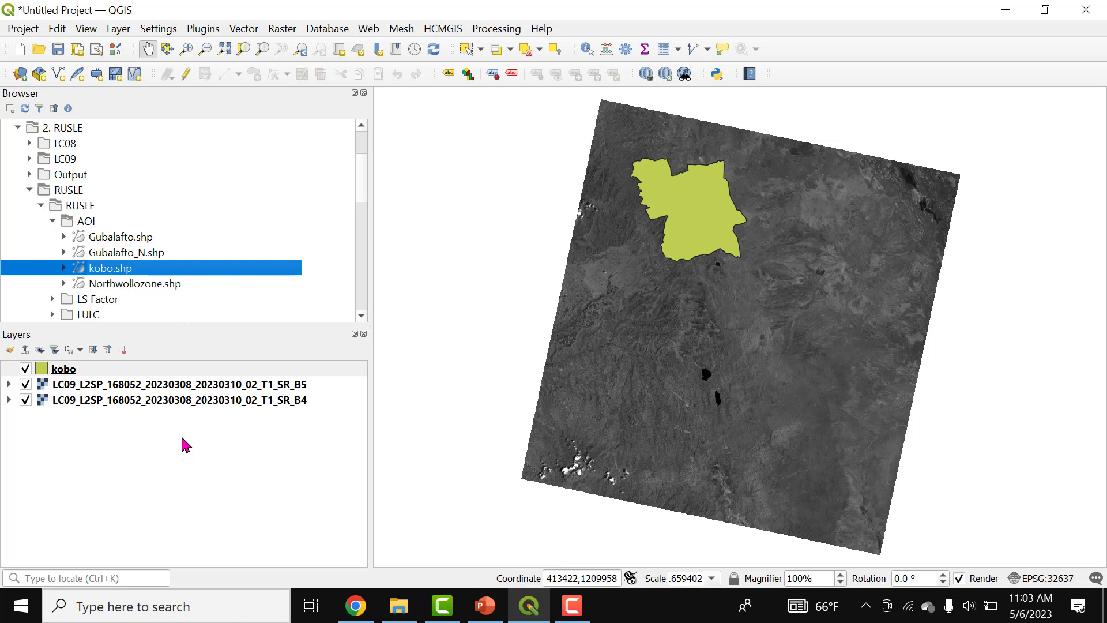
pyautogui.moveTo(280, 34)
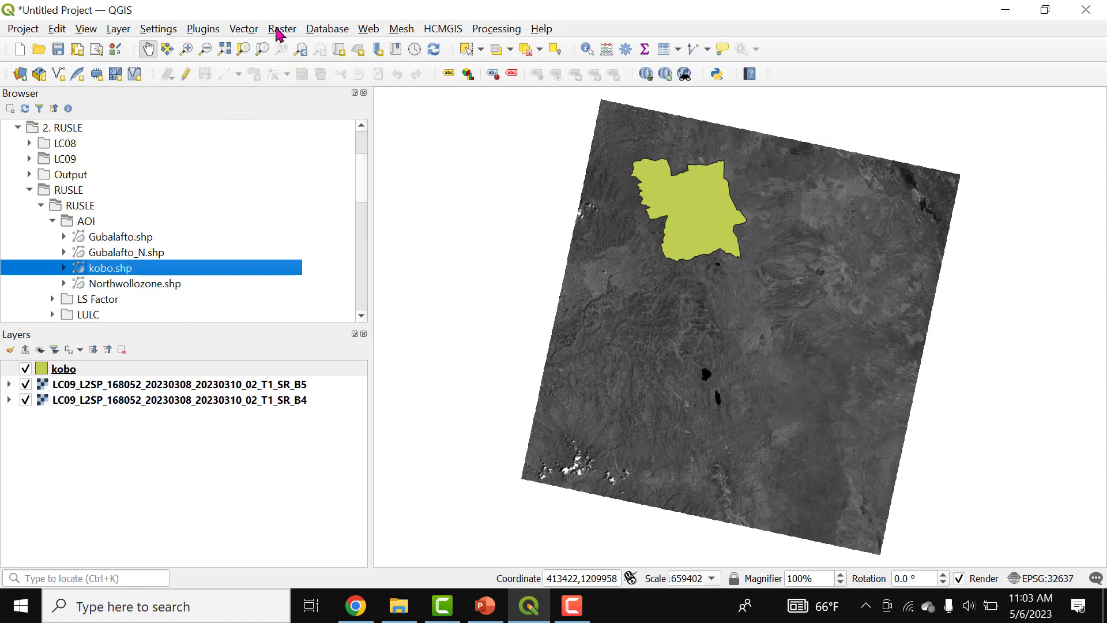
pyautogui.click(282, 28)
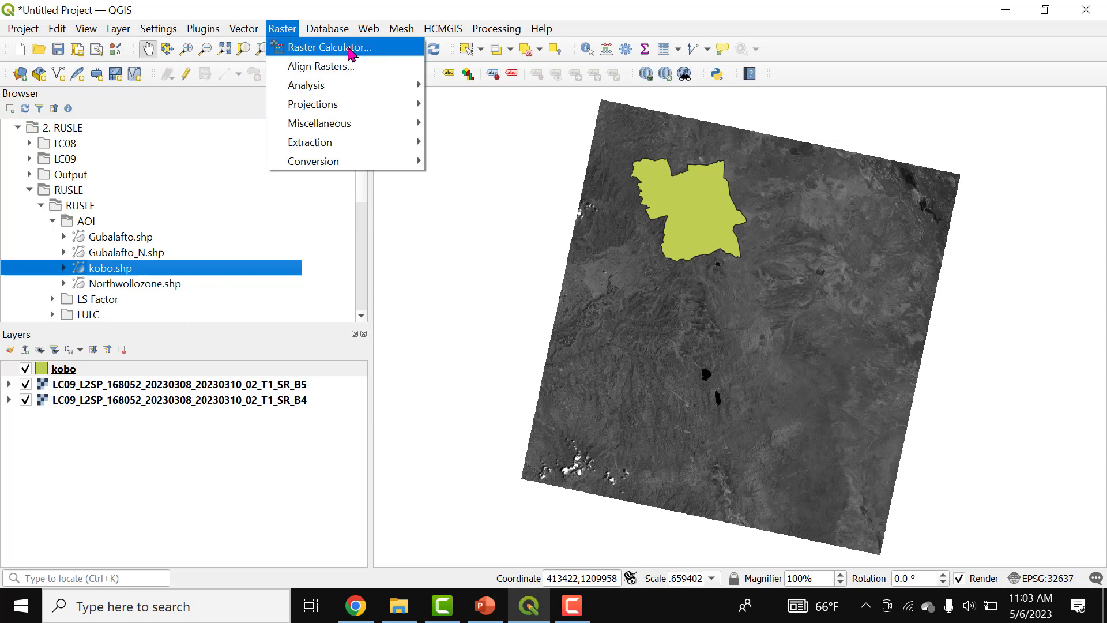
# Build ( "SR_B5@1" - "SR_B4@1" ) / ( "SR_B5@1" + "SR_B4@1" ) in the Raster Calculator
pyautogui.click(328, 47)
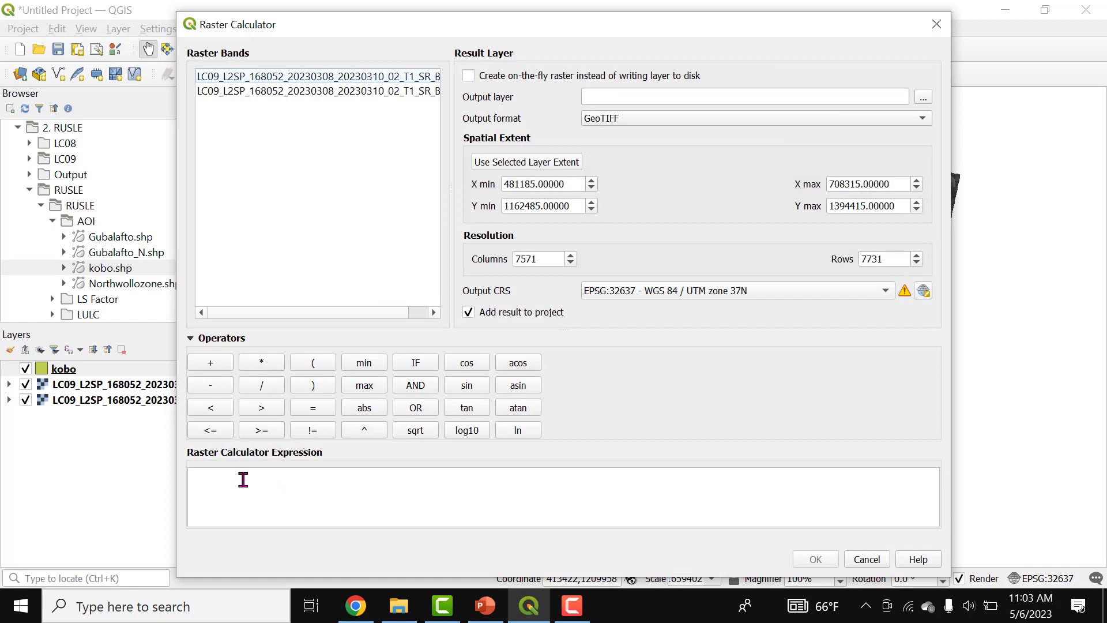
pyautogui.moveTo(513, 500)
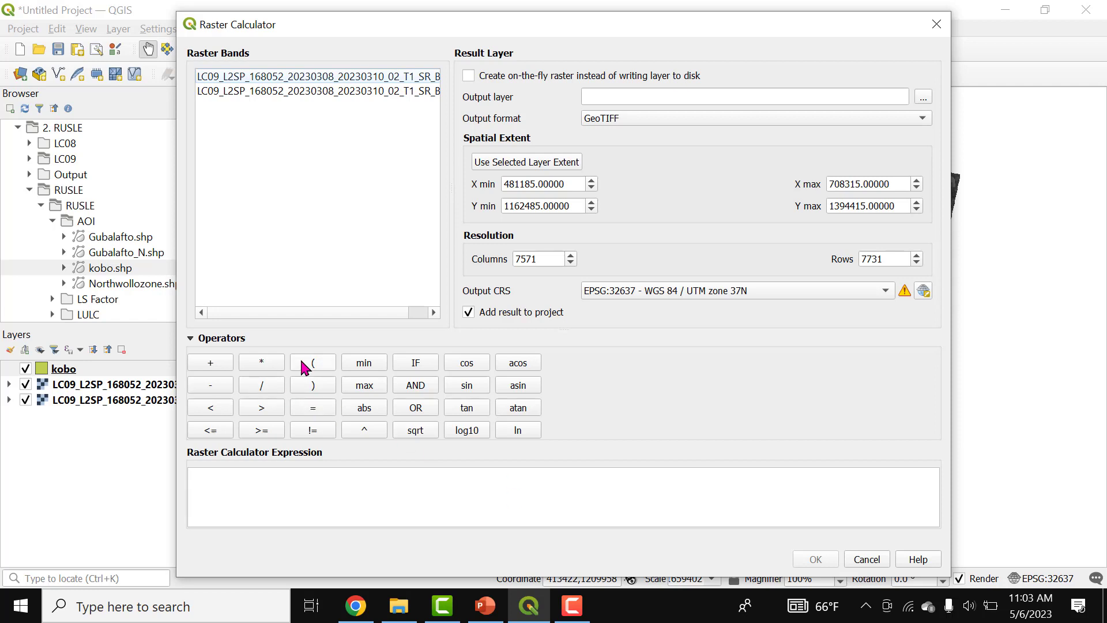
pyautogui.click(312, 362)
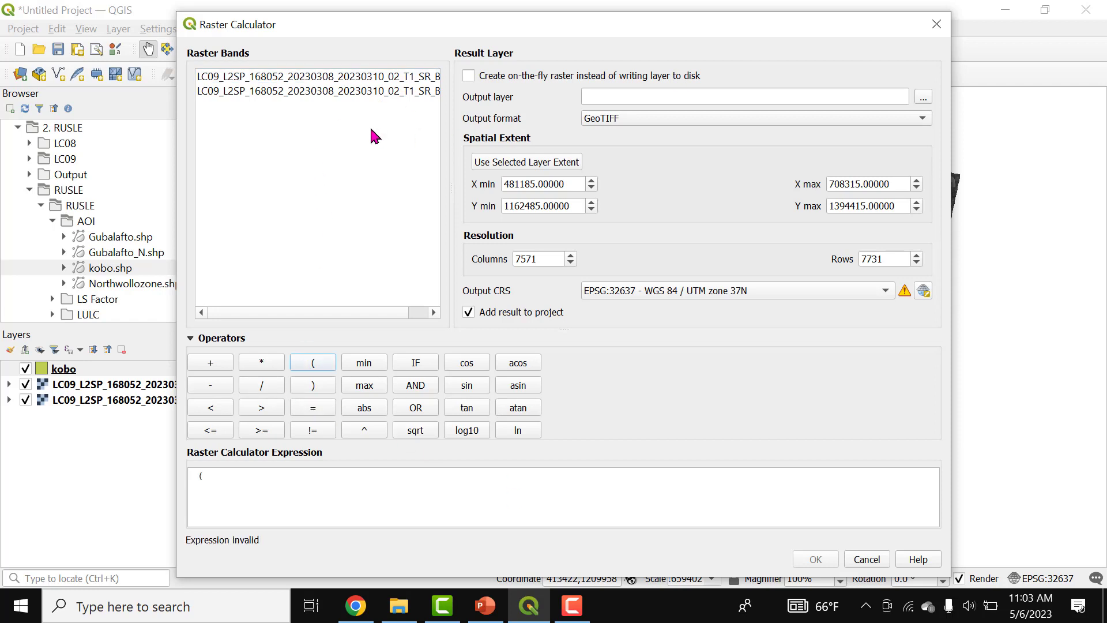
pyautogui.moveTo(453, 147)
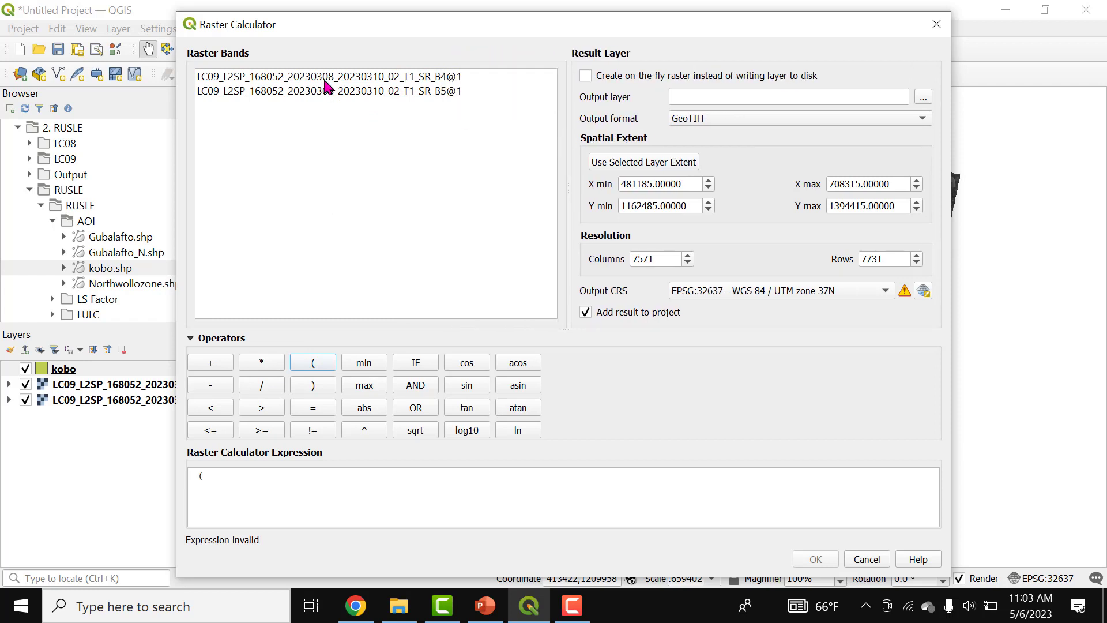
pyautogui.doubleClick(328, 90)
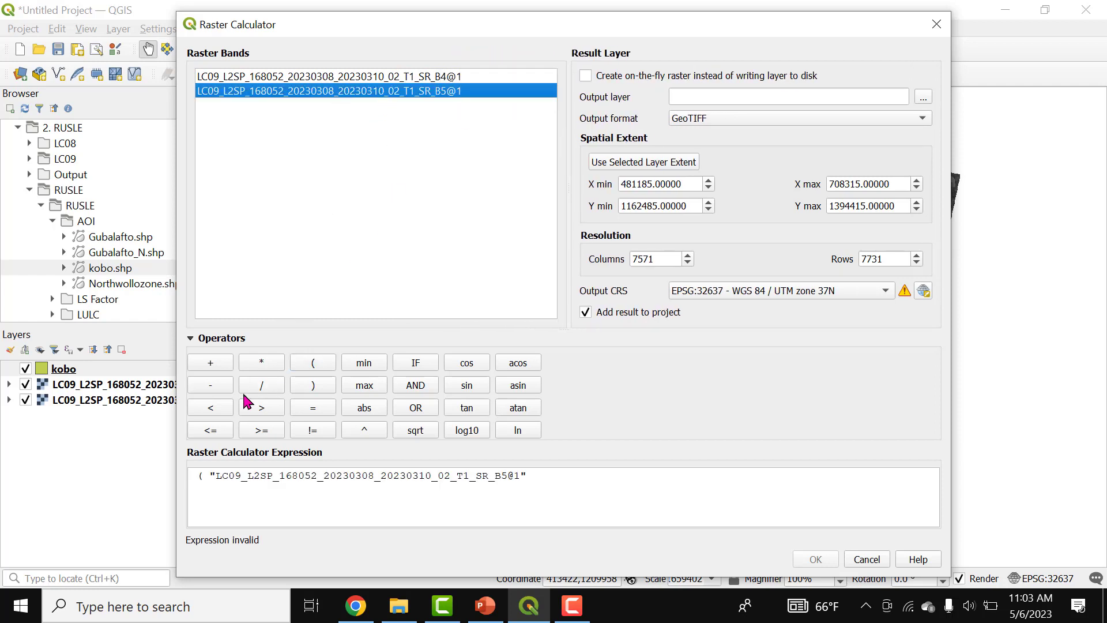
pyautogui.doubleClick(328, 77)
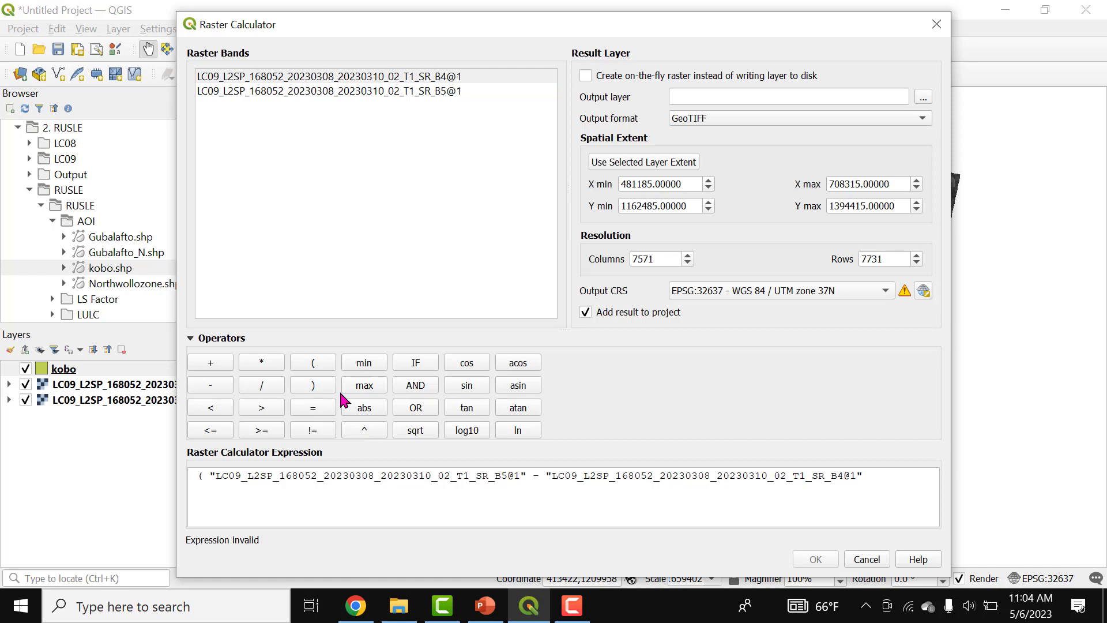
pyautogui.moveTo(265, 392)
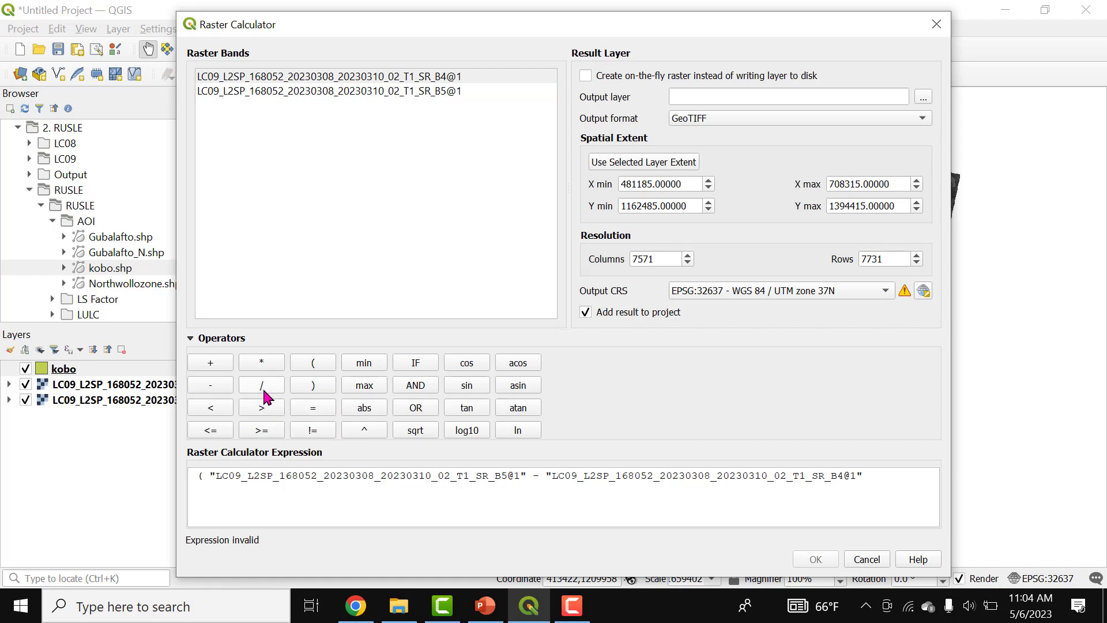
pyautogui.moveTo(323, 385)
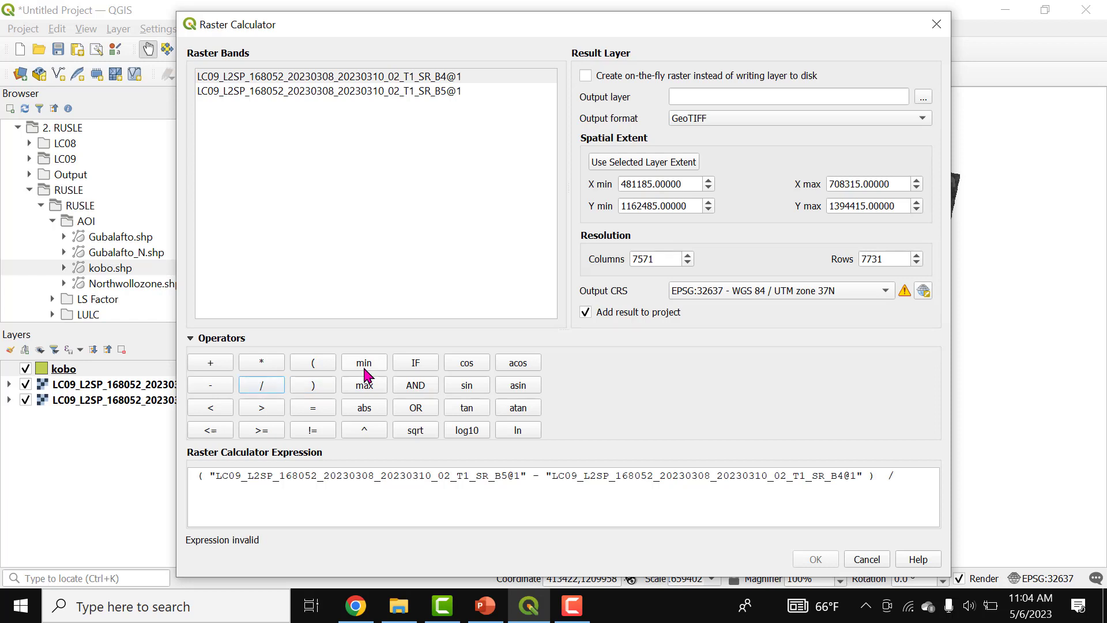
pyautogui.doubleClick(329, 91)
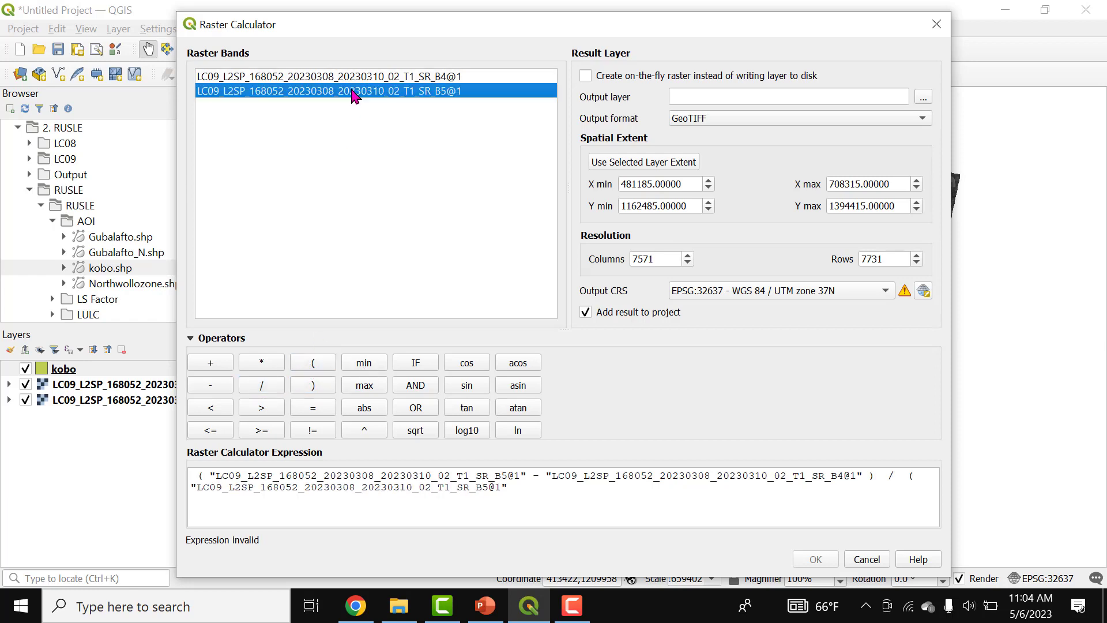
pyautogui.click(209, 362)
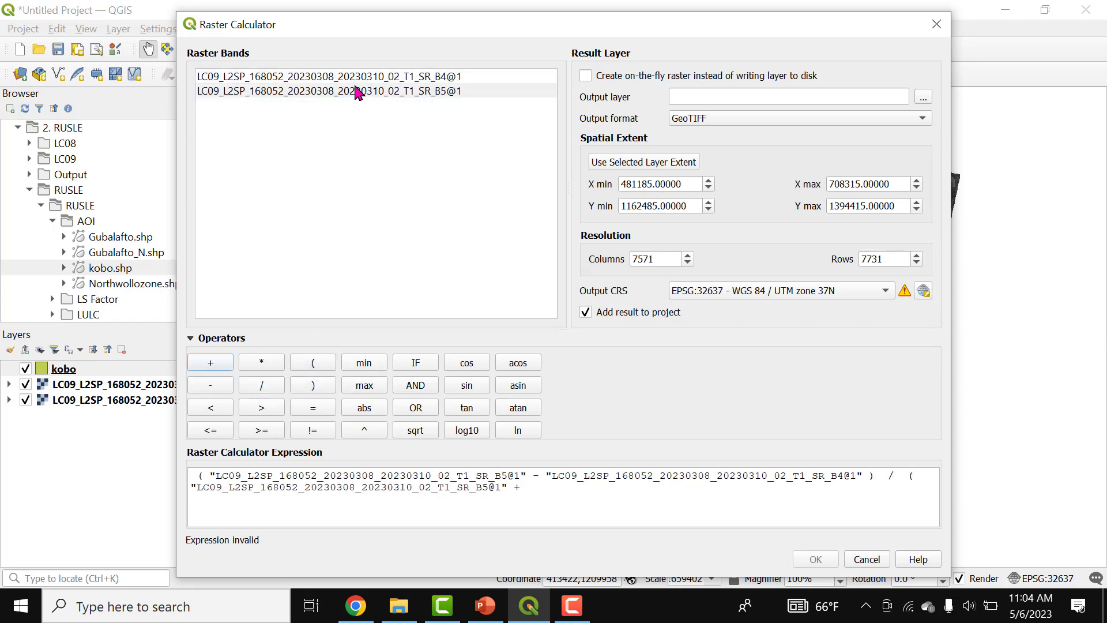
pyautogui.moveTo(355, 76)
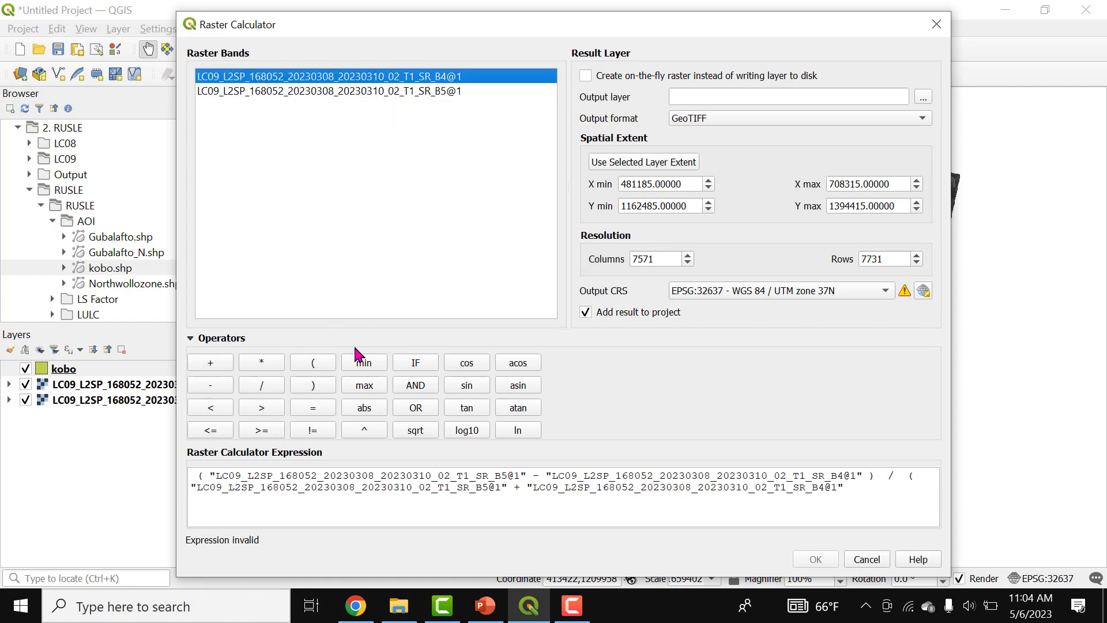
pyautogui.click(312, 384)
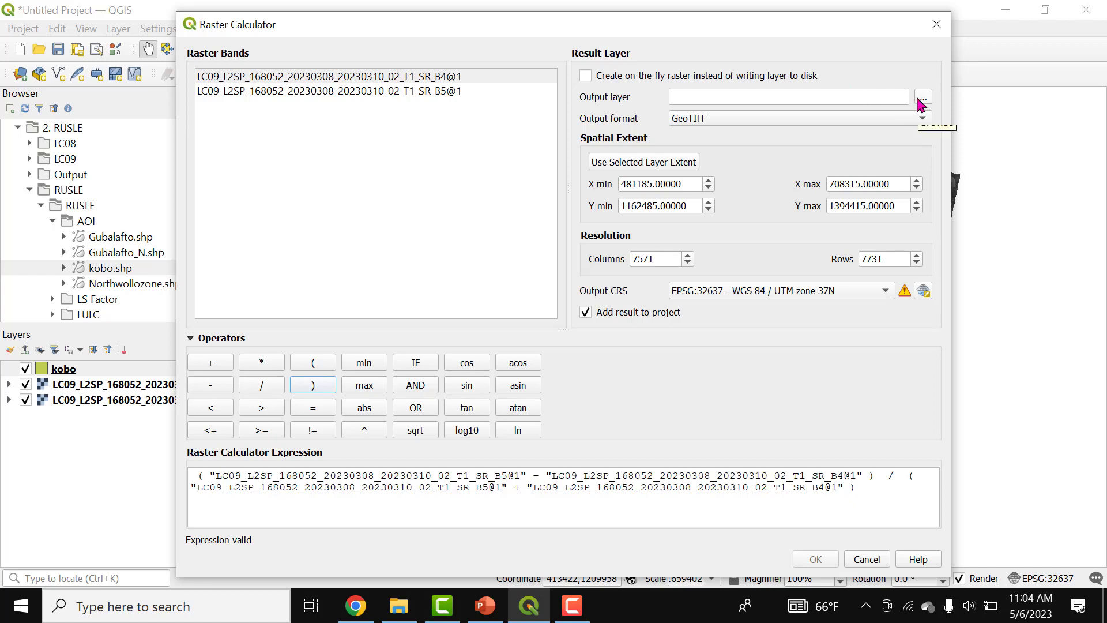
pyautogui.moveTo(931, 99)
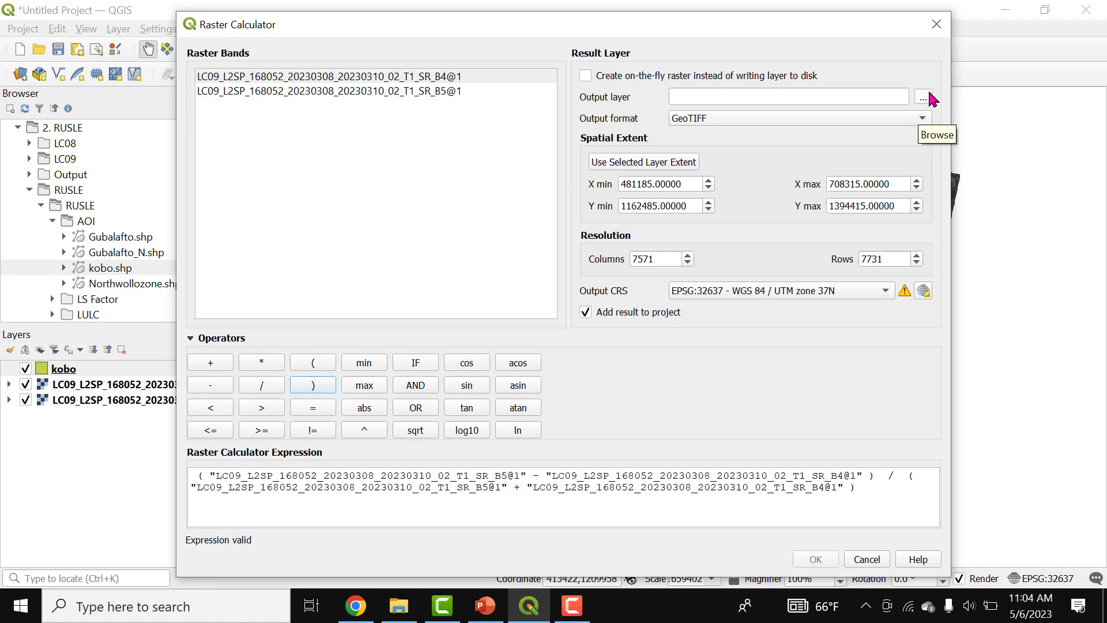
pyautogui.moveTo(610, 125)
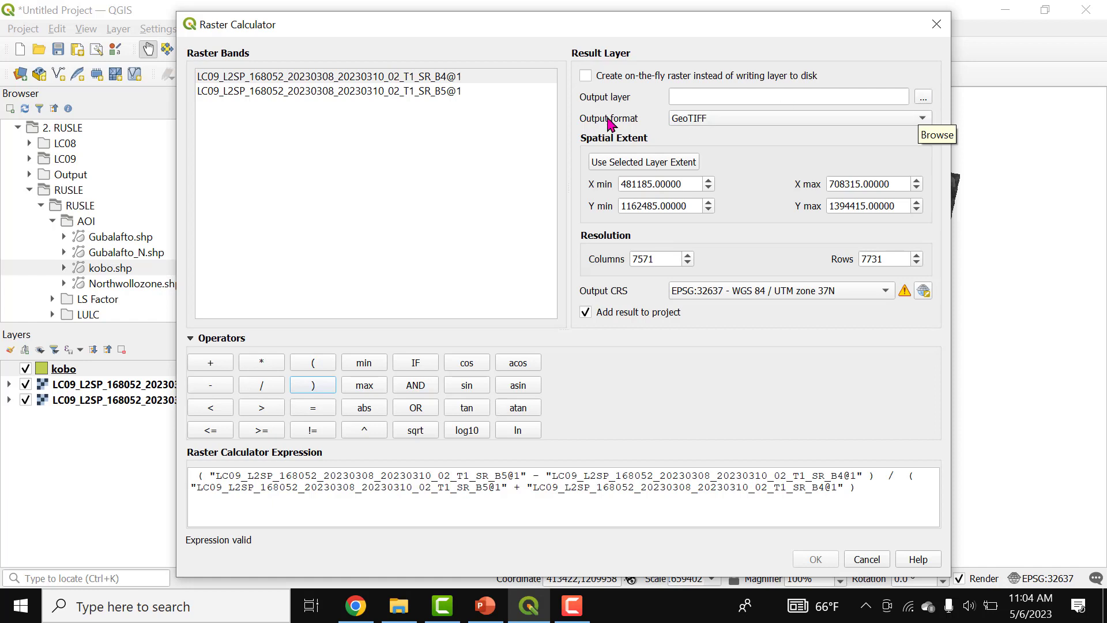
pyautogui.moveTo(593, 104)
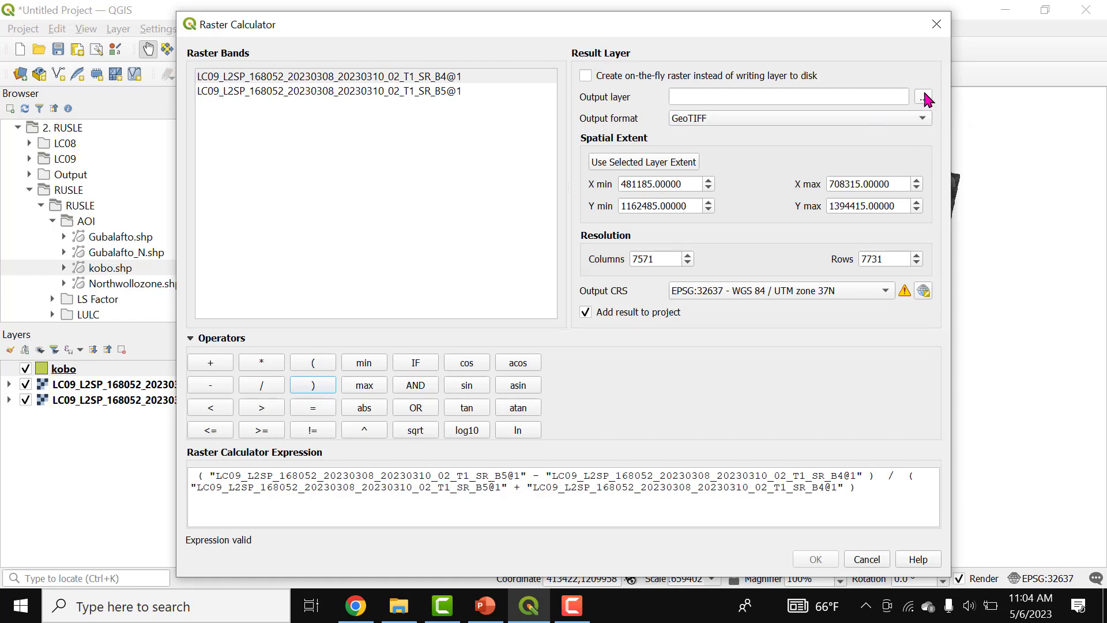
pyautogui.click(922, 97)
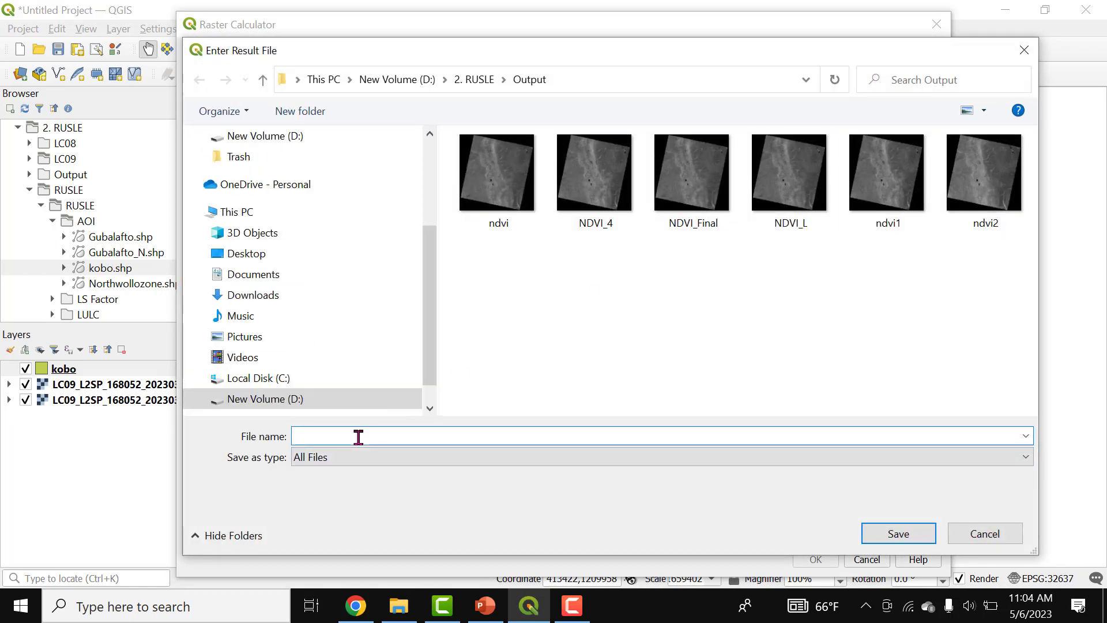
# Name the calculator output NDVI_S and run it to create the NDVI_S layer
pyautogui.write('NDVI_S')
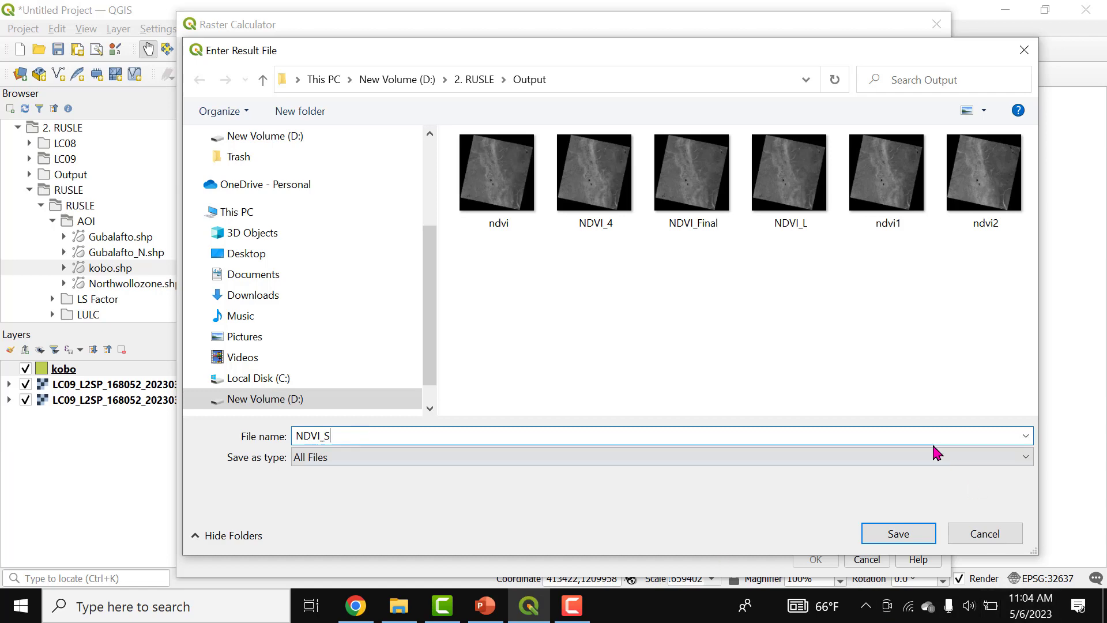
pyautogui.click(897, 532)
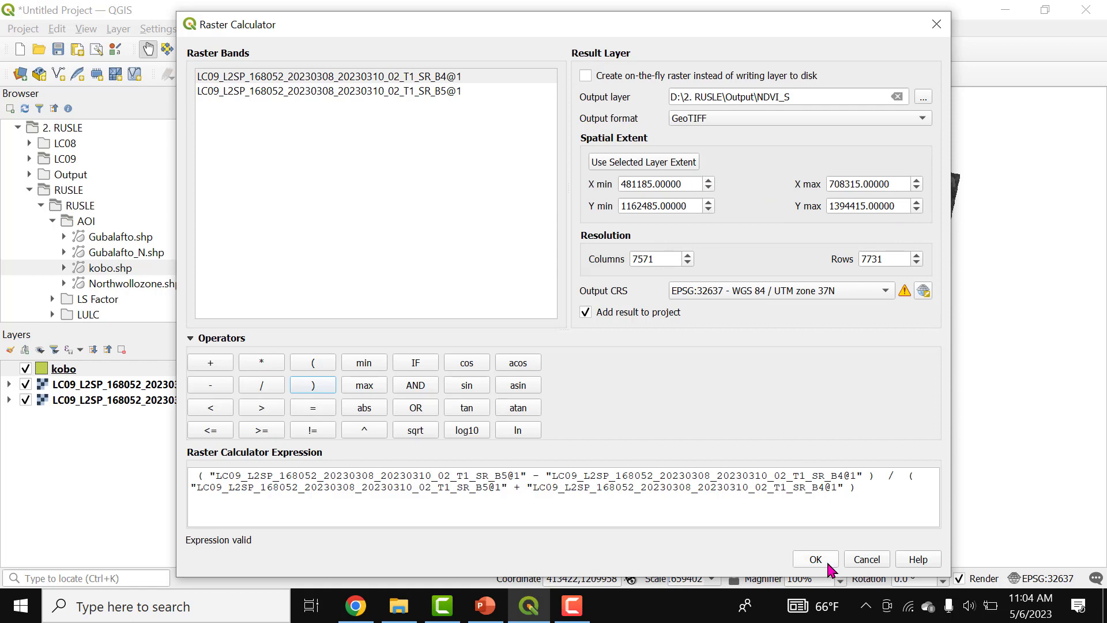
pyautogui.click(814, 559)
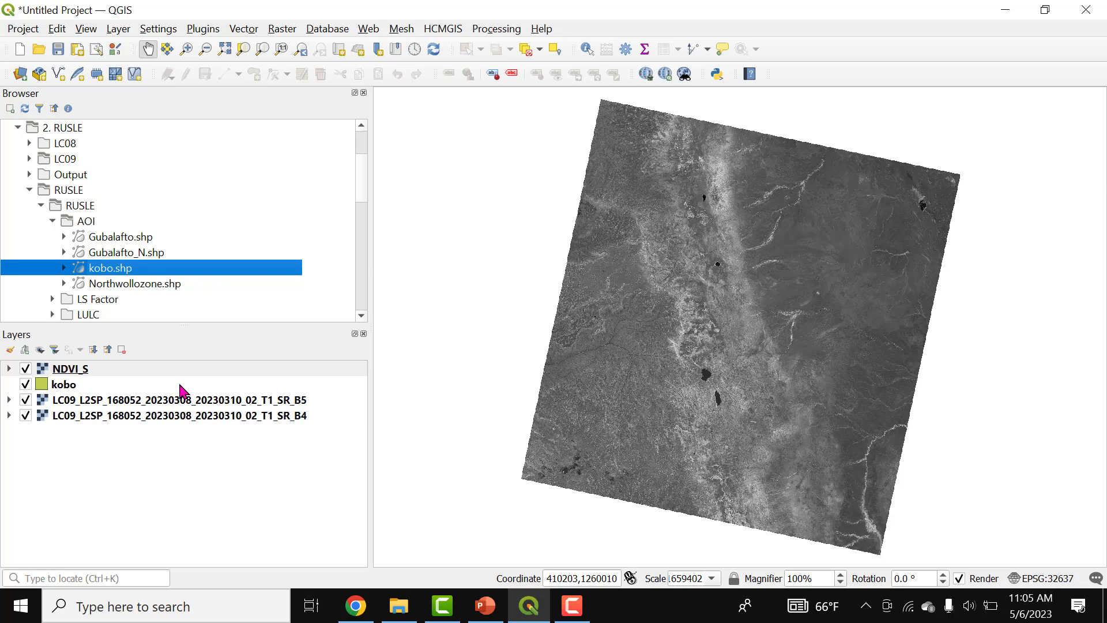
pyautogui.moveTo(10, 382)
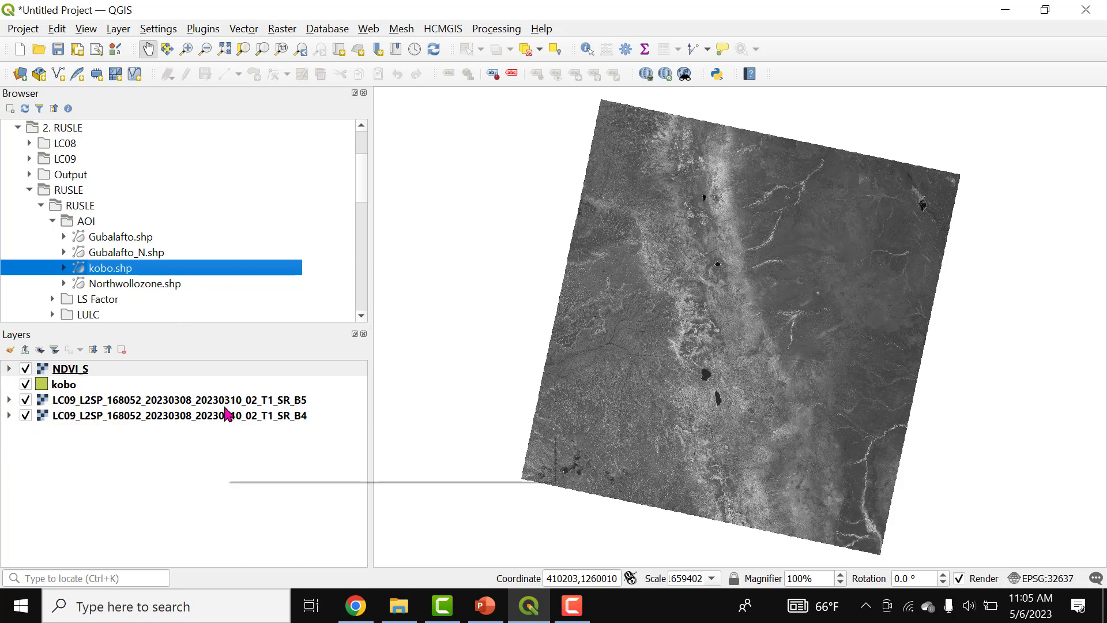
pyautogui.moveTo(91, 411)
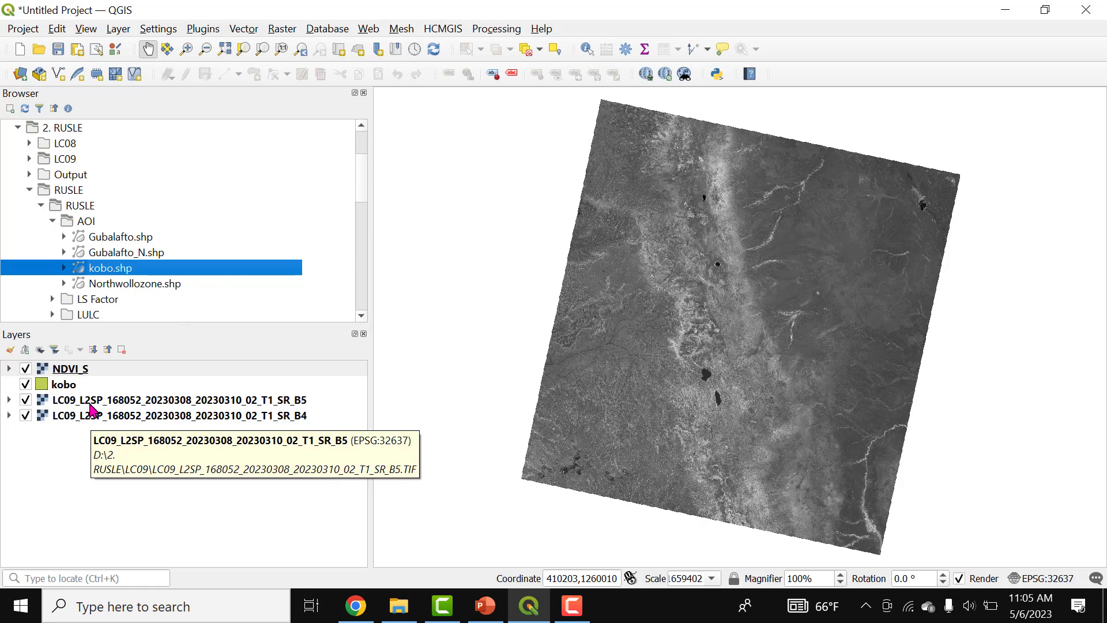
# Remove the B5 and B4 Landsat band layers, leaving NDVI_S and kobo
pyautogui.click(176, 415)
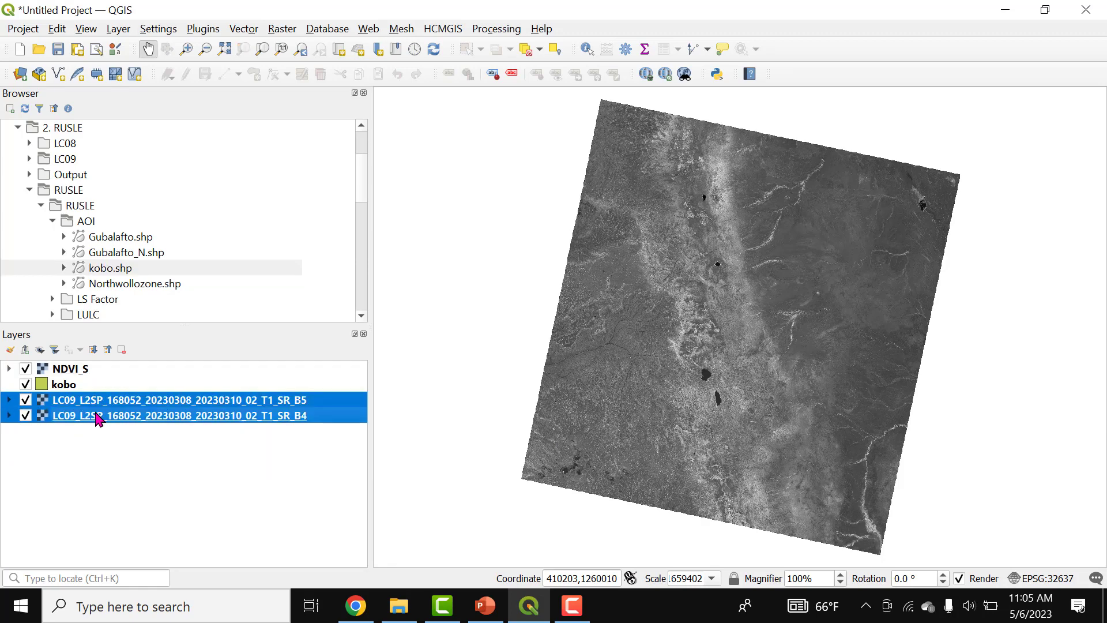
pyautogui.rightClick(176, 400)
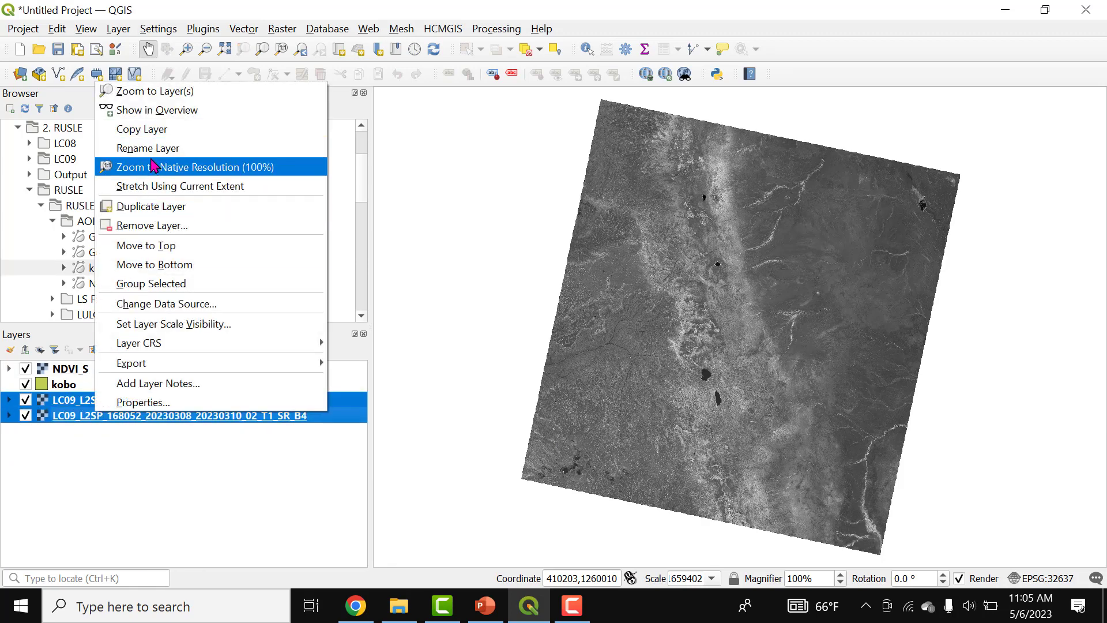
pyautogui.moveTo(172, 225)
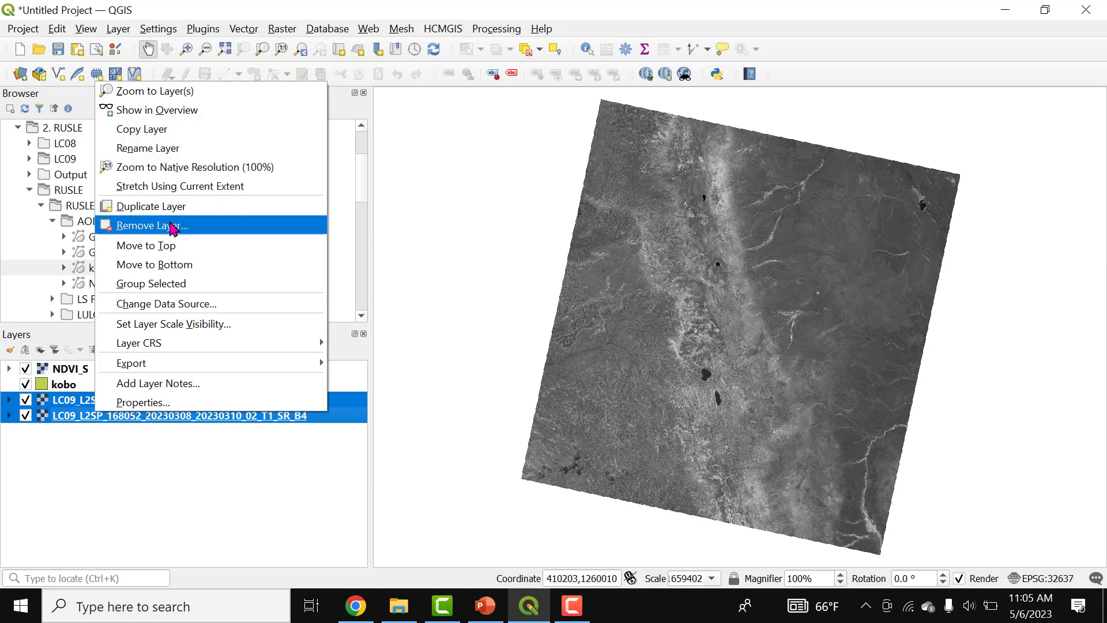
pyautogui.click(152, 224)
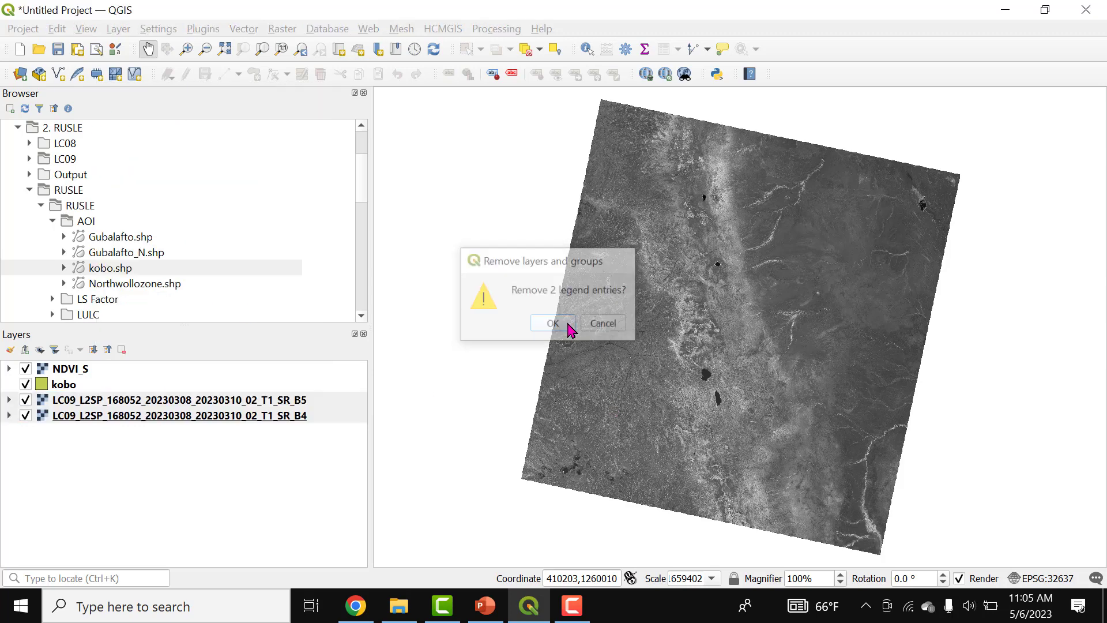
pyautogui.click(552, 323)
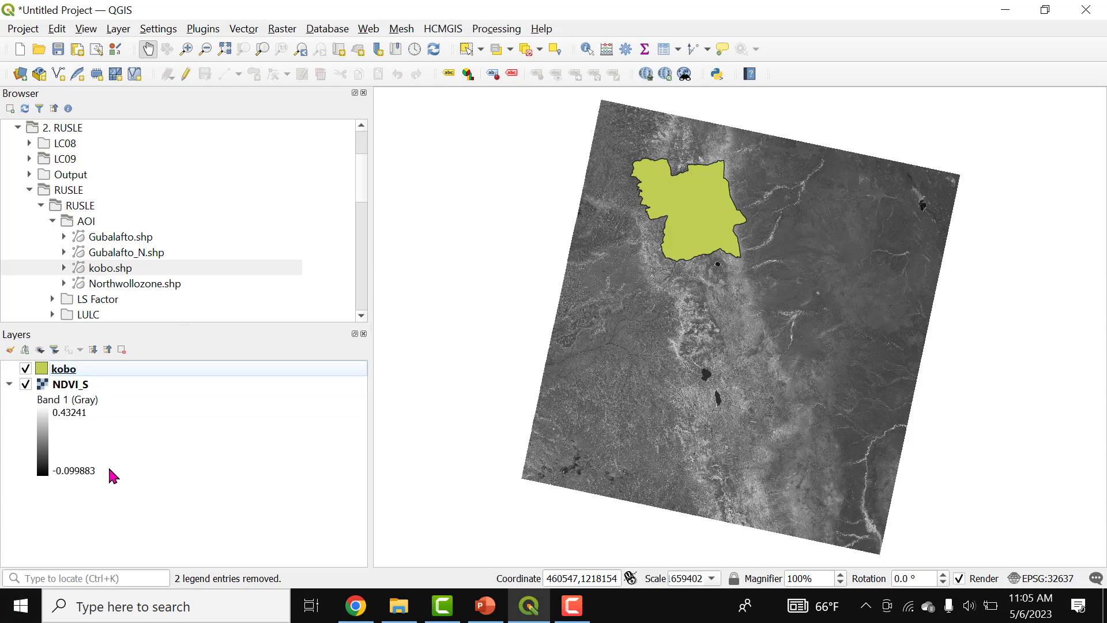
pyautogui.moveTo(46, 486)
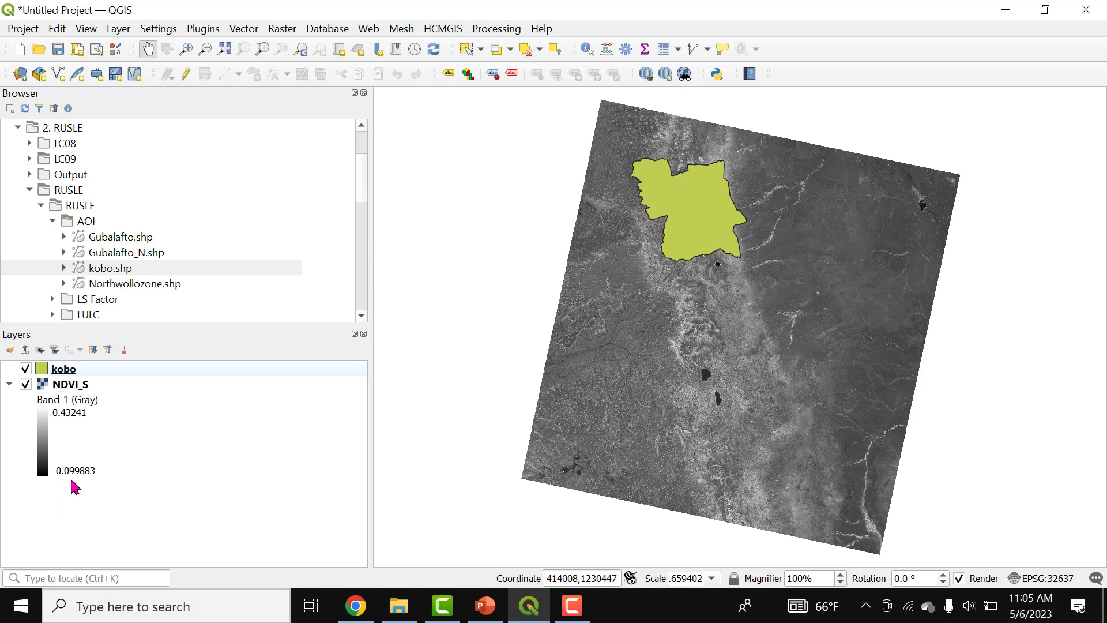
pyautogui.moveTo(98, 485)
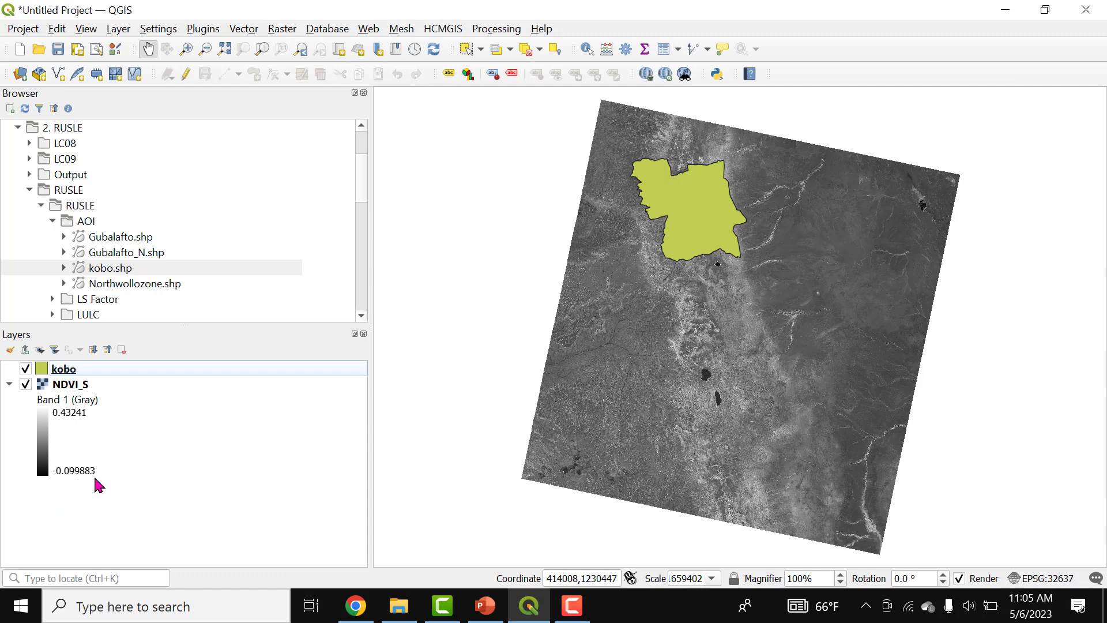
pyautogui.moveTo(57, 428)
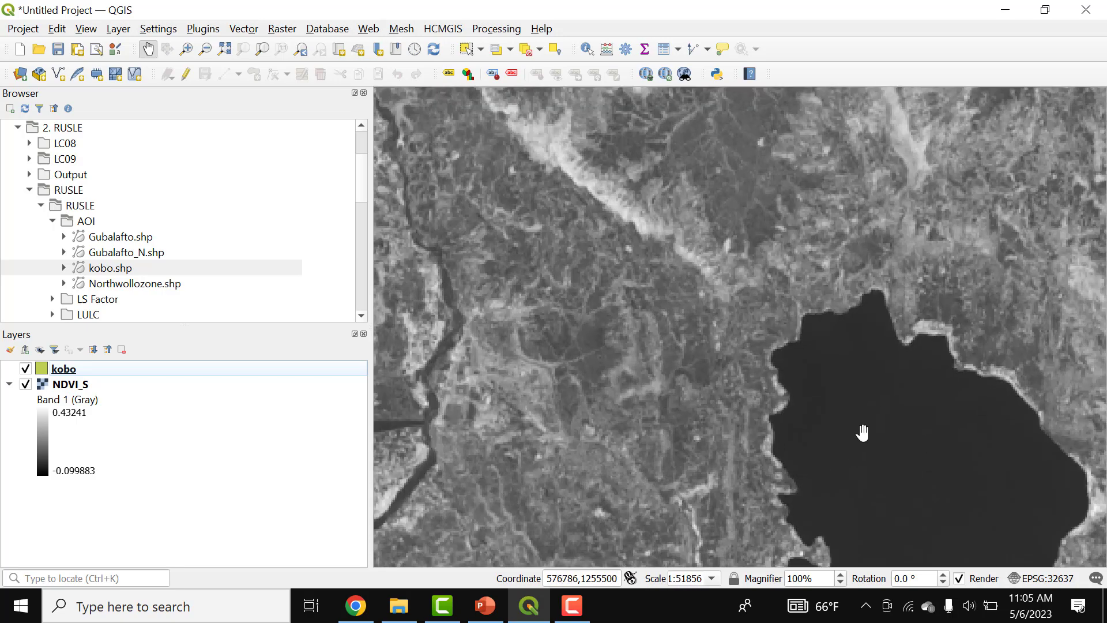
pyautogui.scroll(-3)
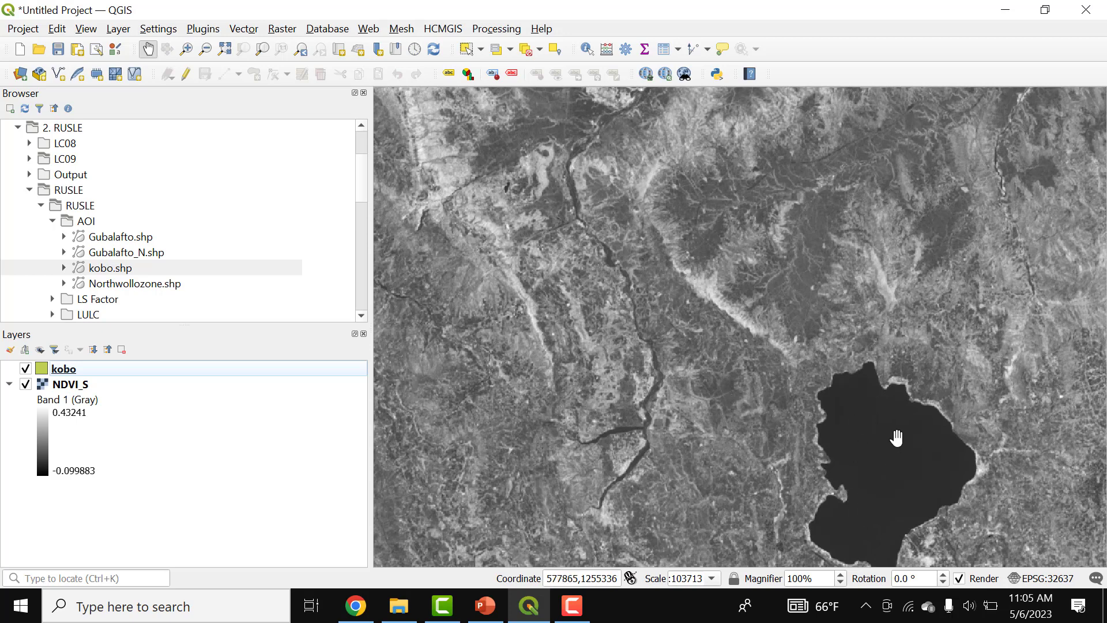
pyautogui.moveTo(702, 420)
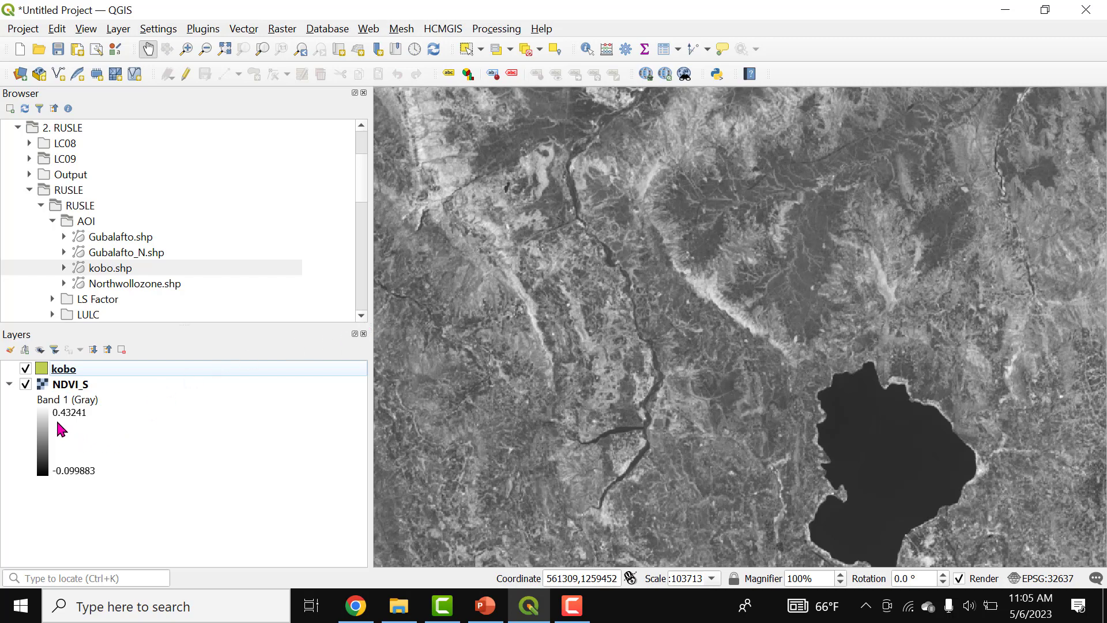
pyautogui.moveTo(70, 386)
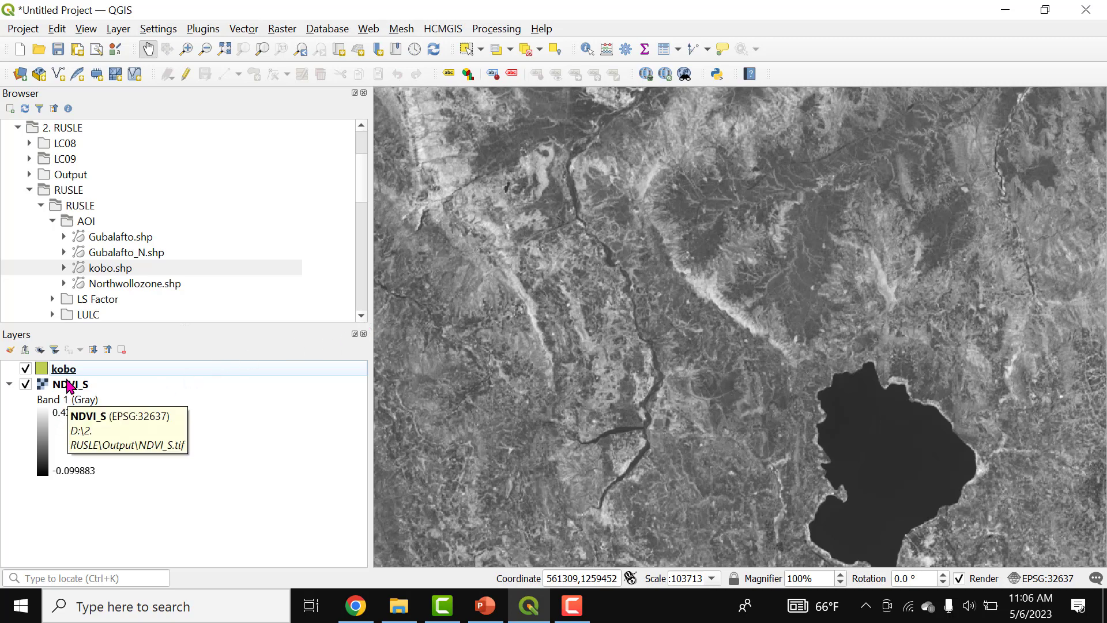
# Render NDVI_S as singleband pseudocolor with a rainbow ramp from -0.0999 to 0.4324
pyautogui.doubleClick(70, 384)
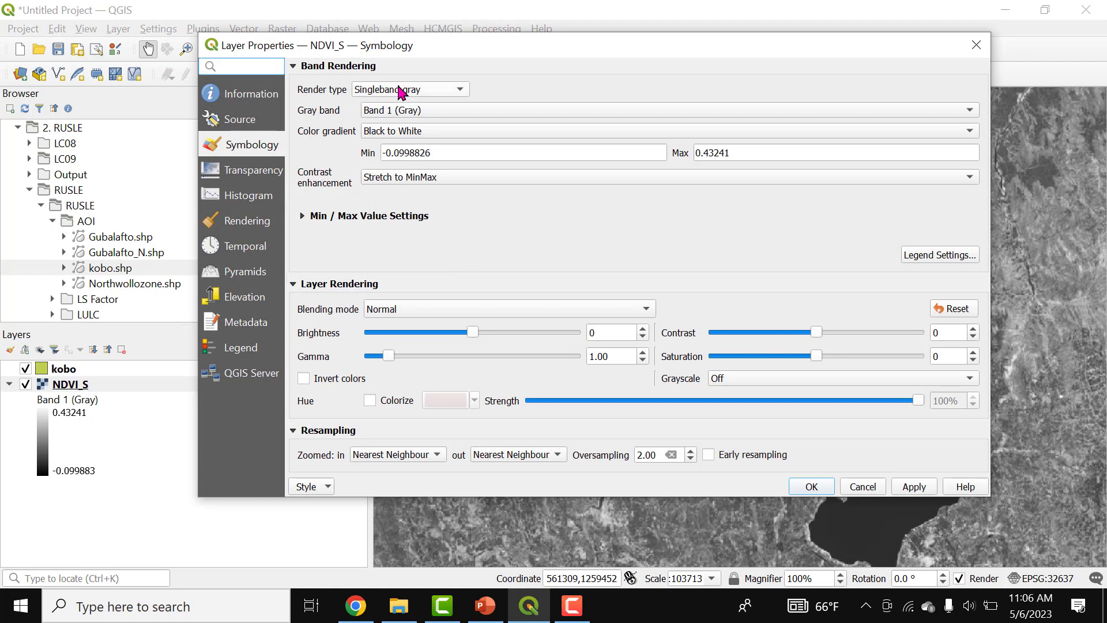
pyautogui.click(410, 89)
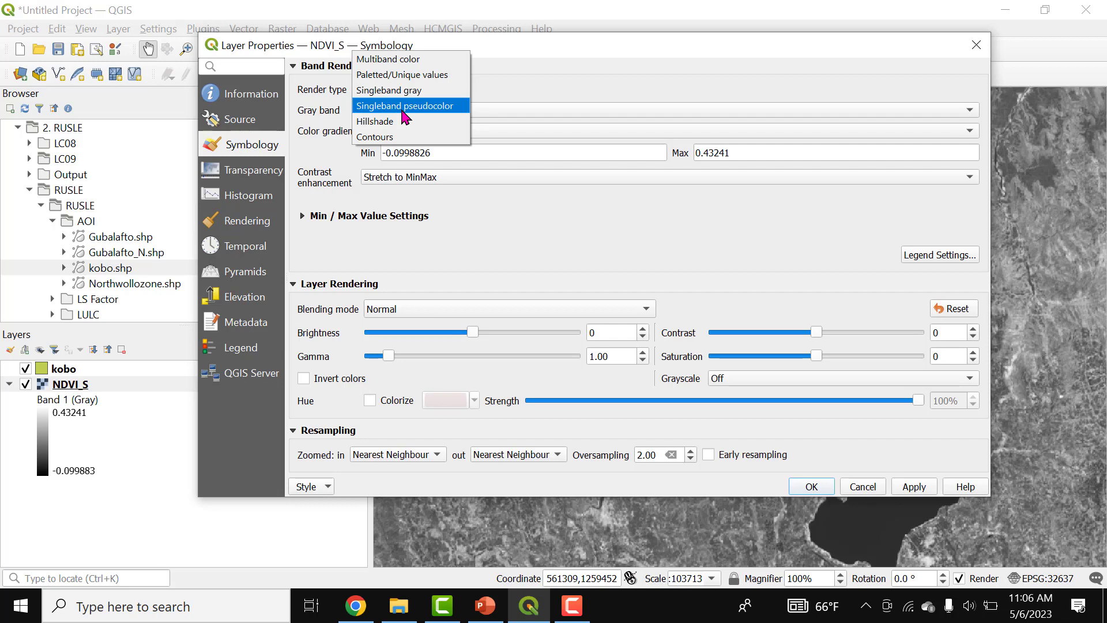
pyautogui.click(405, 105)
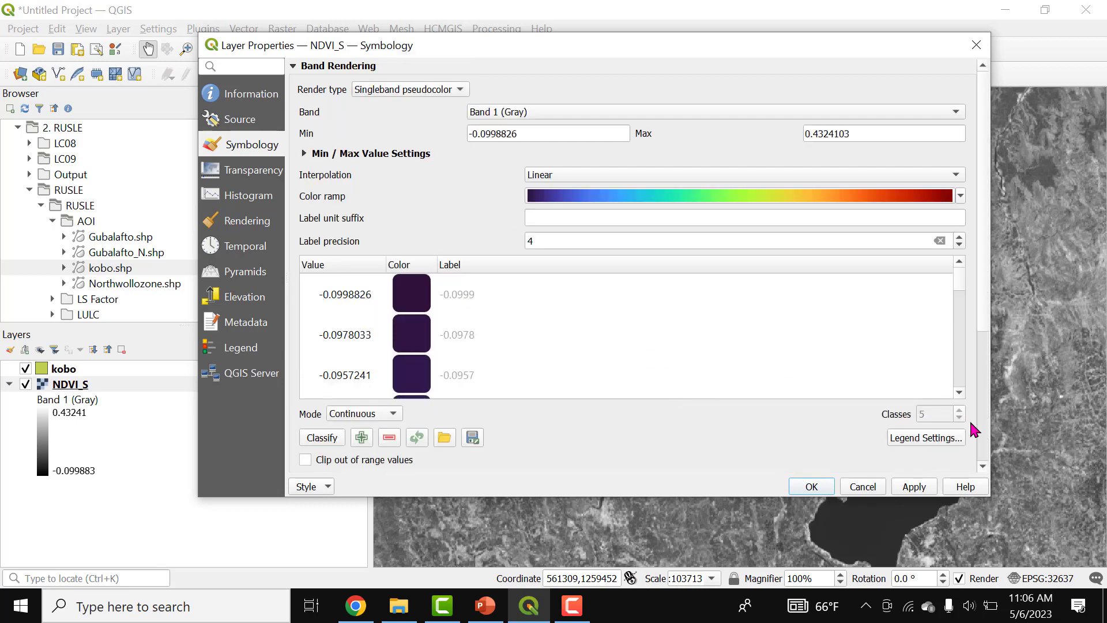
pyautogui.moveTo(906, 424)
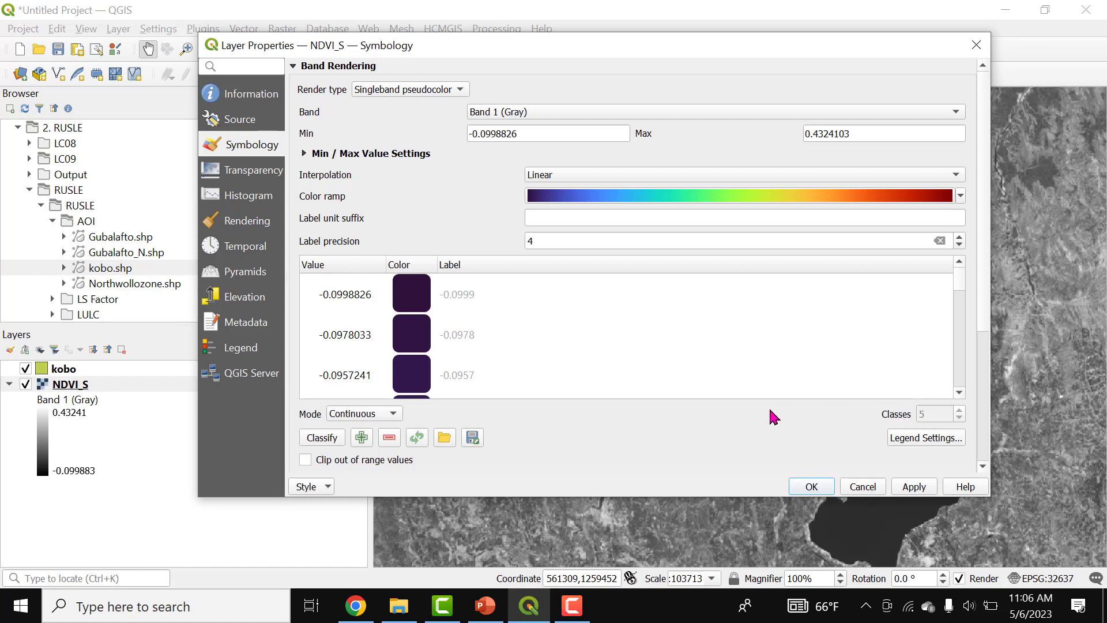
pyautogui.moveTo(921, 334)
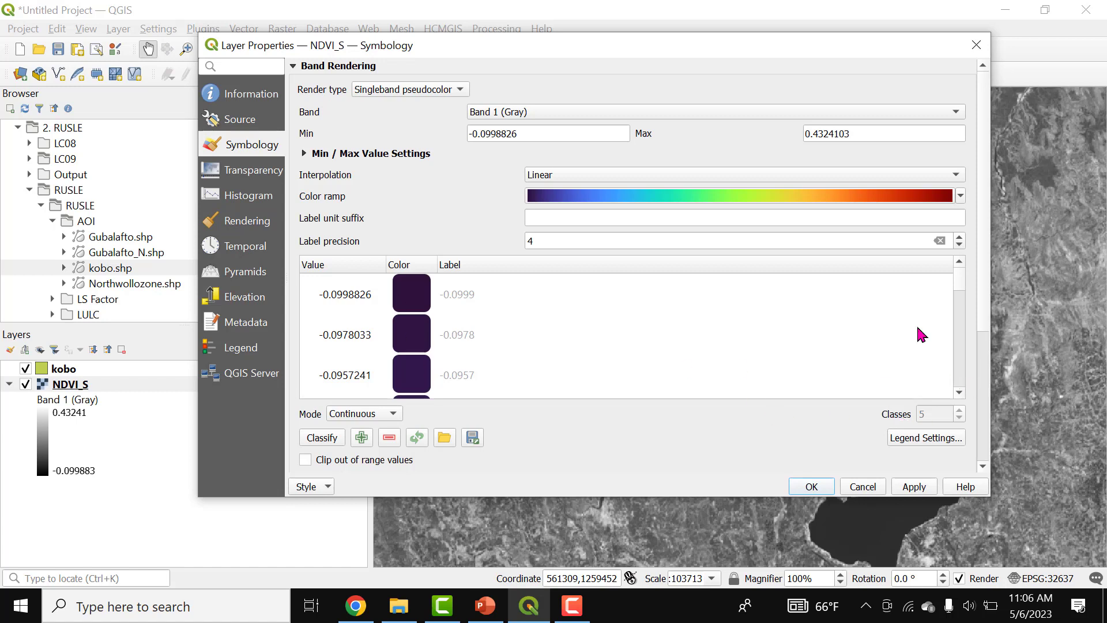
pyautogui.click(363, 413)
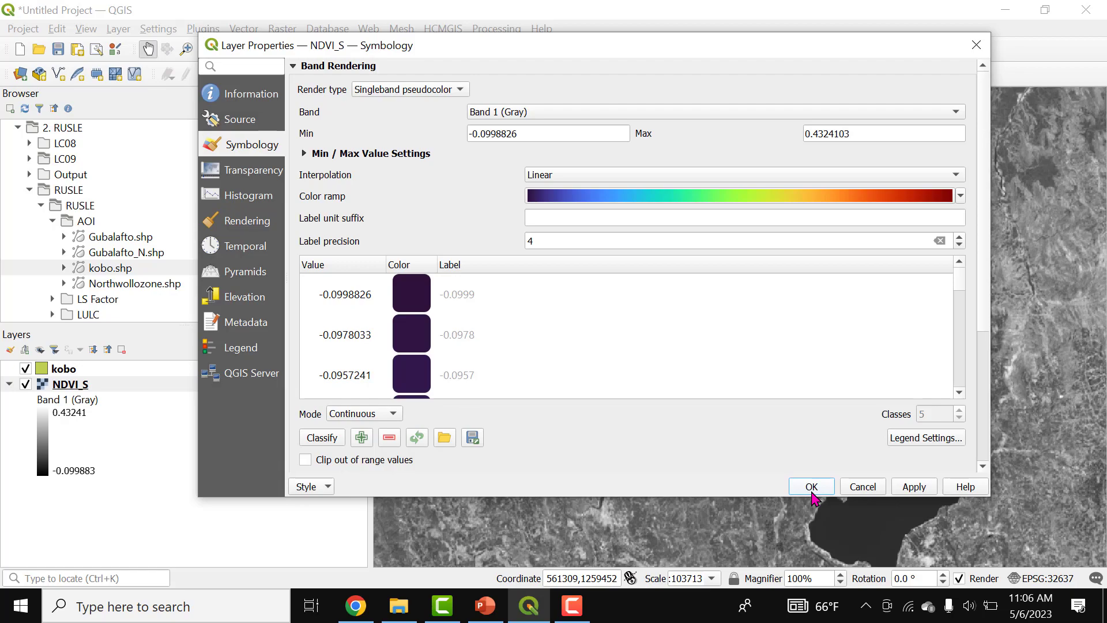
pyautogui.click(810, 486)
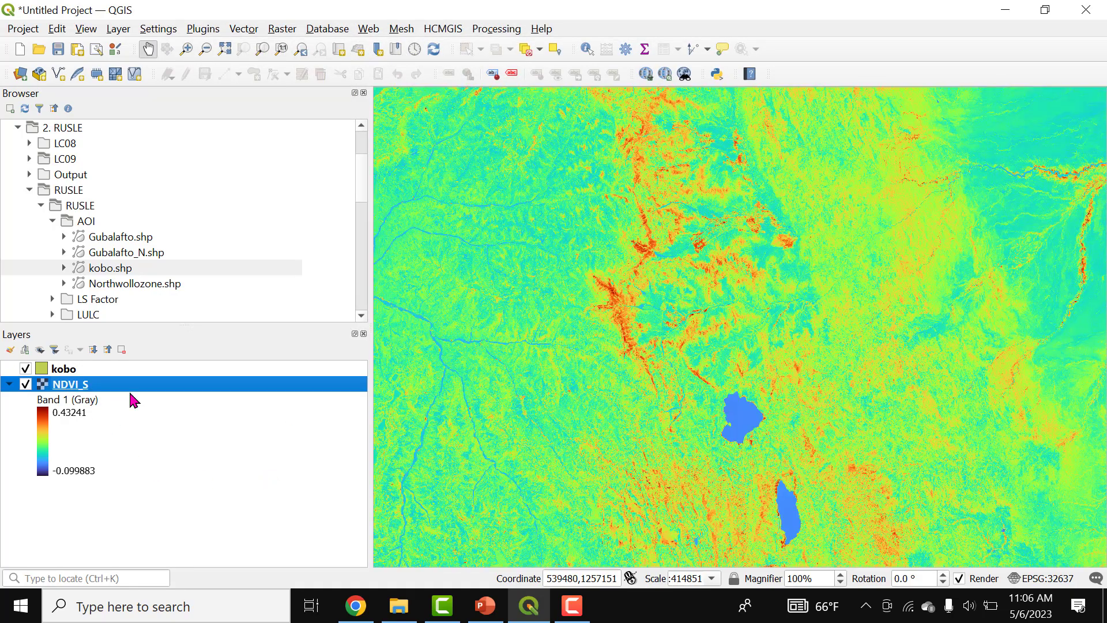
# Zoom to the NDVI_S layer, then pan and zoom toward the kobo boundary
pyautogui.rightClick(70, 384)
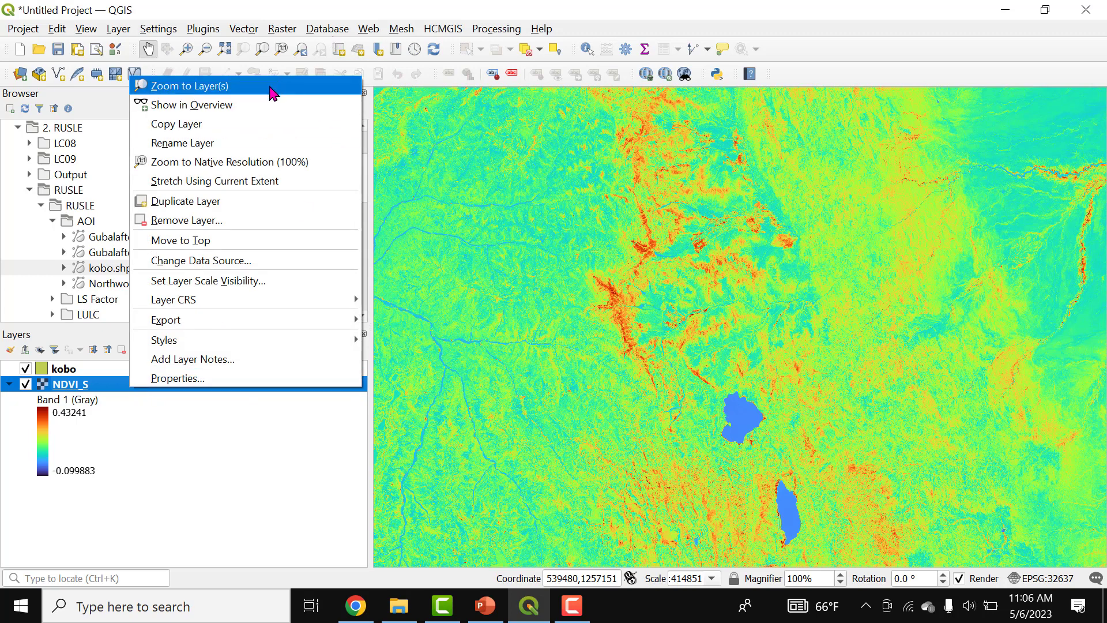
pyautogui.click(188, 86)
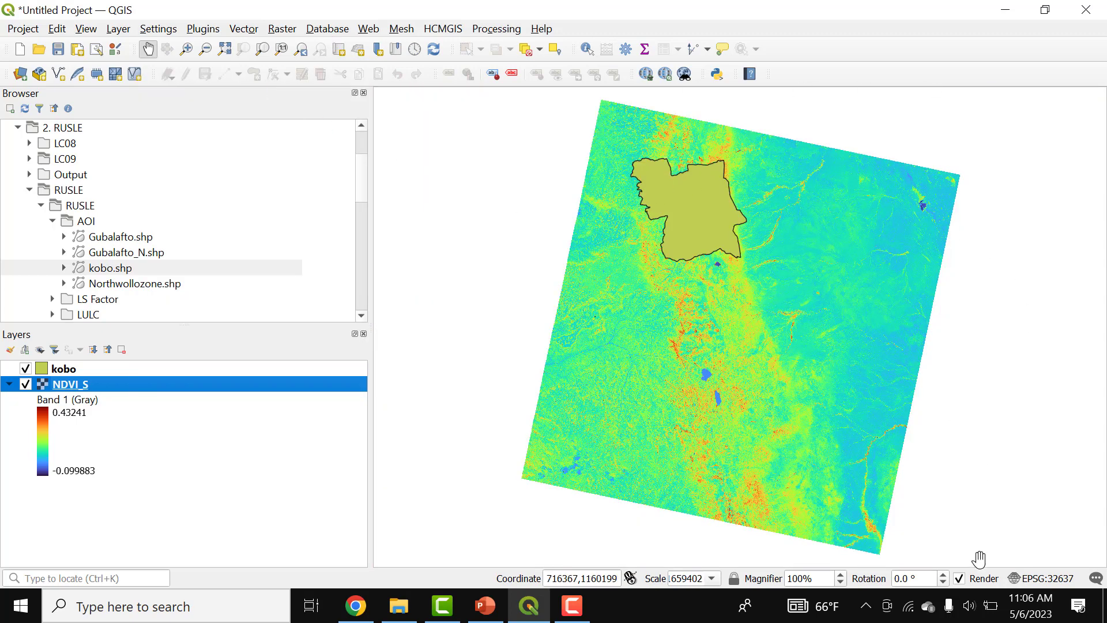
pyautogui.moveTo(978, 557); pyautogui.dragTo(662, 358)
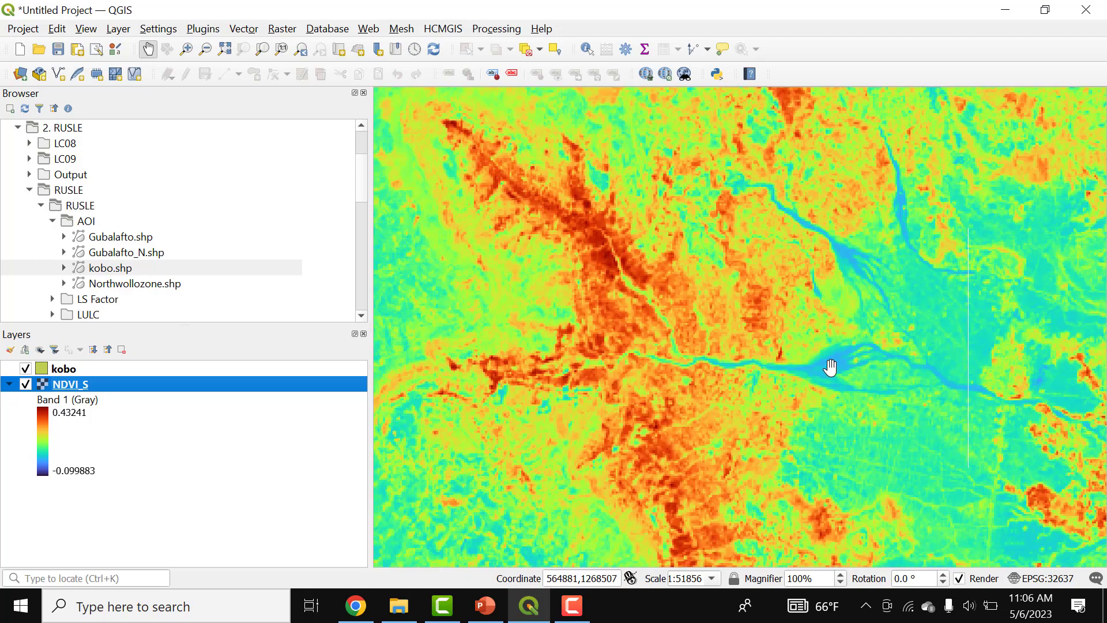
pyautogui.scroll(-3)
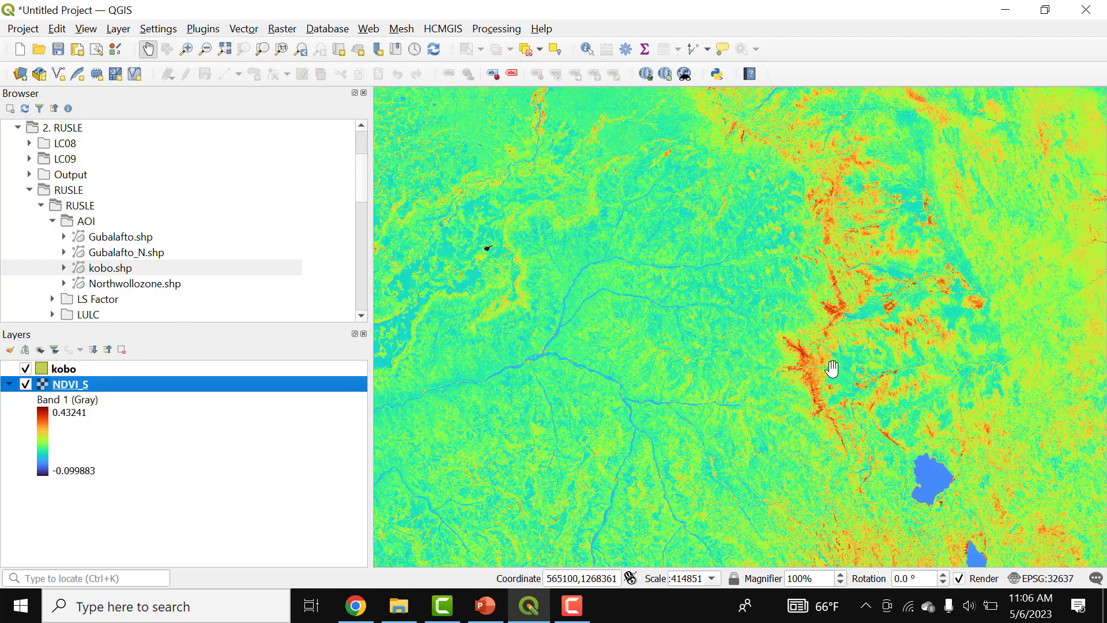
pyautogui.scroll(-3)
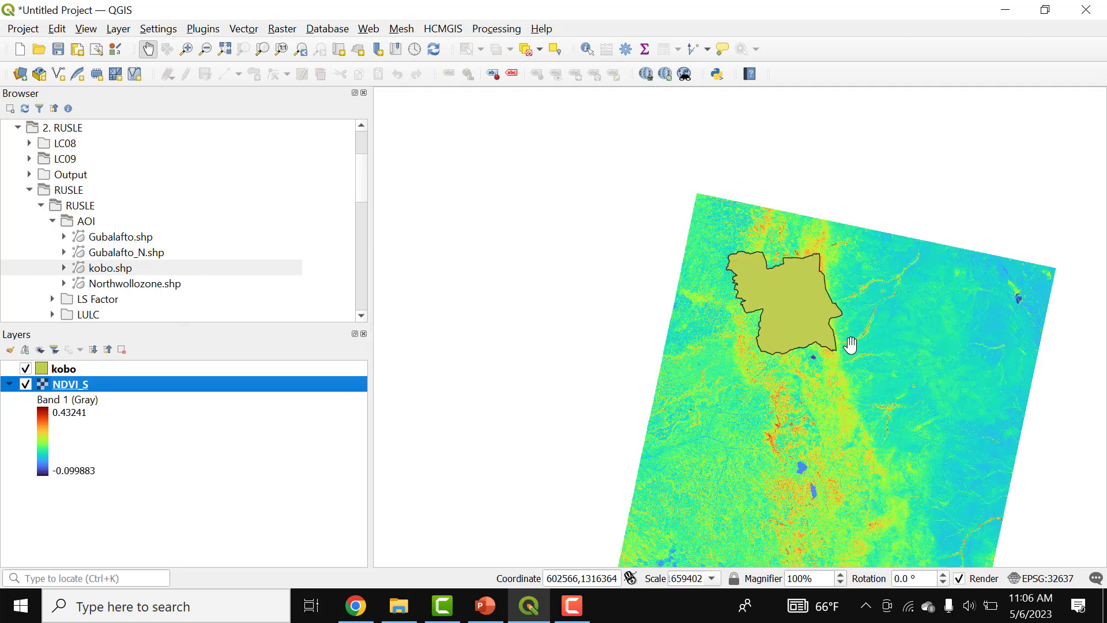
pyautogui.scroll(-3)
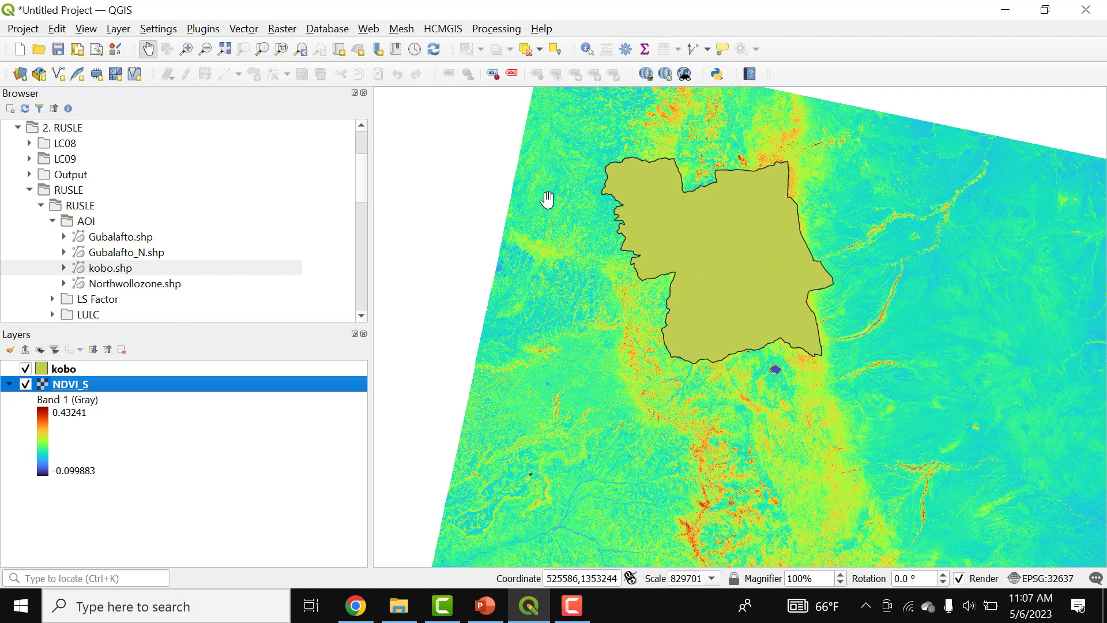
# Start Clip Raster by Mask Layer with kobo as the mask
pyautogui.click(282, 28)
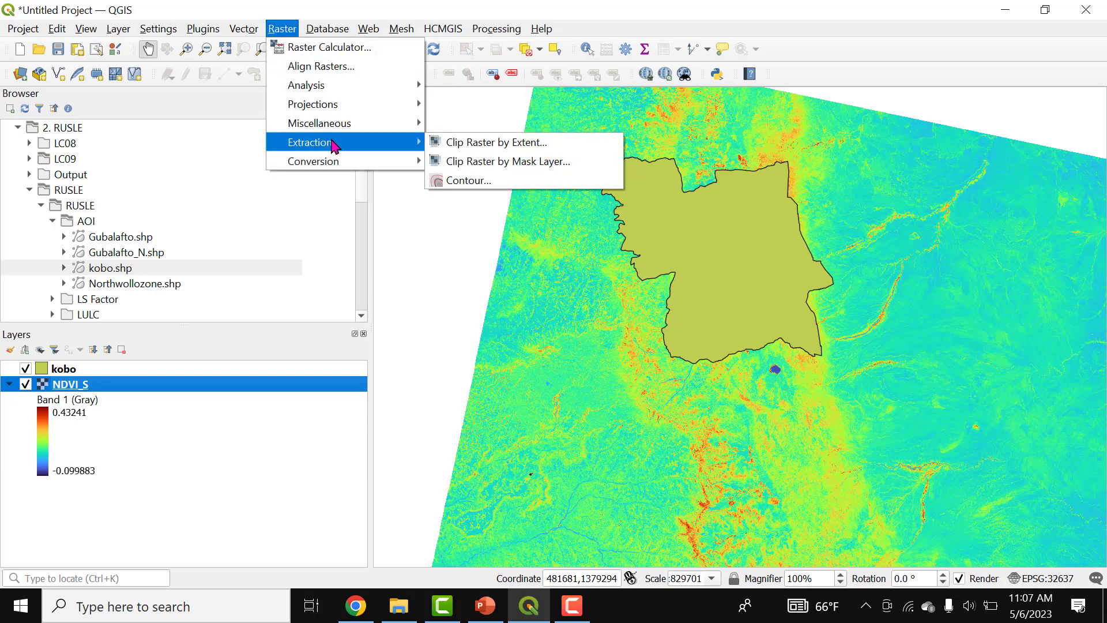
pyautogui.moveTo(494, 142)
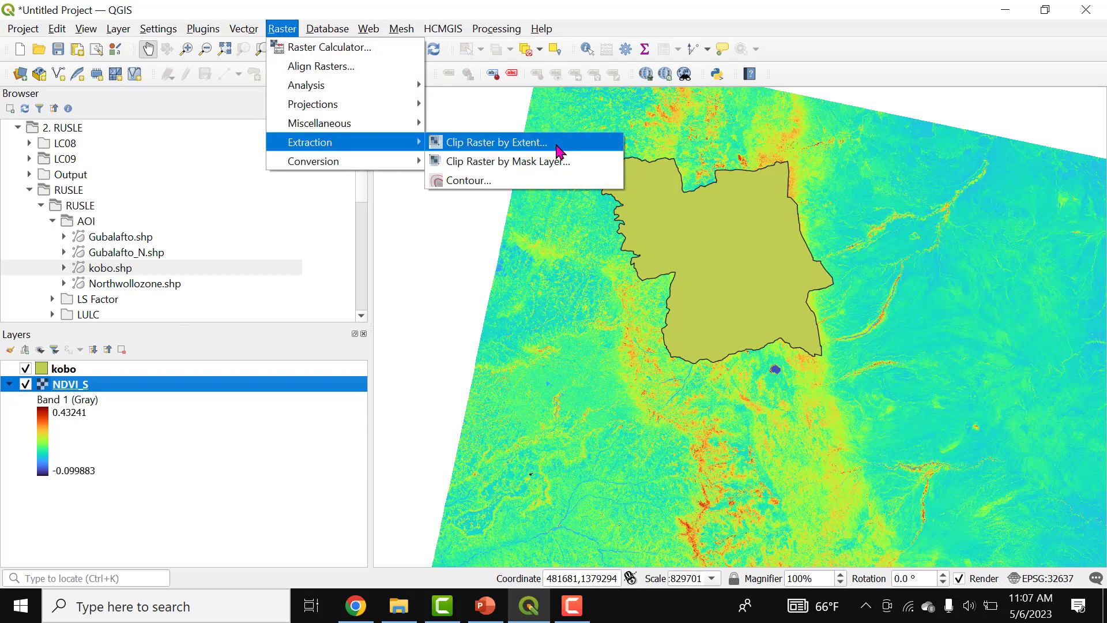
pyautogui.moveTo(506, 161)
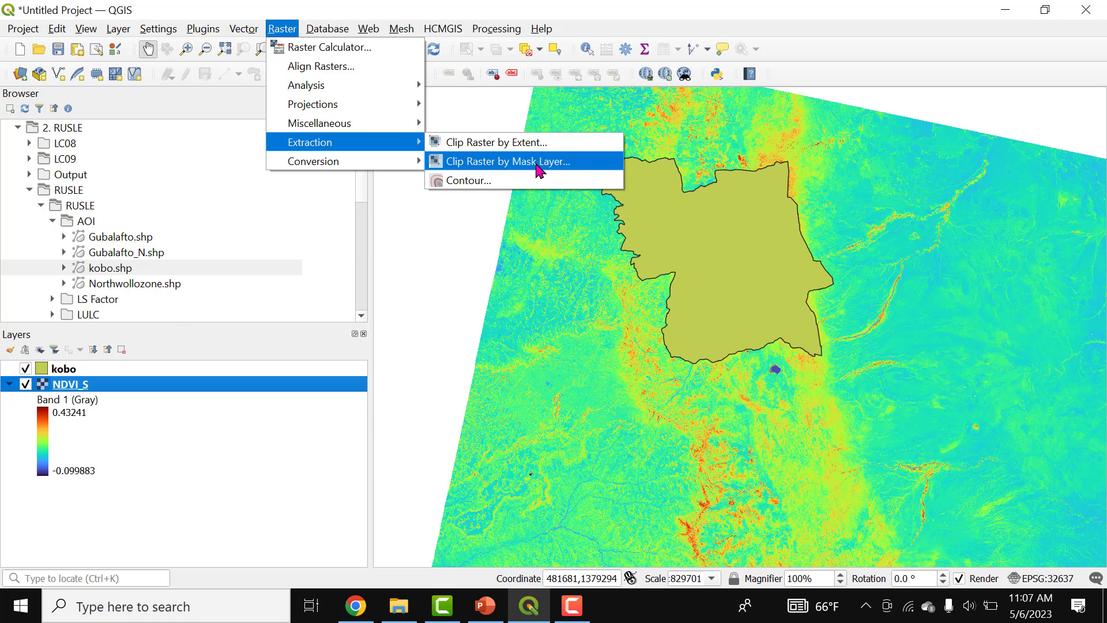
pyautogui.click(502, 161)
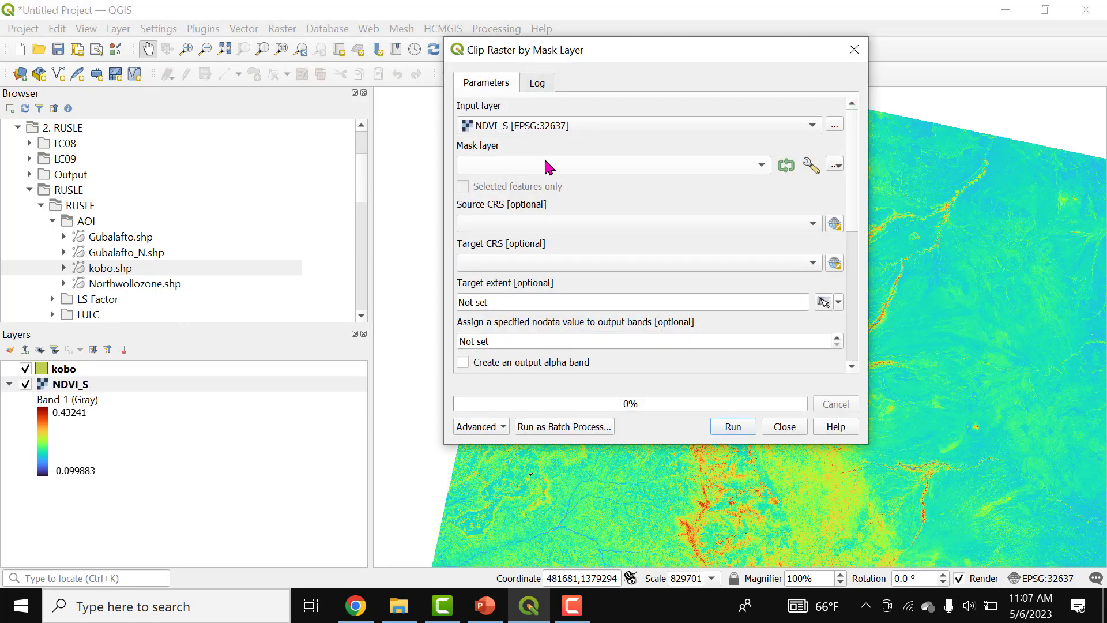
pyautogui.click(610, 165)
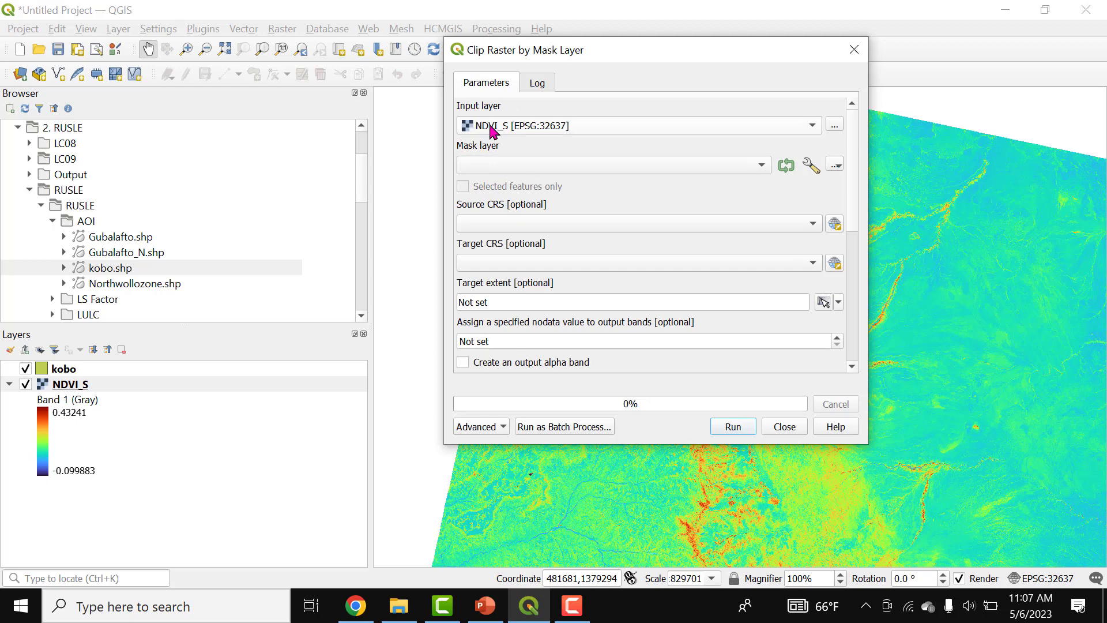
pyautogui.click(610, 164)
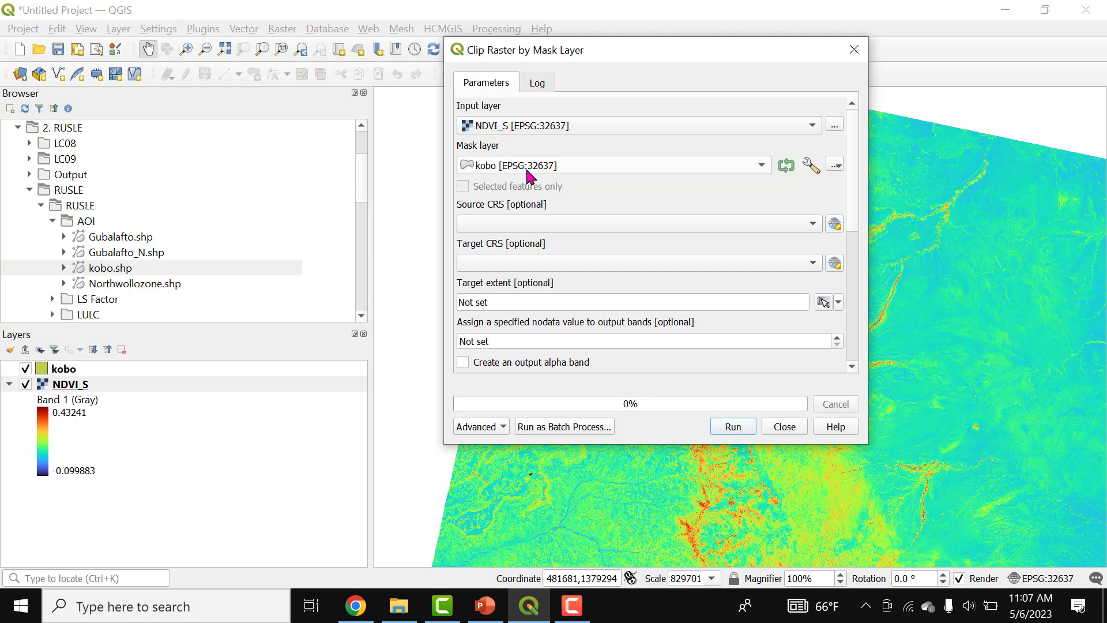
pyautogui.moveTo(843, 200)
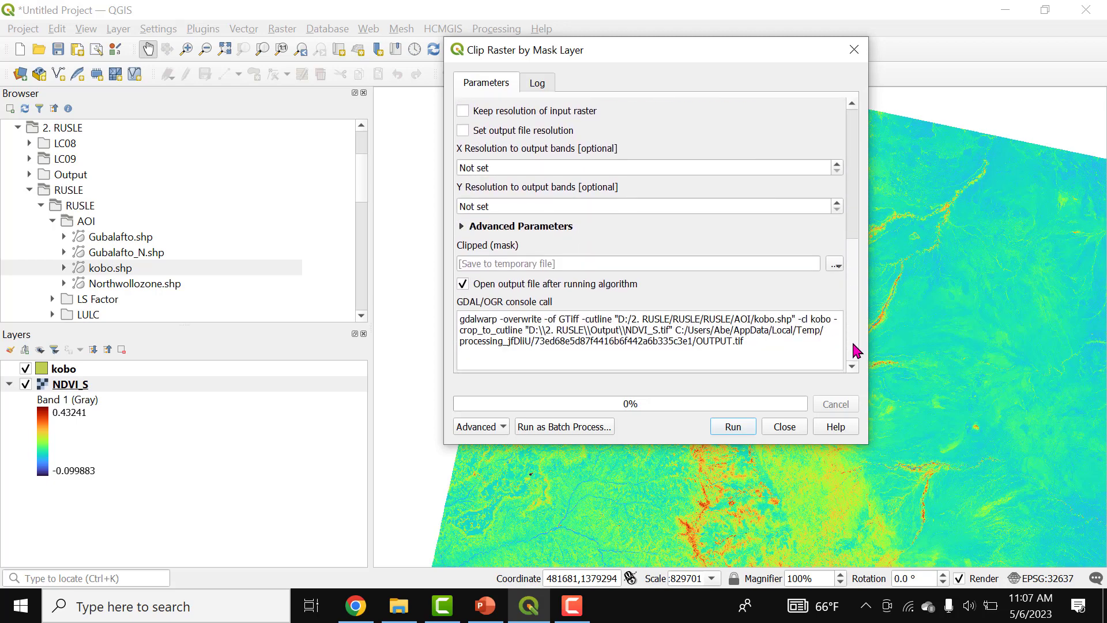
pyautogui.moveTo(786, 283)
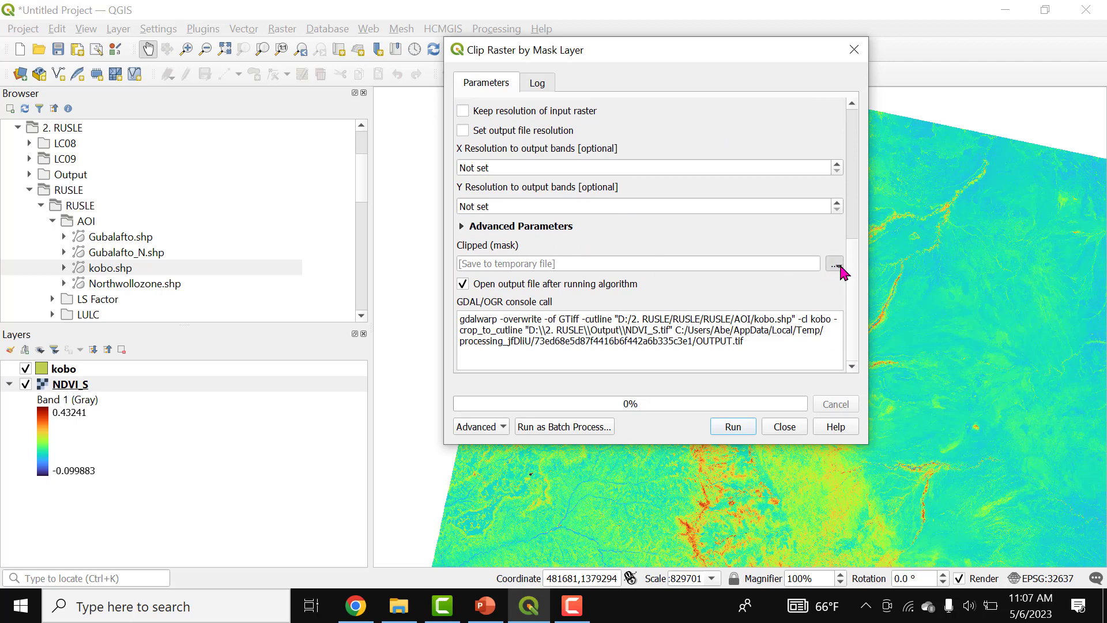
# Save the clipped output to file as K_NDVI and run the clip
pyautogui.click(835, 264)
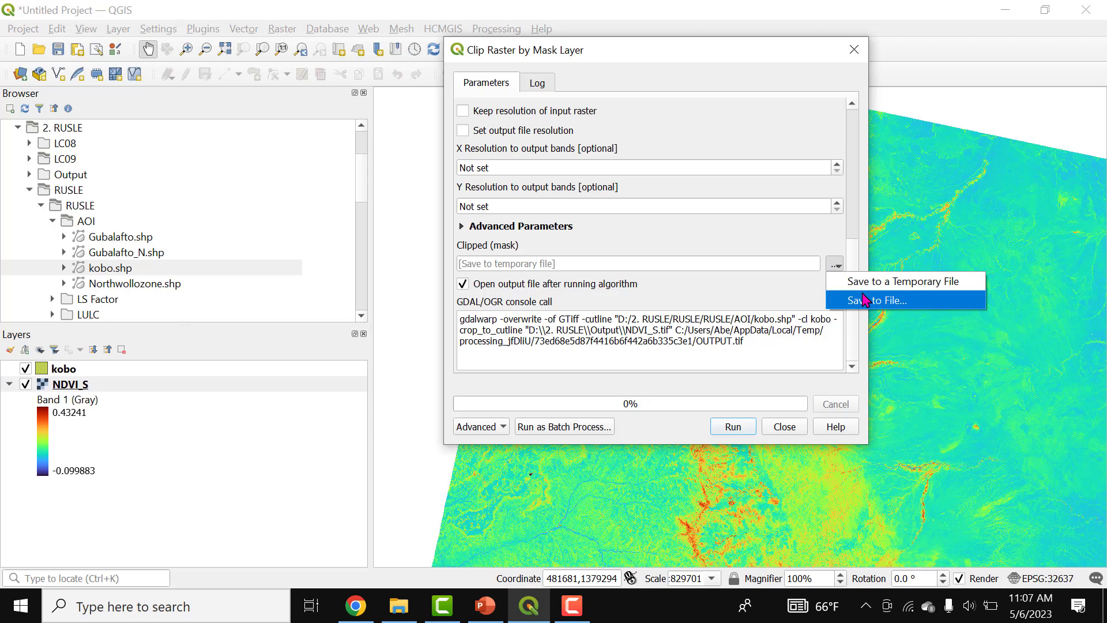
pyautogui.click(875, 300)
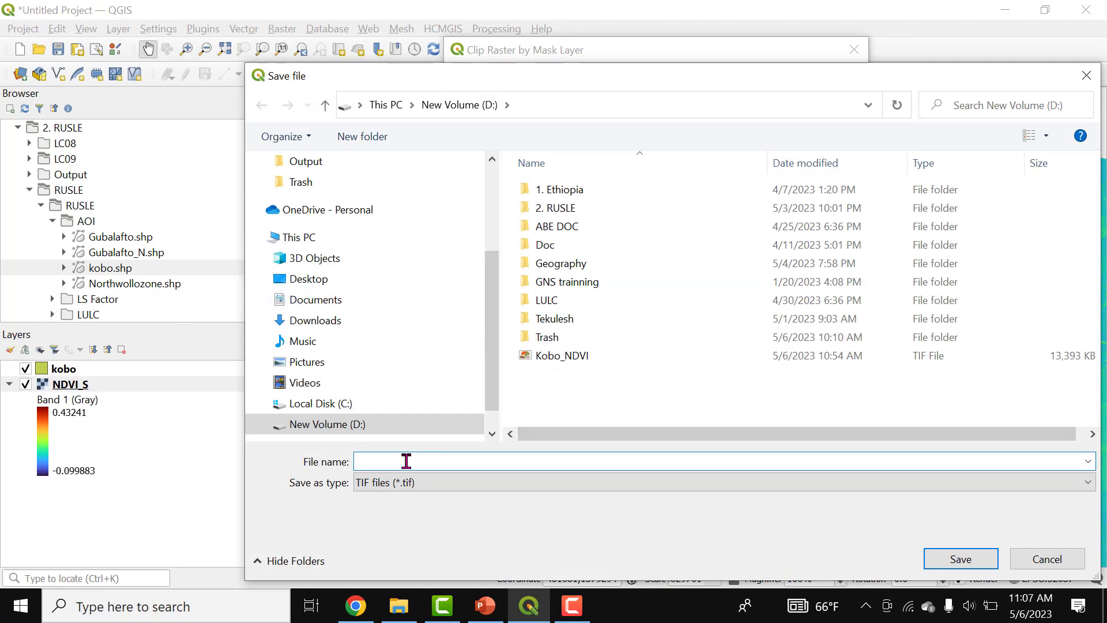
pyautogui.write('K')
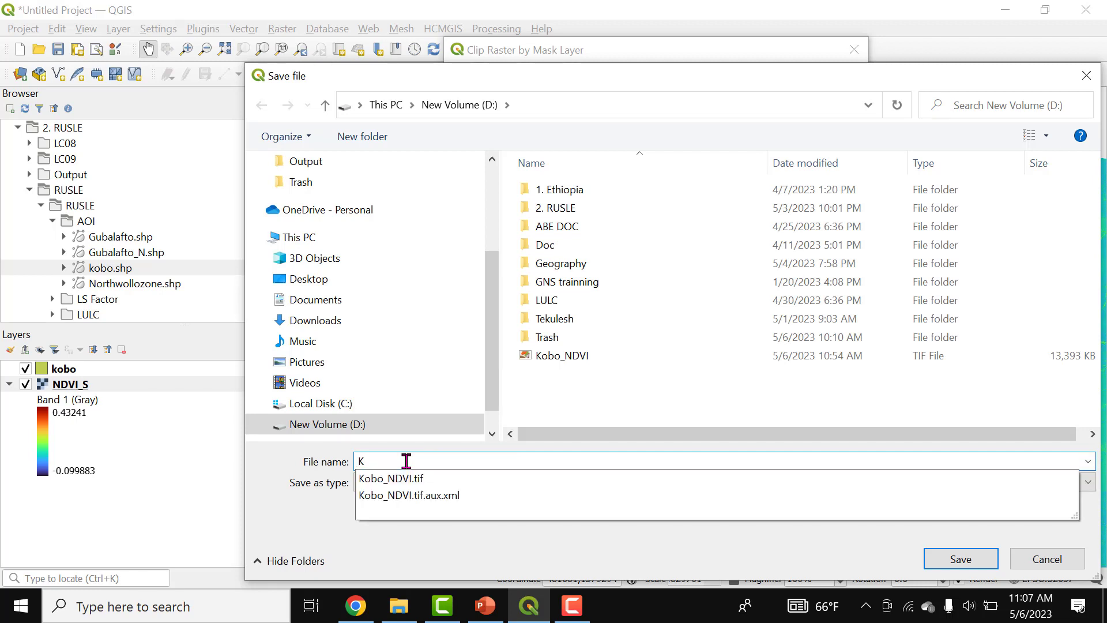
pyautogui.write('_NDVI')
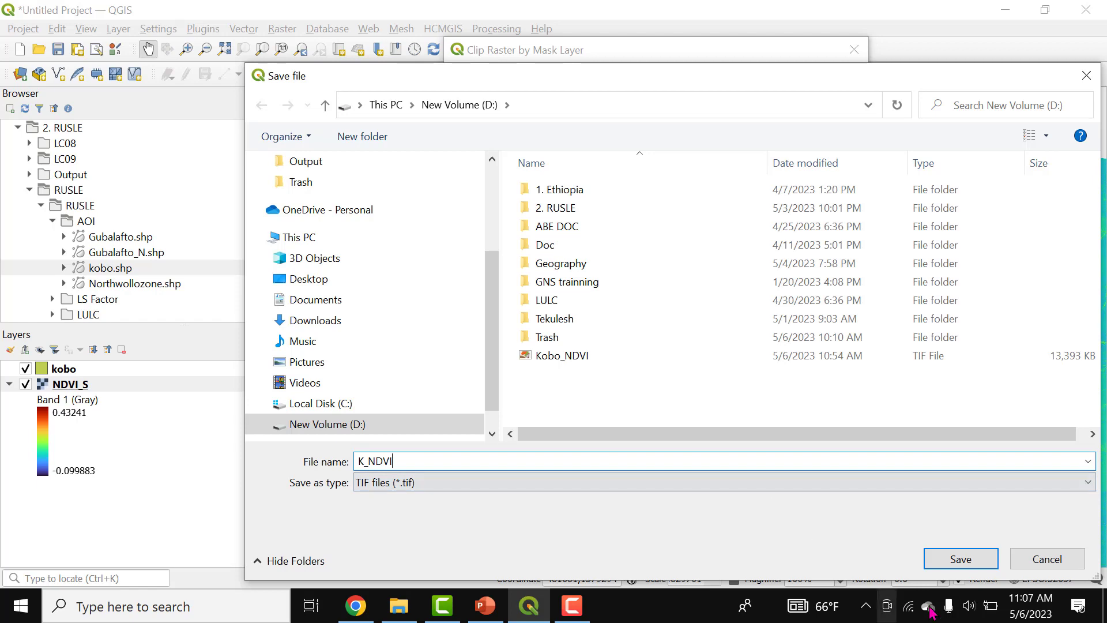
pyautogui.click(959, 558)
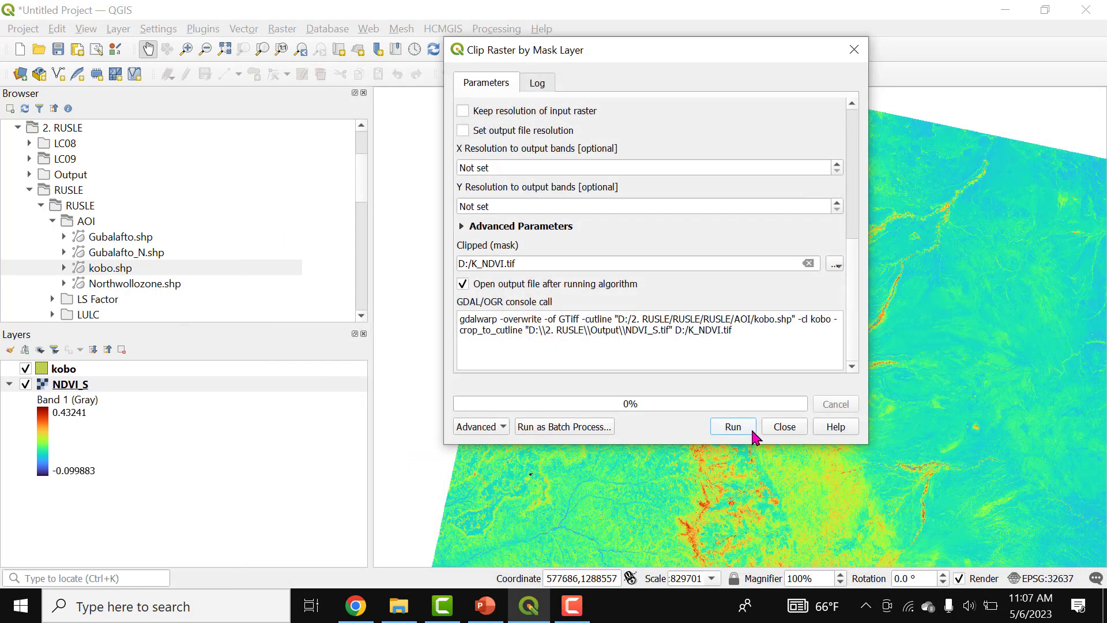
pyautogui.click(732, 425)
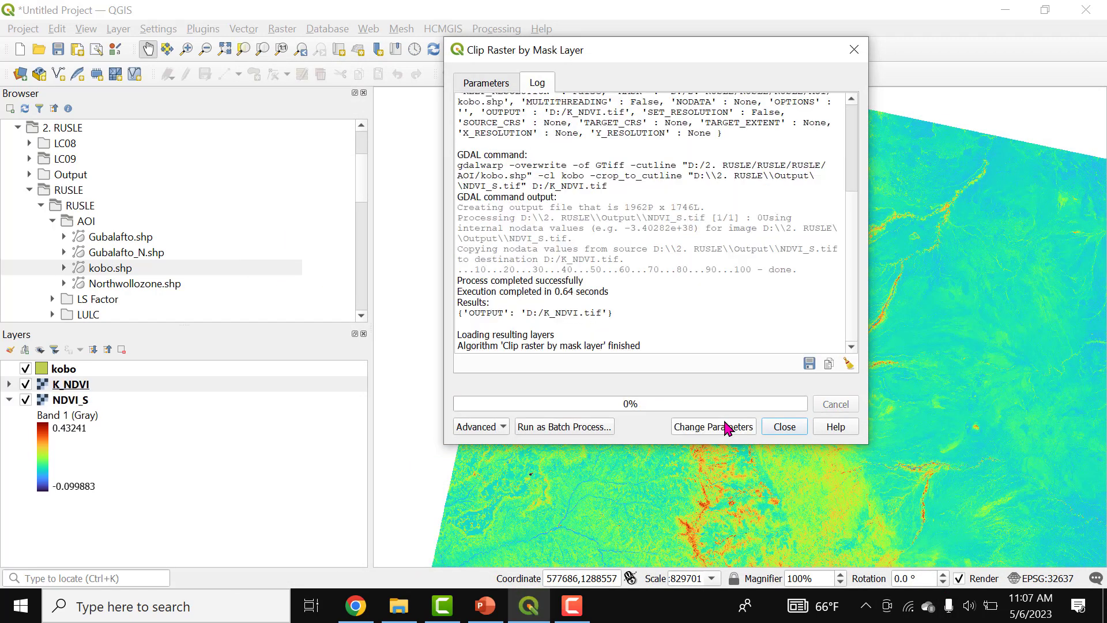
# Close the clip tool, hide NDVI_S, and zoom the map to the kobo layer
pyautogui.click(782, 425)
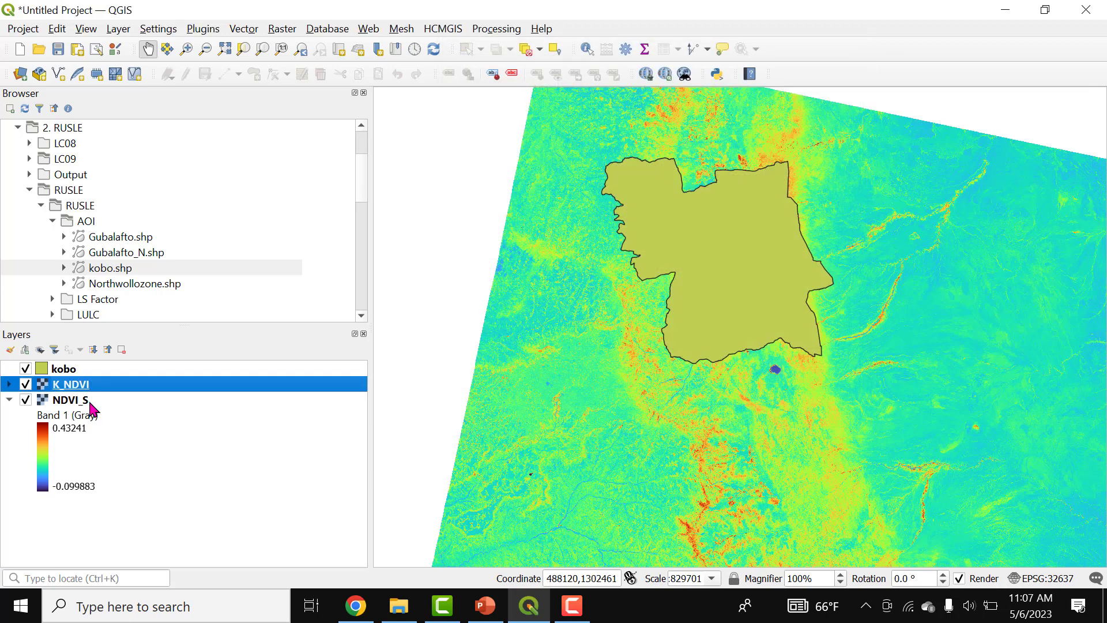
pyautogui.click(25, 399)
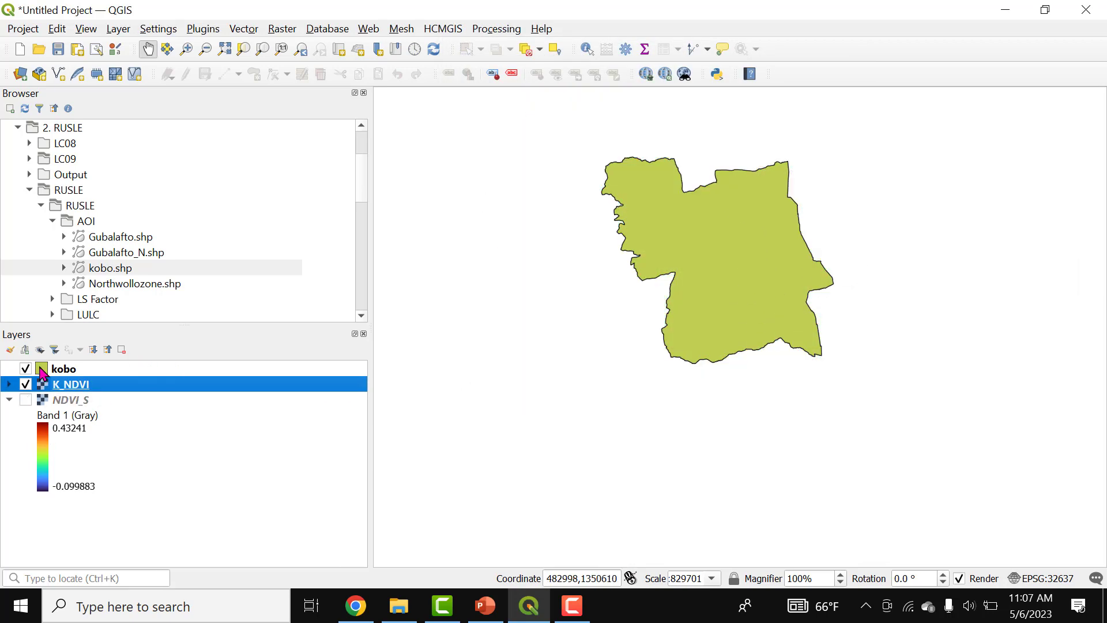
pyautogui.rightClick(70, 384)
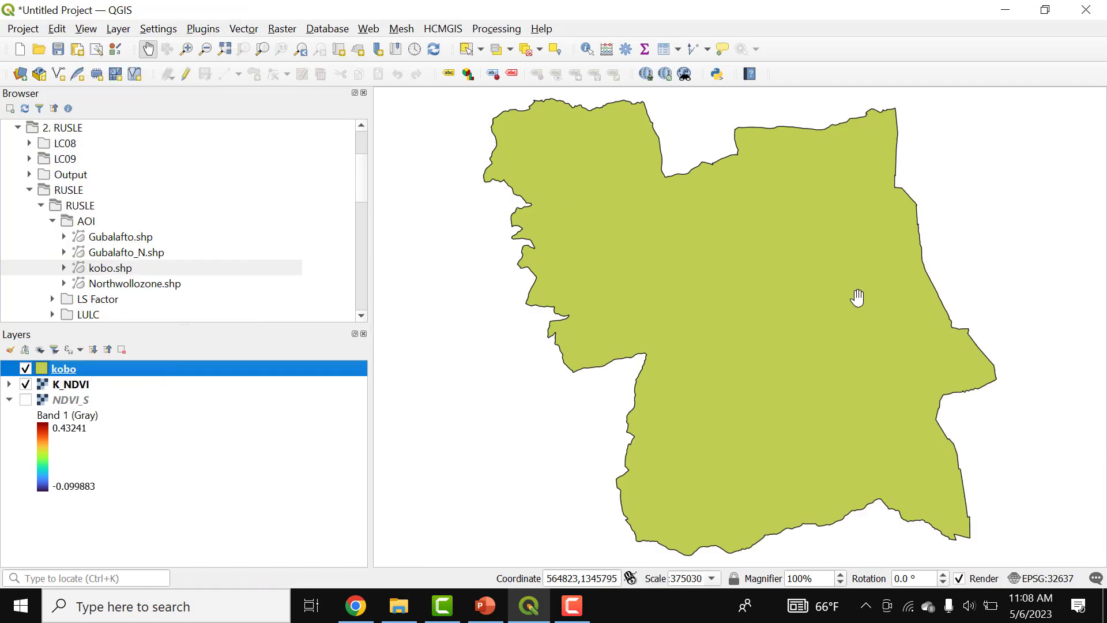
pyautogui.moveTo(911, 252)
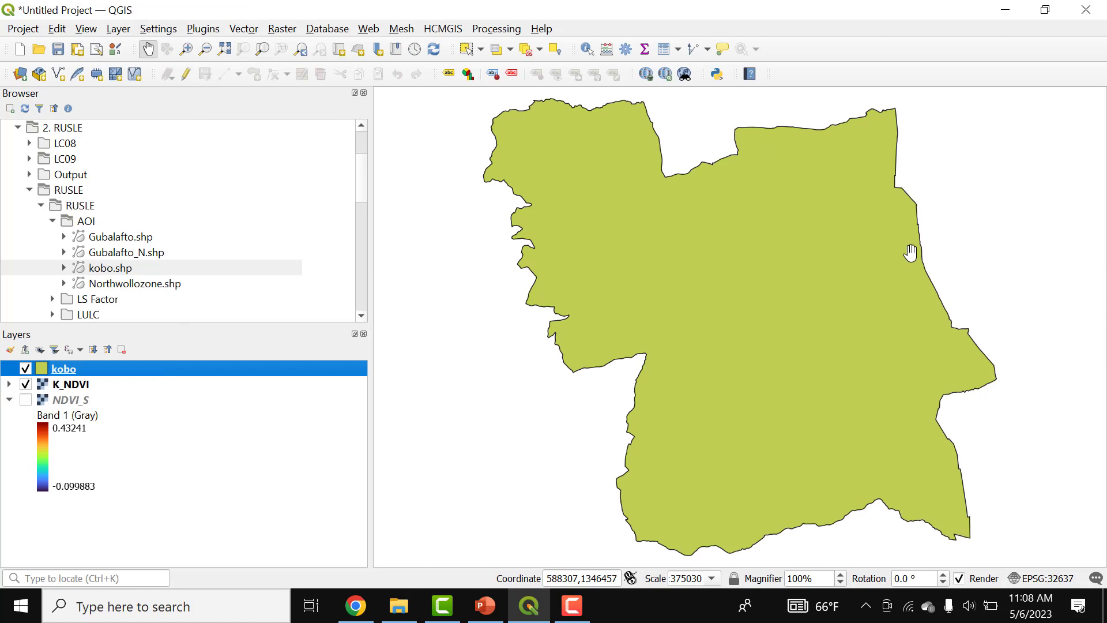
pyautogui.moveTo(252, 245)
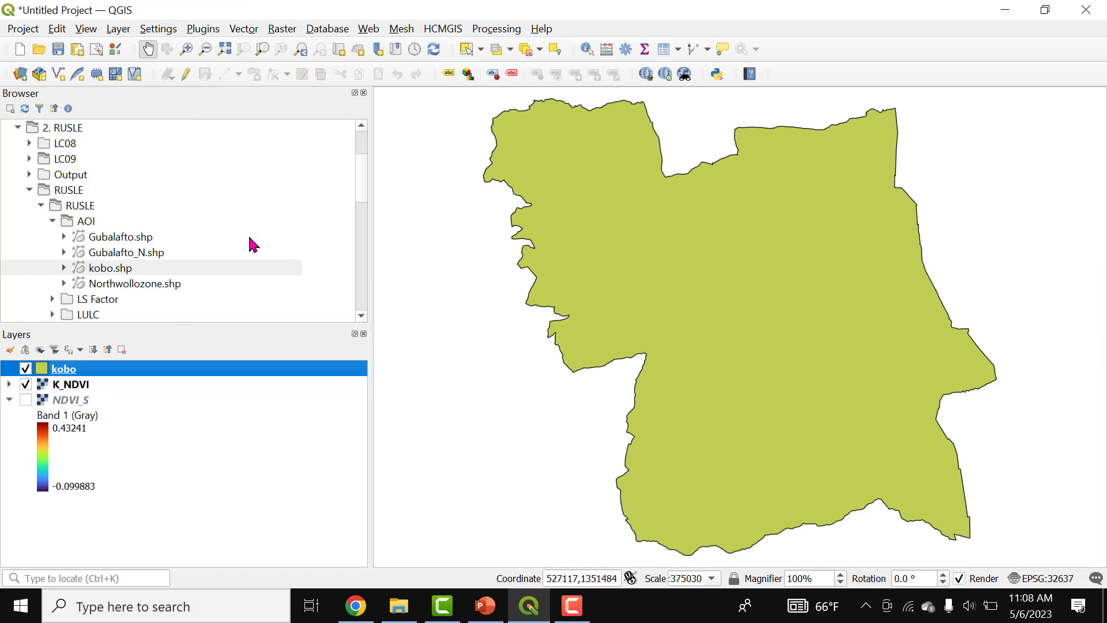
pyautogui.moveTo(28, 377)
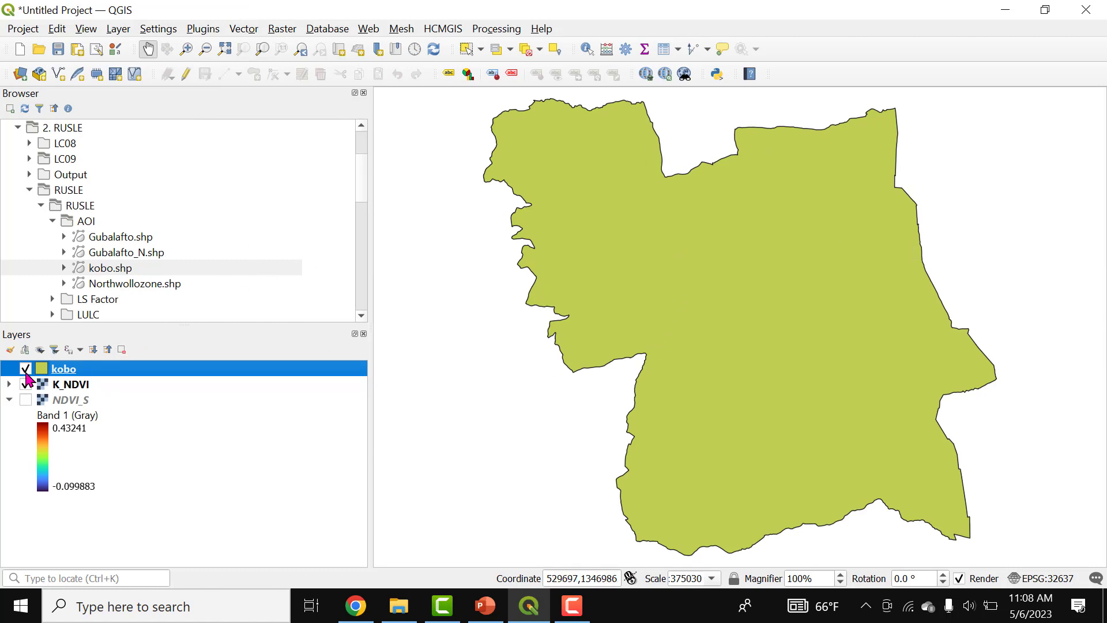
pyautogui.click(25, 383)
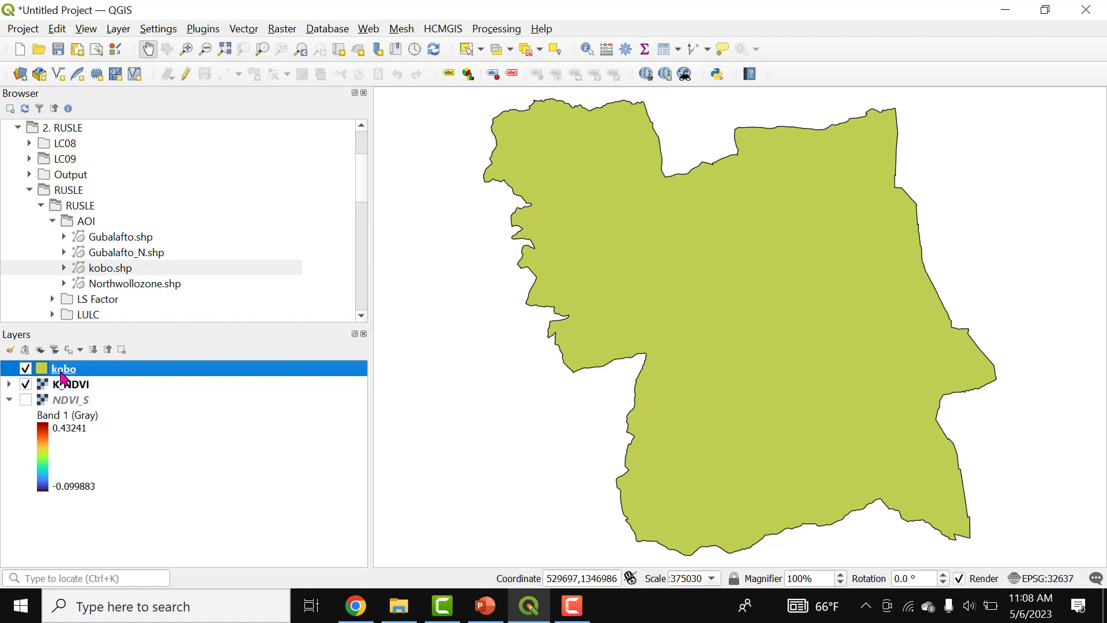
# Set the kobo layer's Simple Fill style to No Brush, leaving only its outline
pyautogui.doubleClick(63, 368)
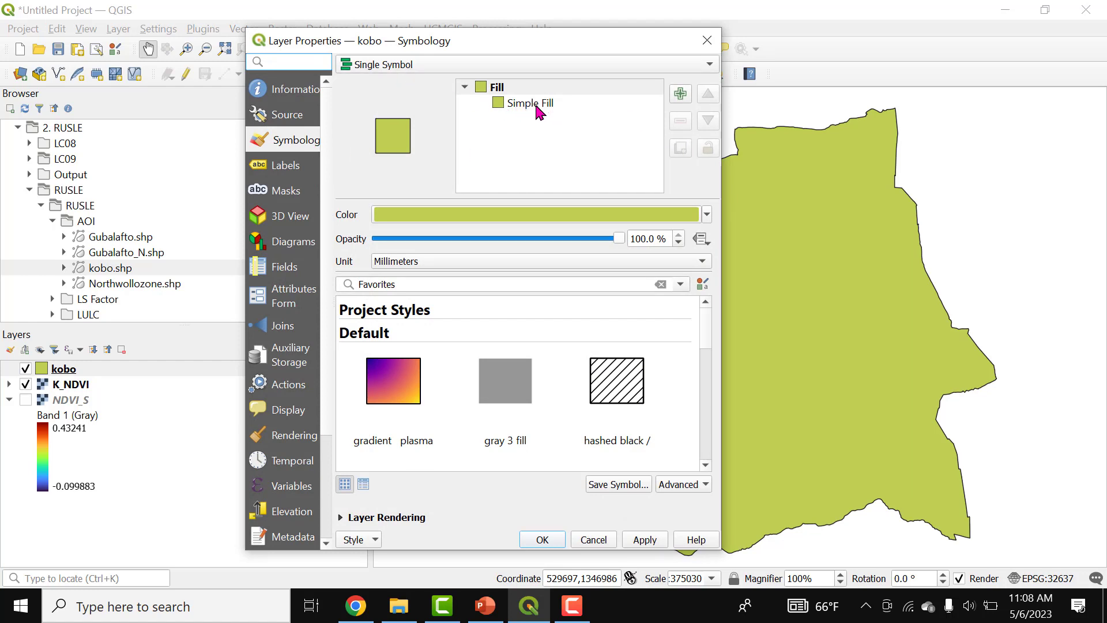
pyautogui.click(528, 102)
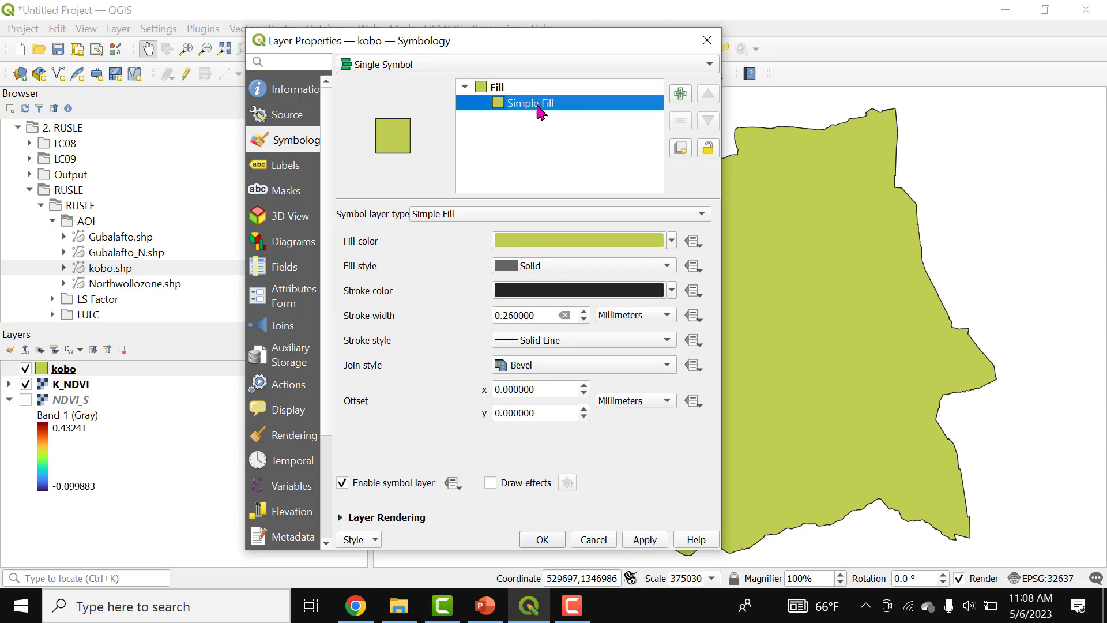
pyautogui.moveTo(353, 235)
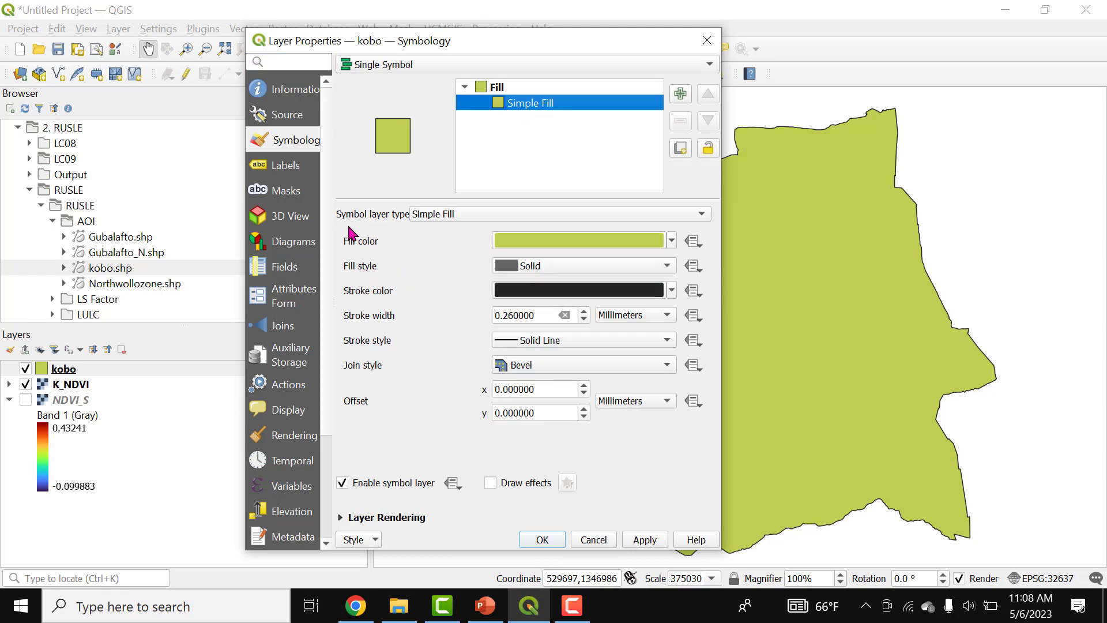
pyautogui.moveTo(358, 273)
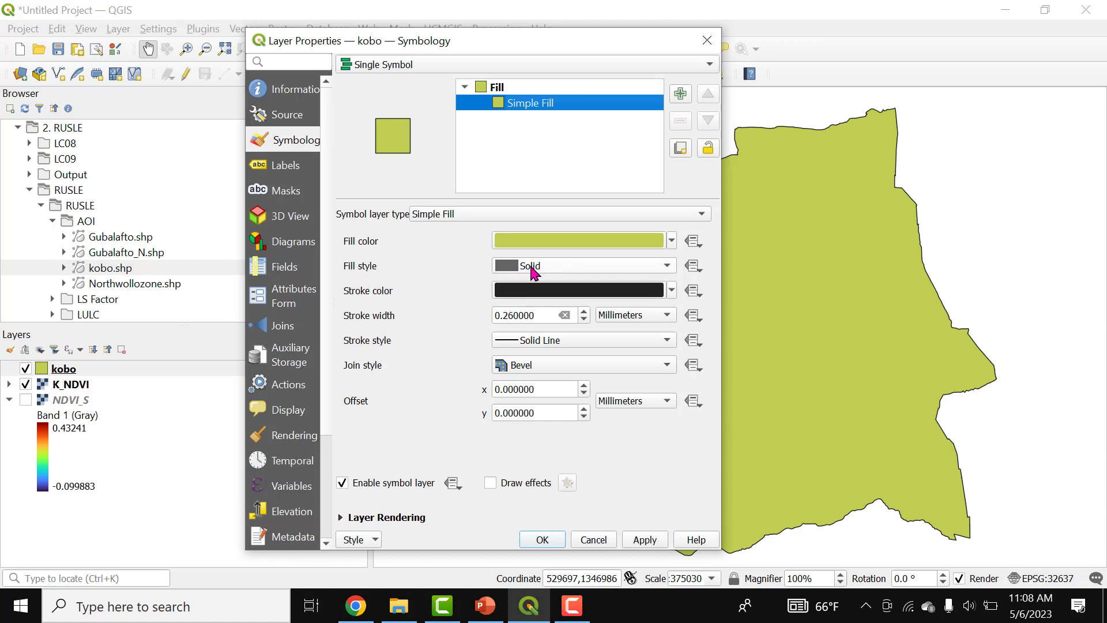
pyautogui.click(579, 265)
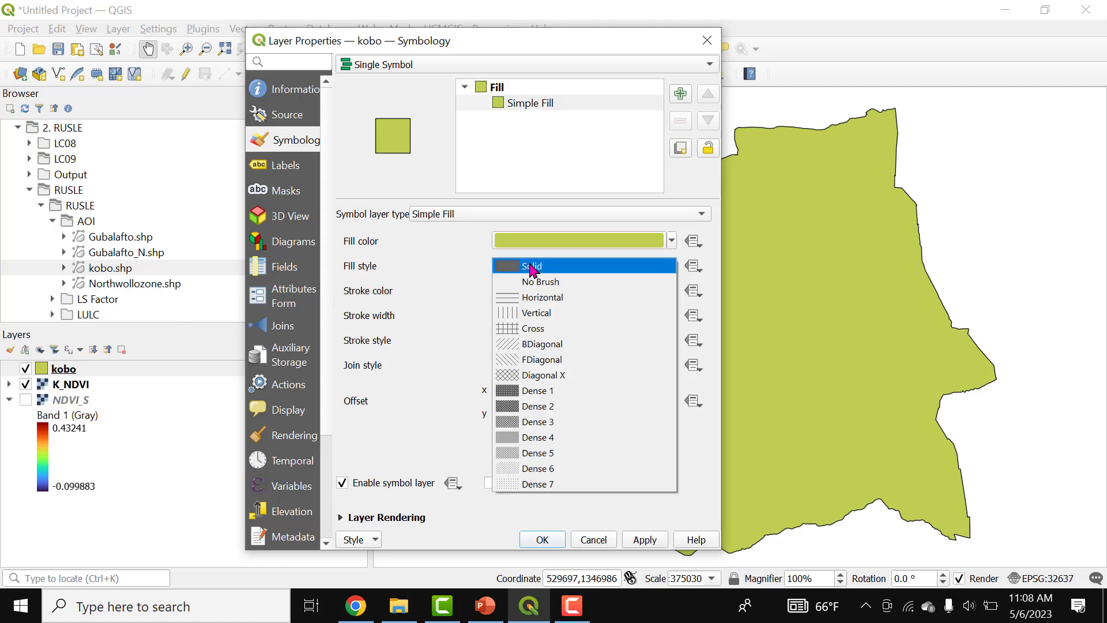
pyautogui.moveTo(559, 280)
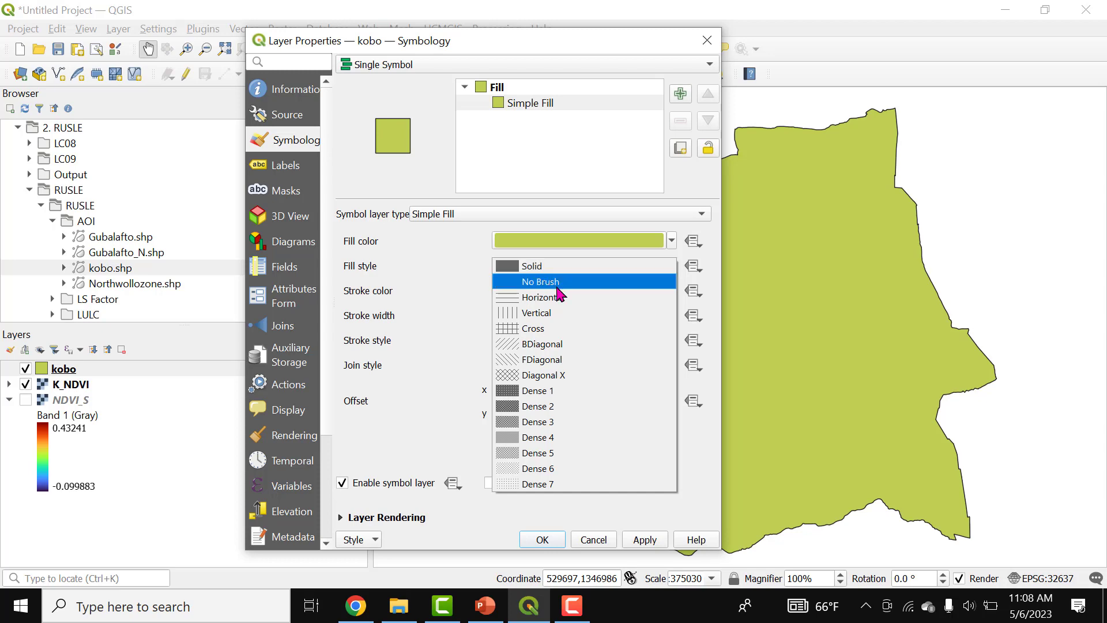
pyautogui.click(542, 281)
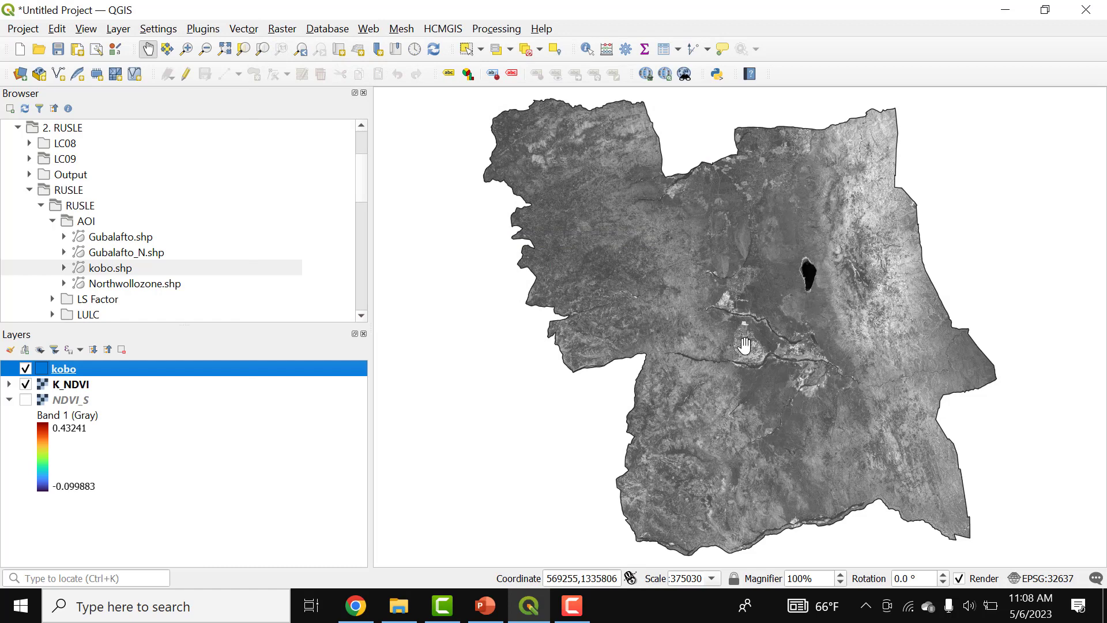
pyautogui.moveTo(745, 346); pyautogui.dragTo(739, 254)
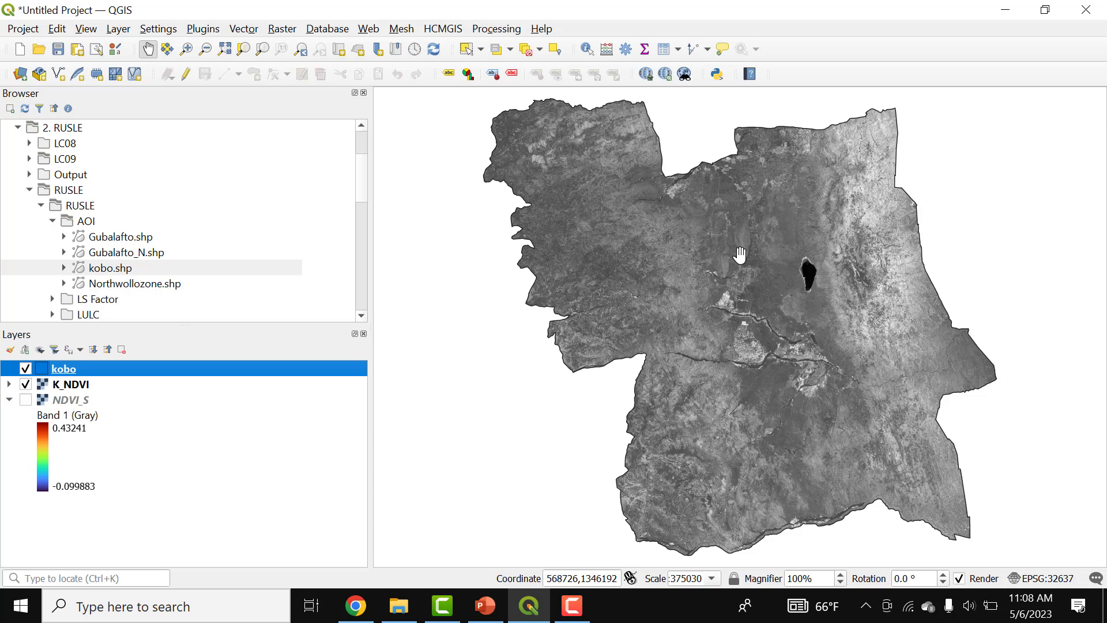
pyautogui.moveTo(23, 394)
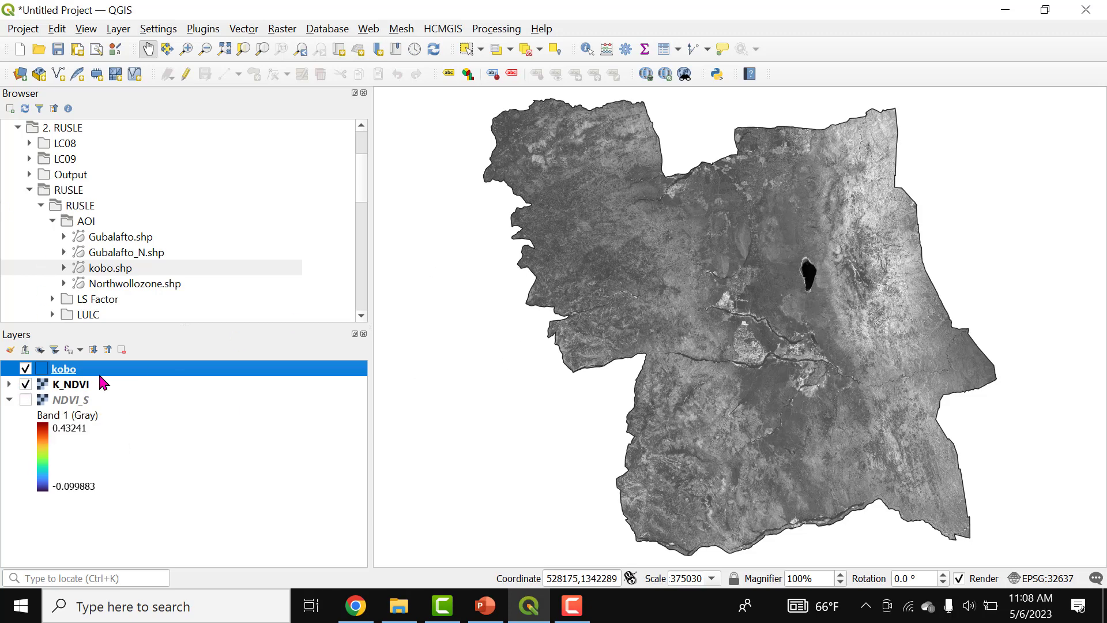
pyautogui.moveTo(70, 384)
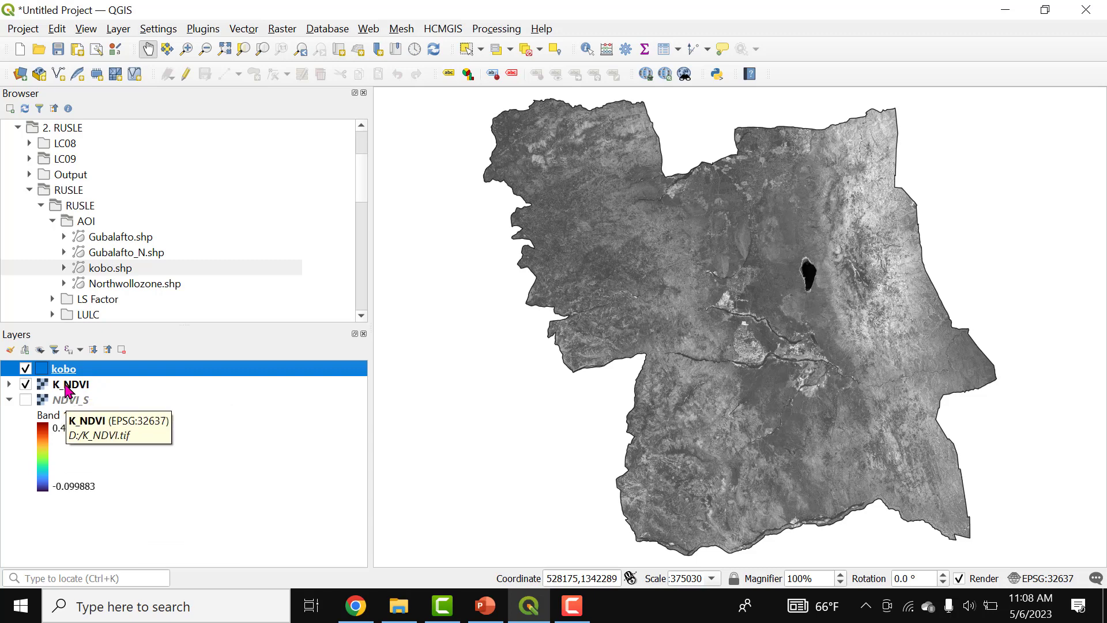
# Render K_NDVI as singleband pseudocolor with a purple-green-red ramp and apply it
pyautogui.doubleClick(70, 383)
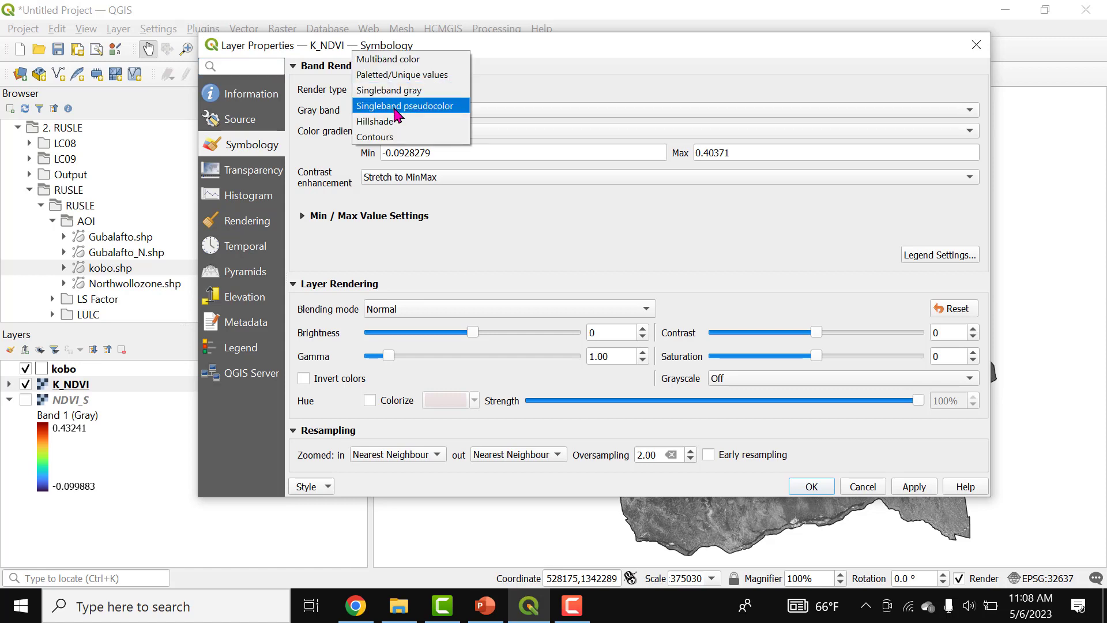
pyautogui.click(405, 105)
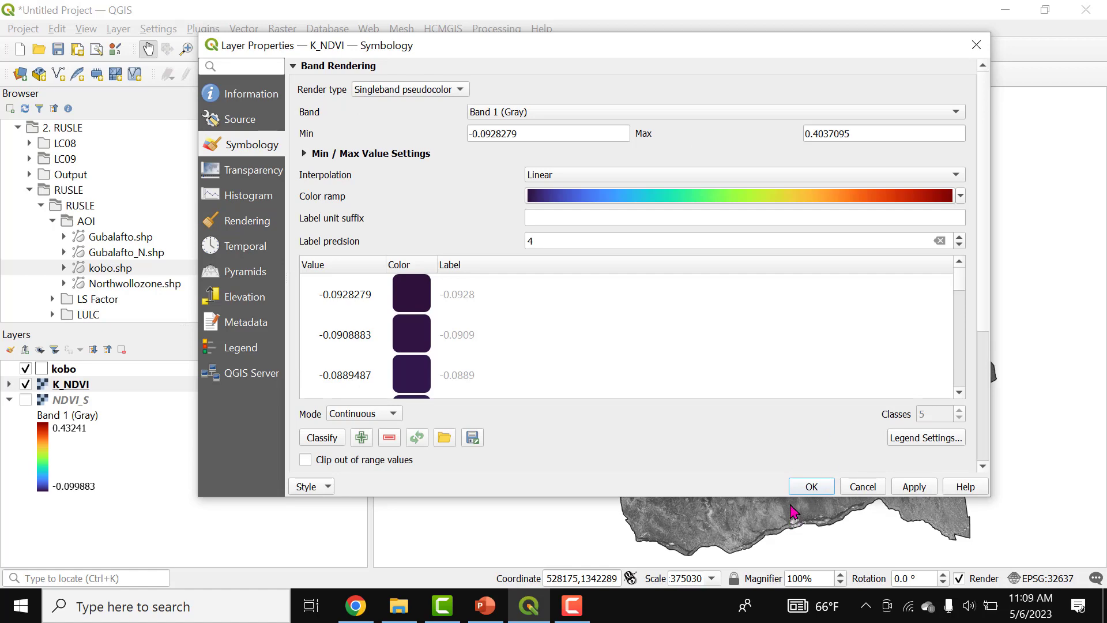
pyautogui.click(809, 486)
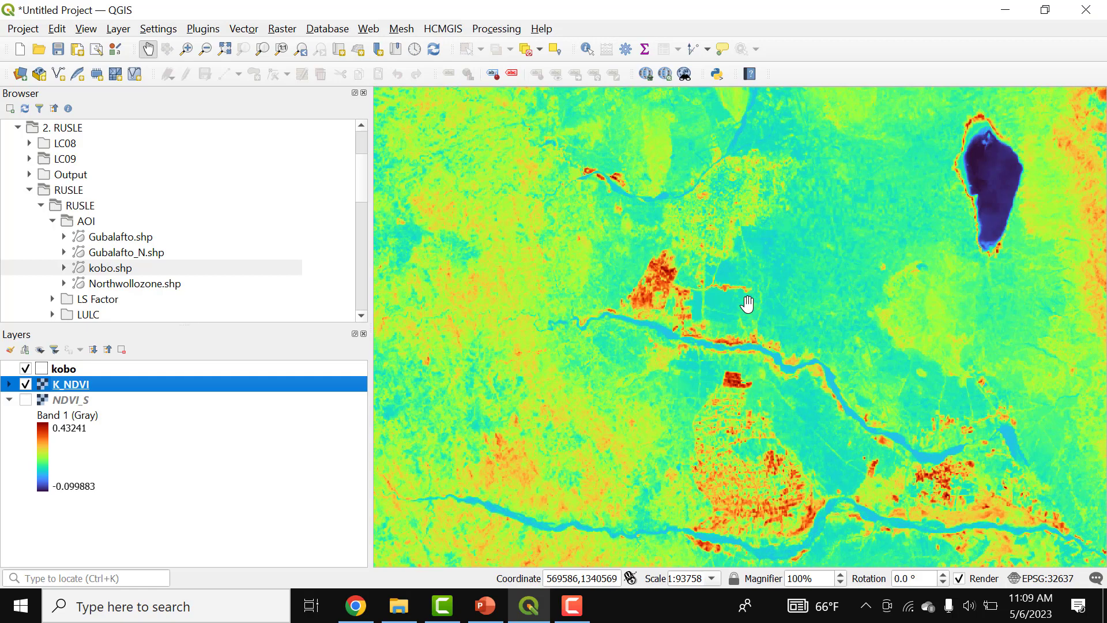
# Zoom and pan the canvas until the full kobo extent of K_NDVI is centred
pyautogui.scroll(-3)
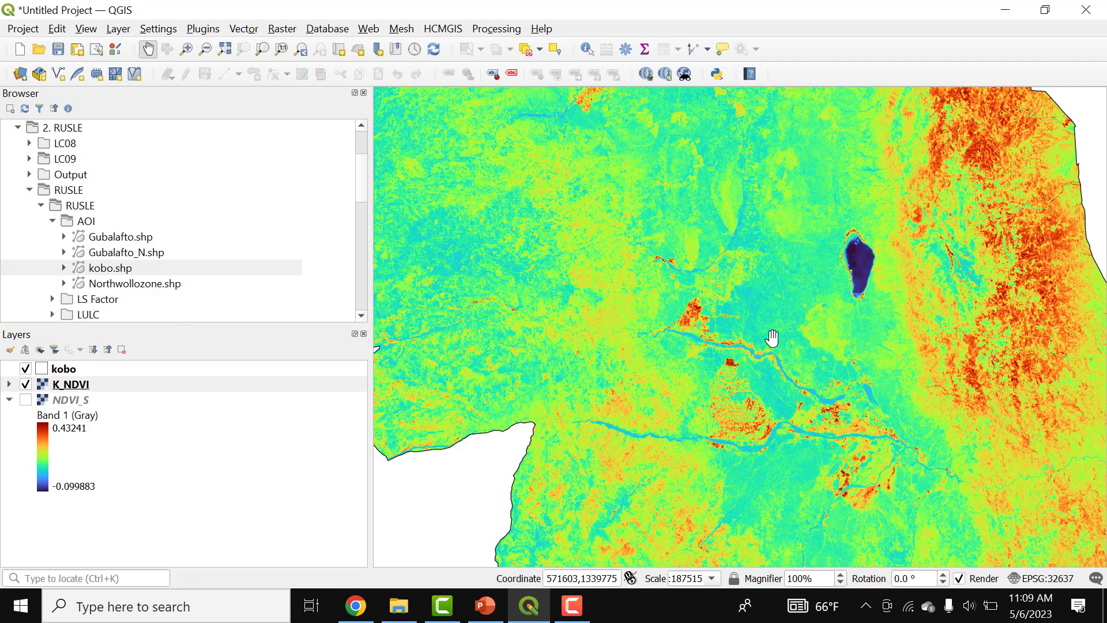
pyautogui.moveTo(771, 337); pyautogui.dragTo(755, 256)
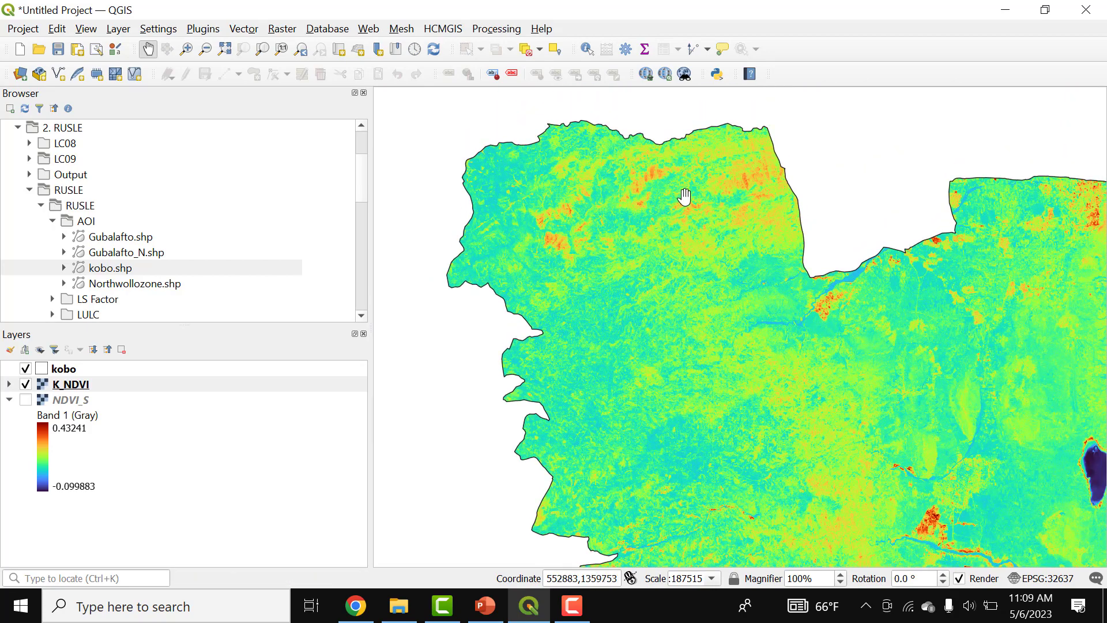
pyautogui.moveTo(685, 195); pyautogui.dragTo(767, 326)
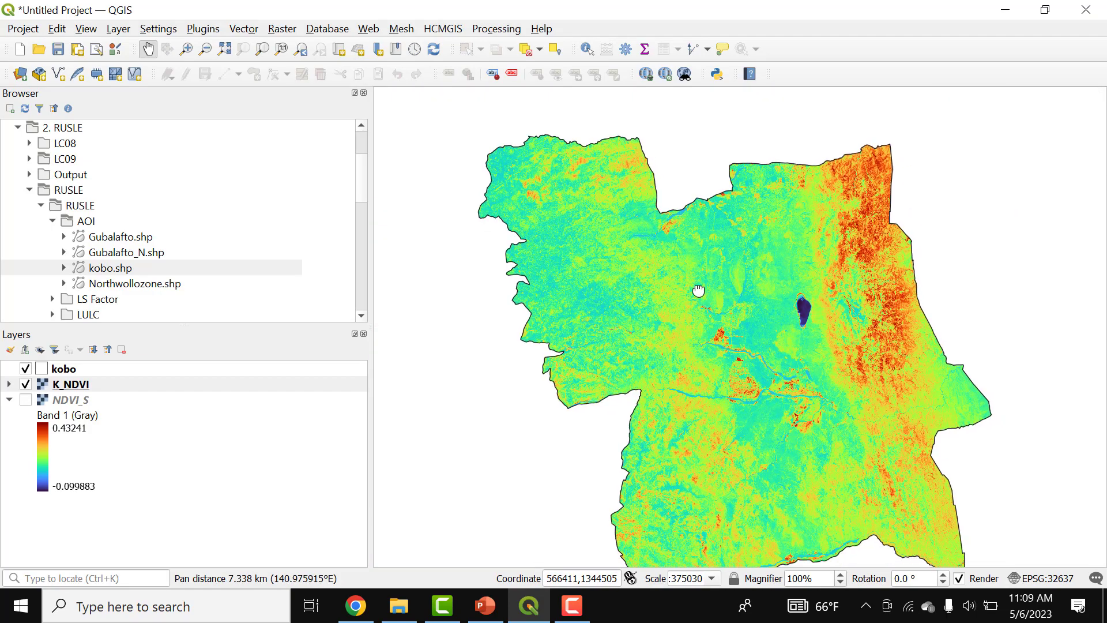
pyautogui.moveTo(698, 289); pyautogui.dragTo(678, 273)
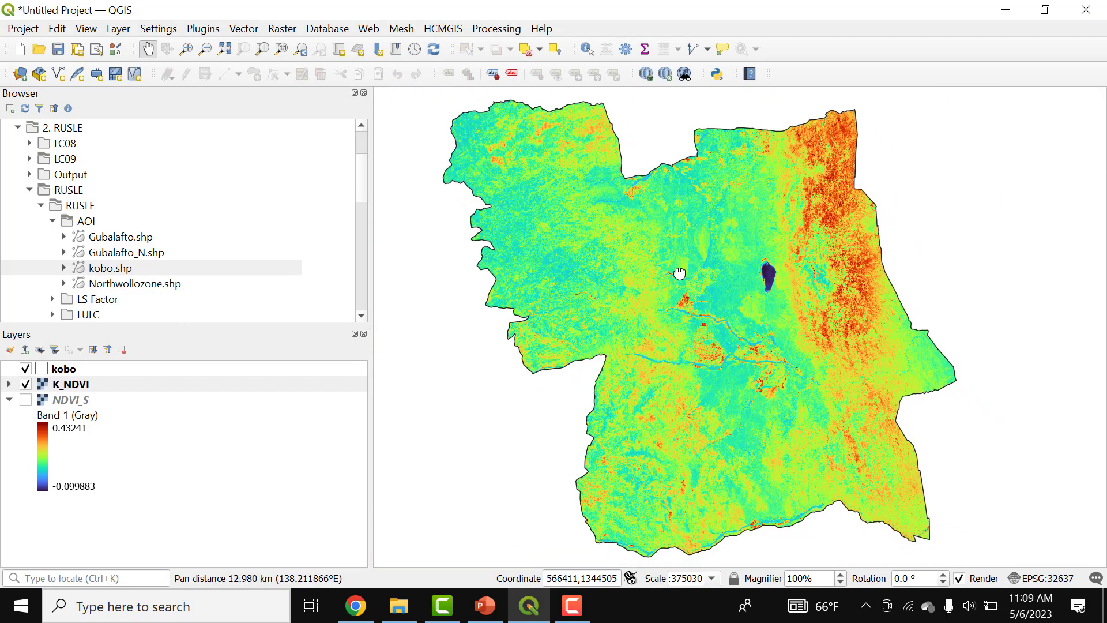